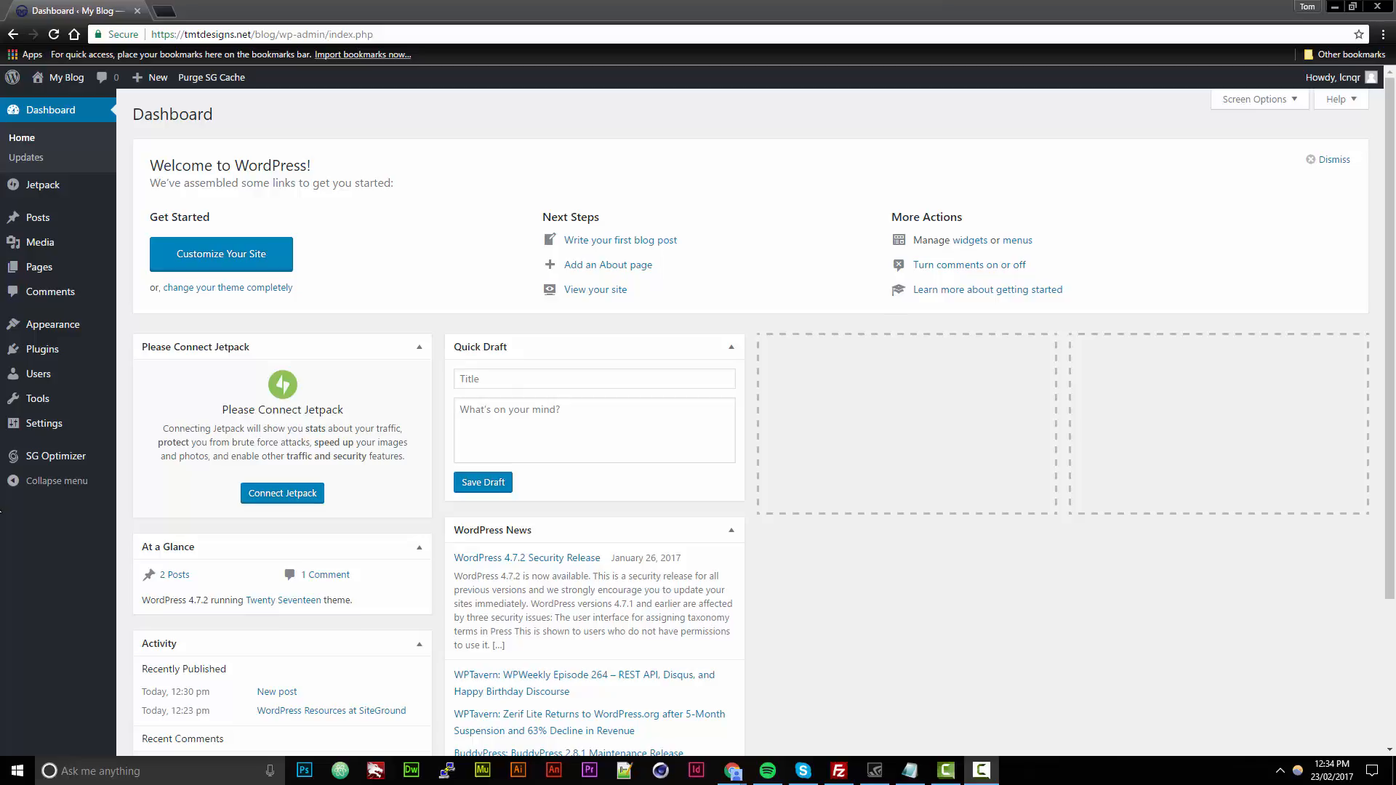
mouse_move(401, 254)
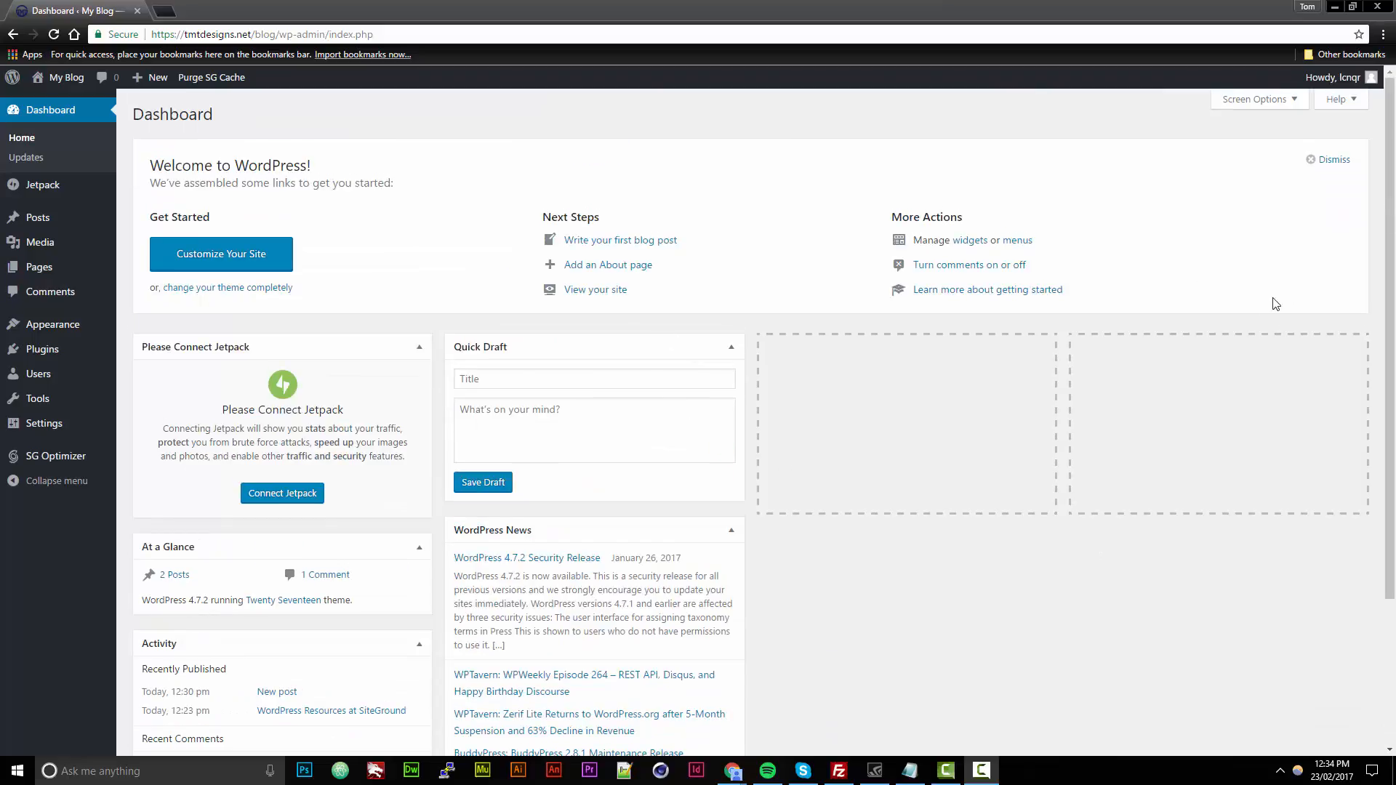
mouse_move(955, 244)
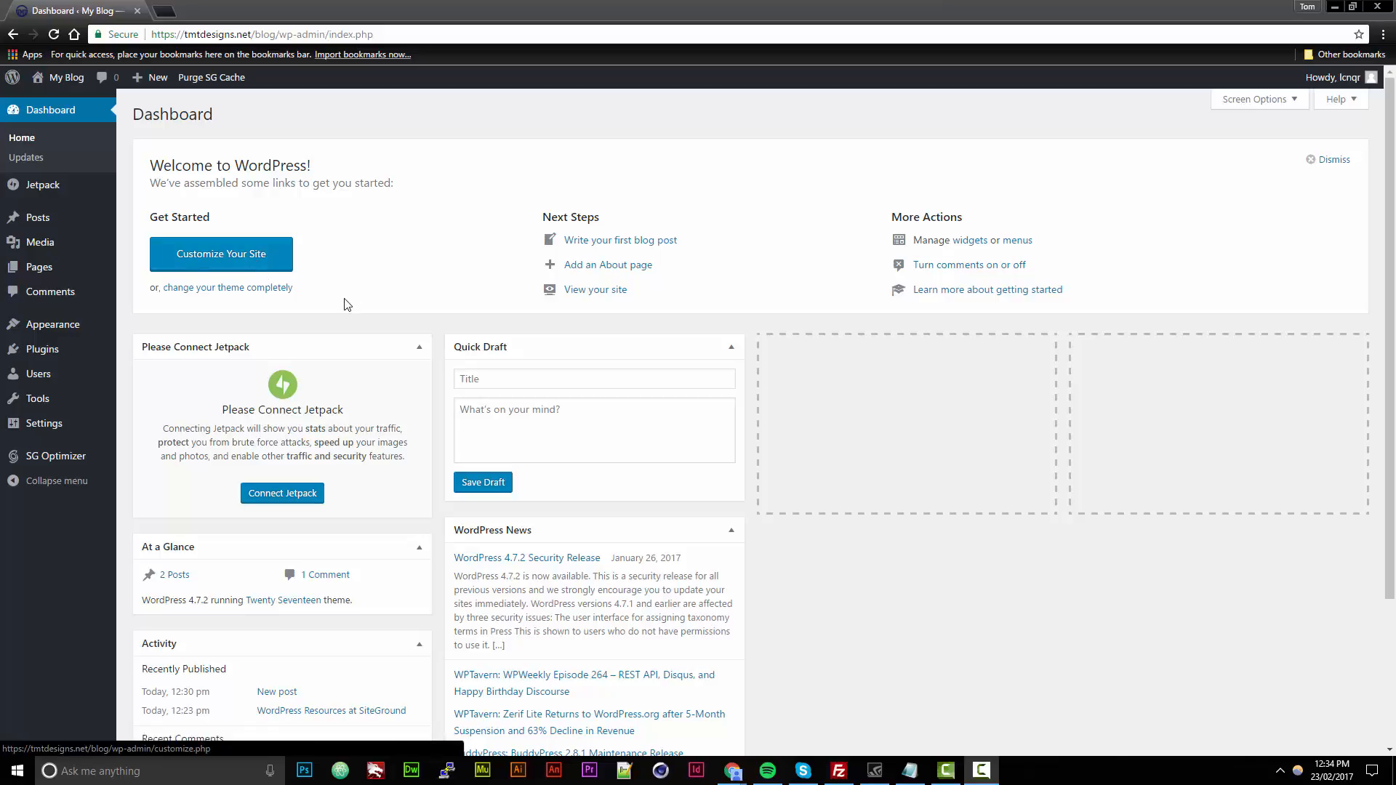
mouse_move(37, 218)
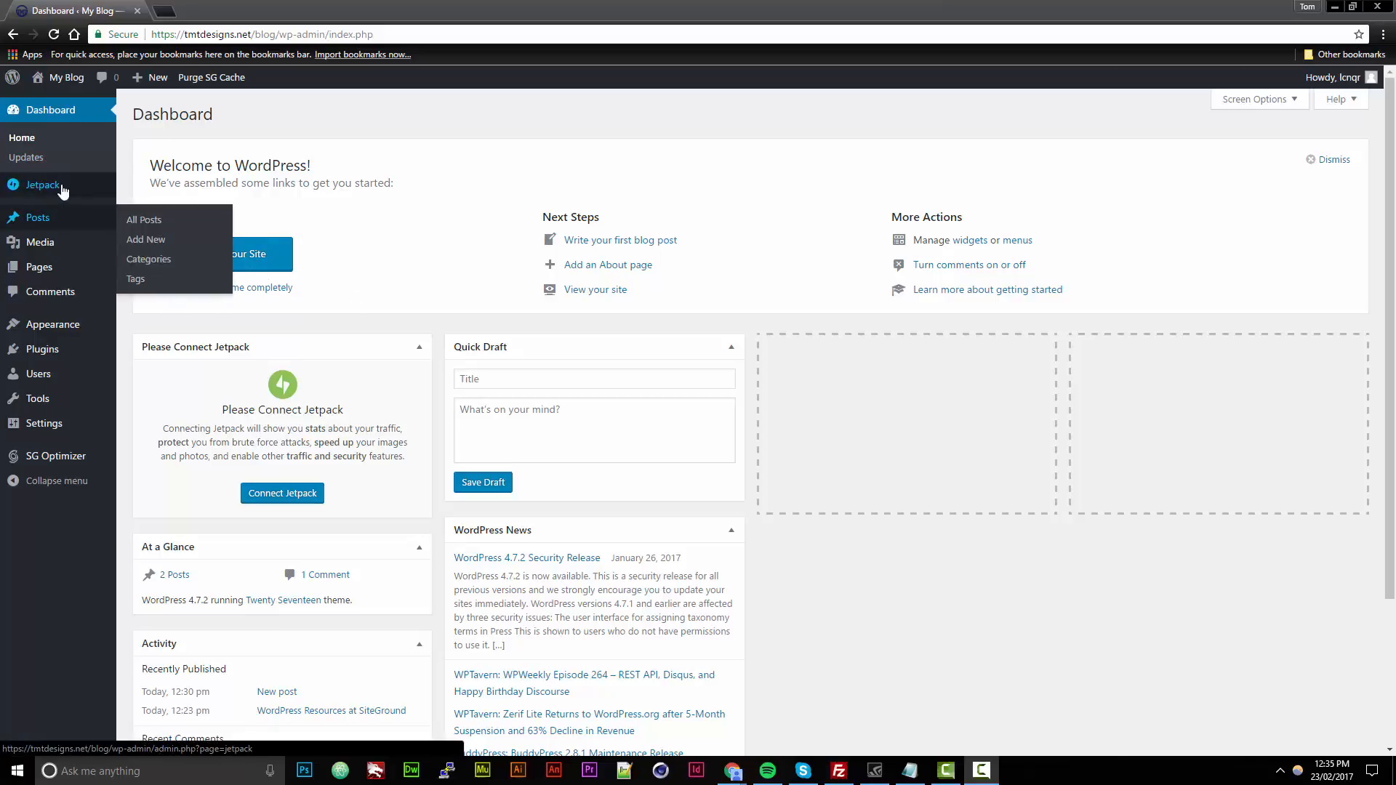
Step: Open the Jetpack welcome page and scroll back up to its WordPress.com connect prompt
left_click(43, 185)
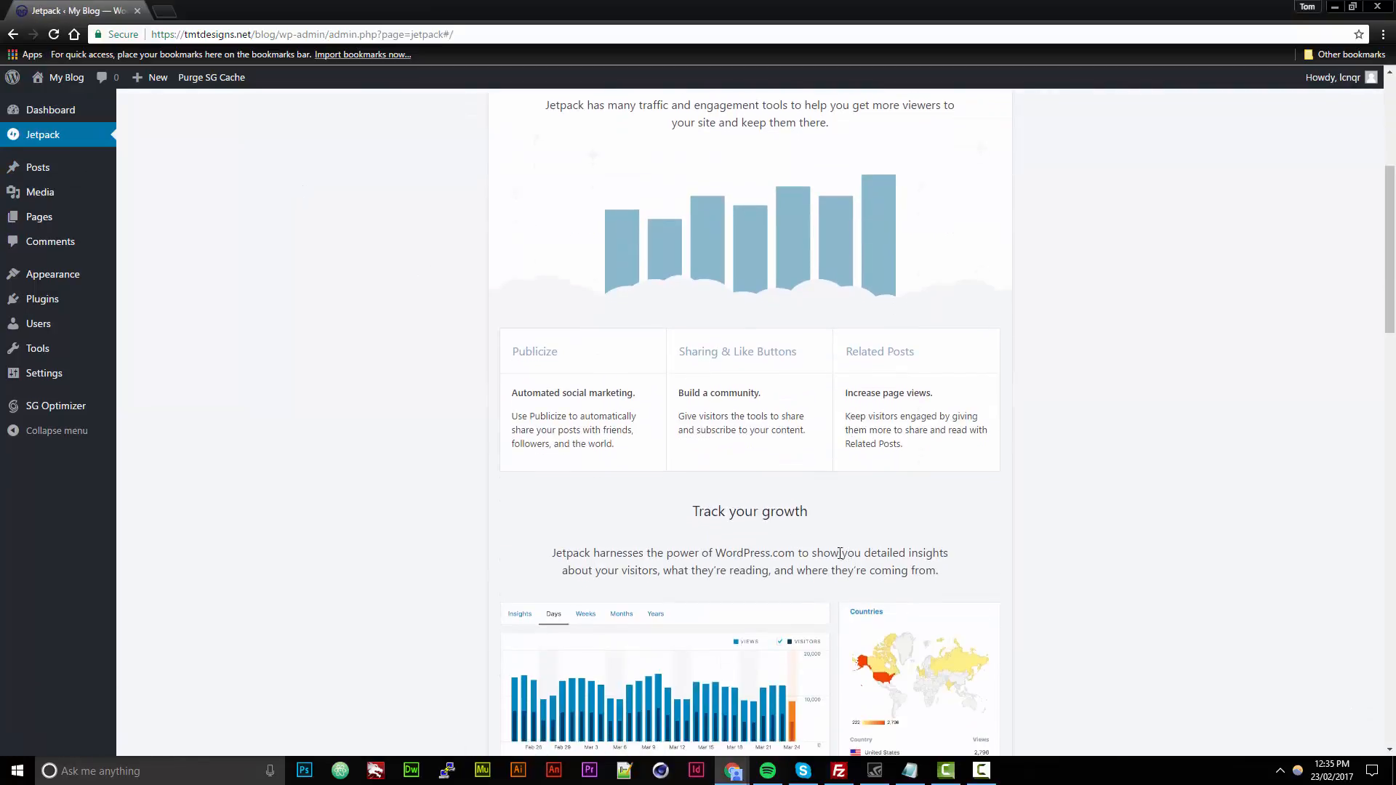
scroll("up", 3)
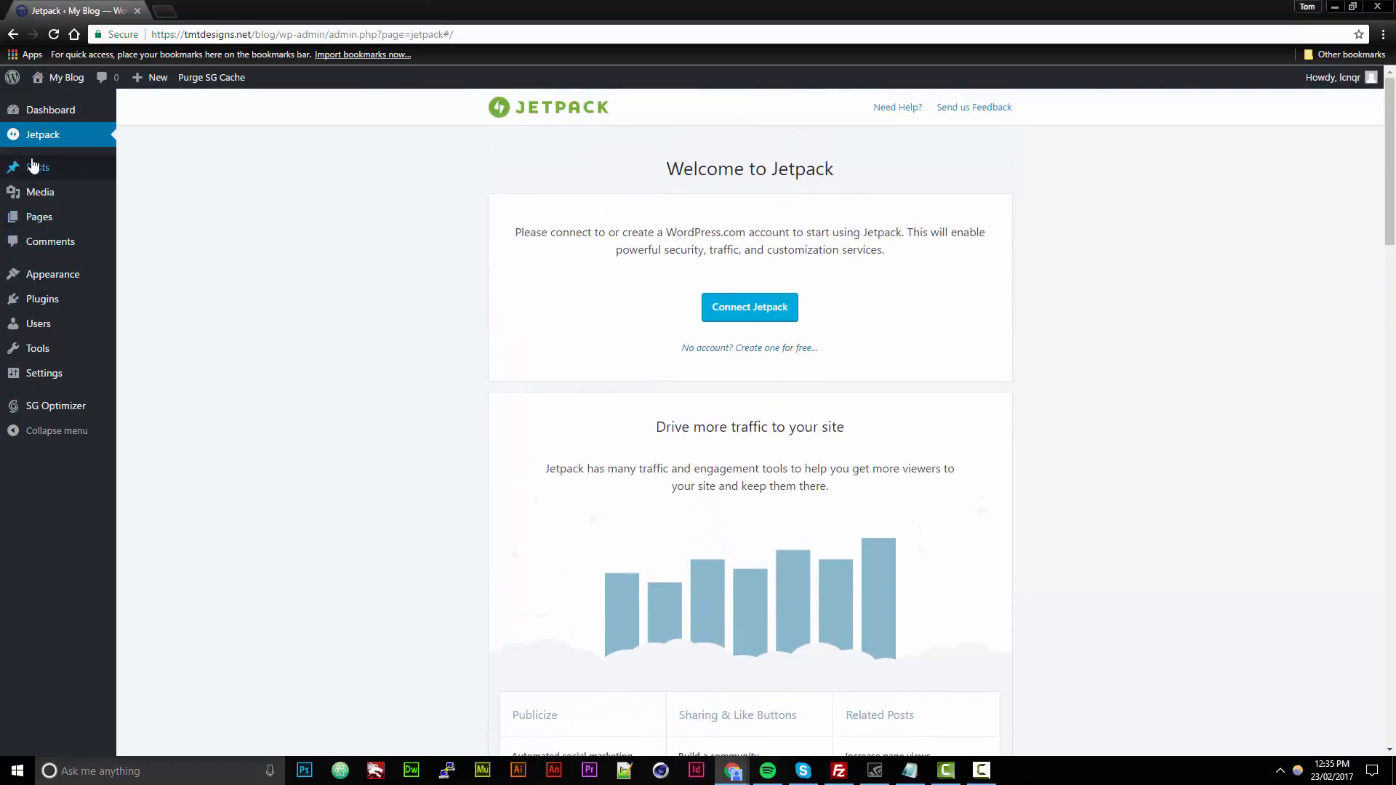
mouse_move(37, 167)
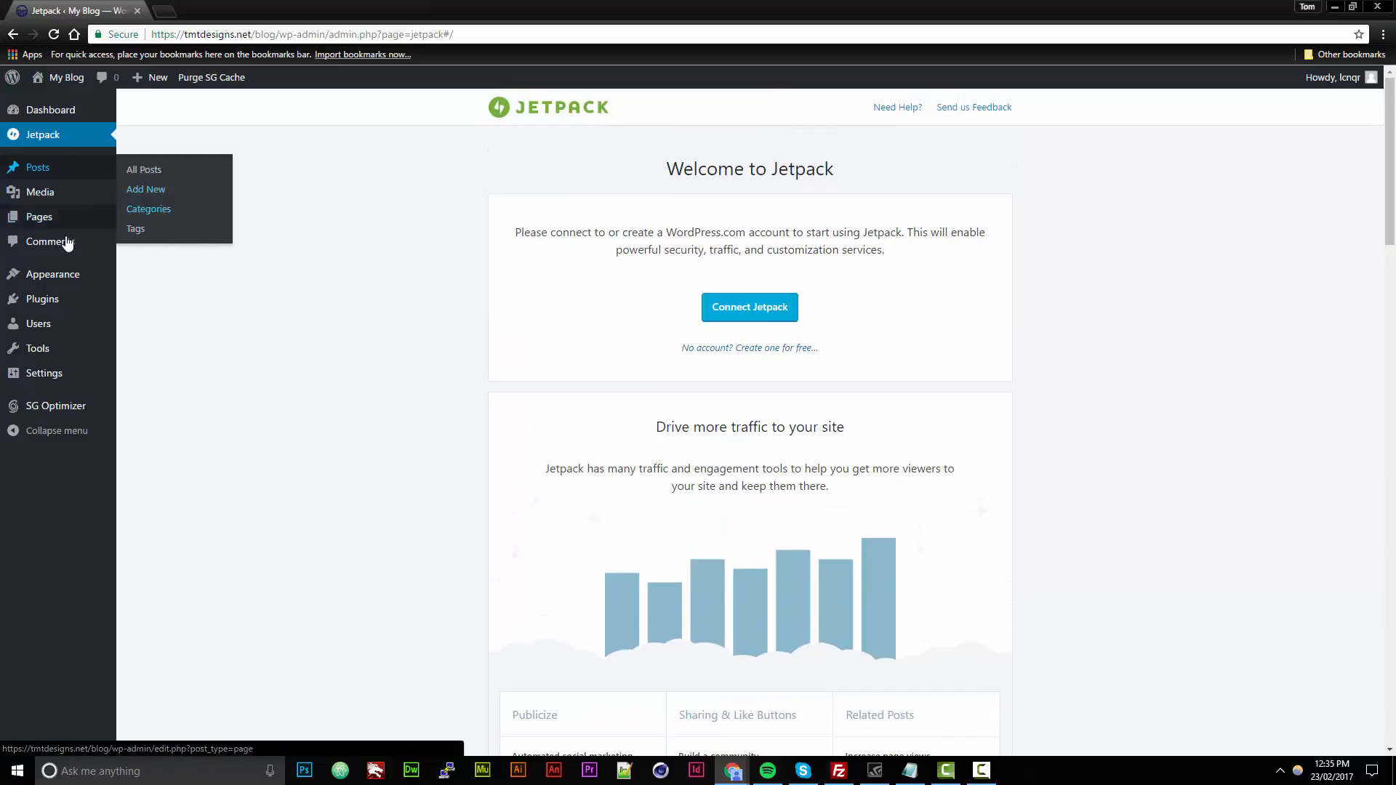
mouse_move(78, 167)
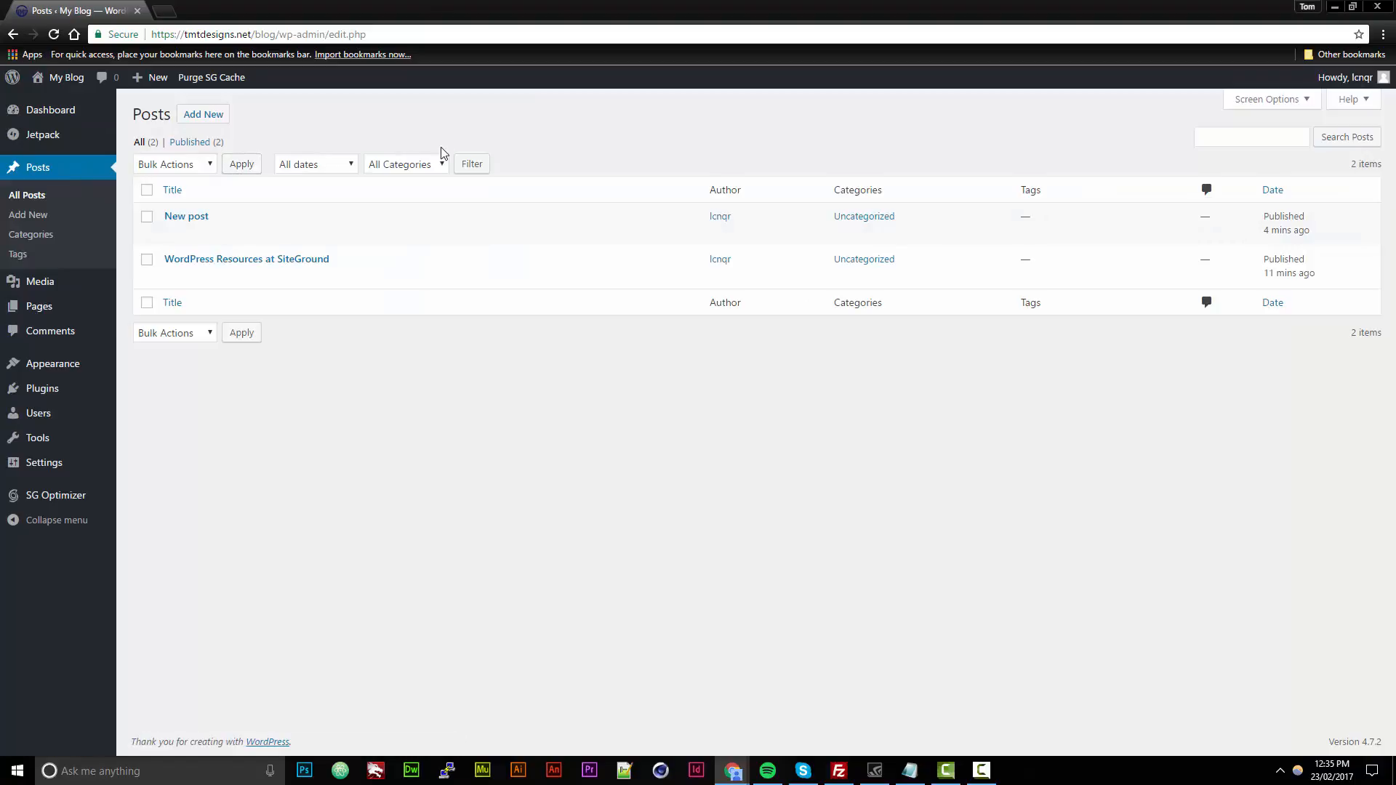
mouse_move(450, 167)
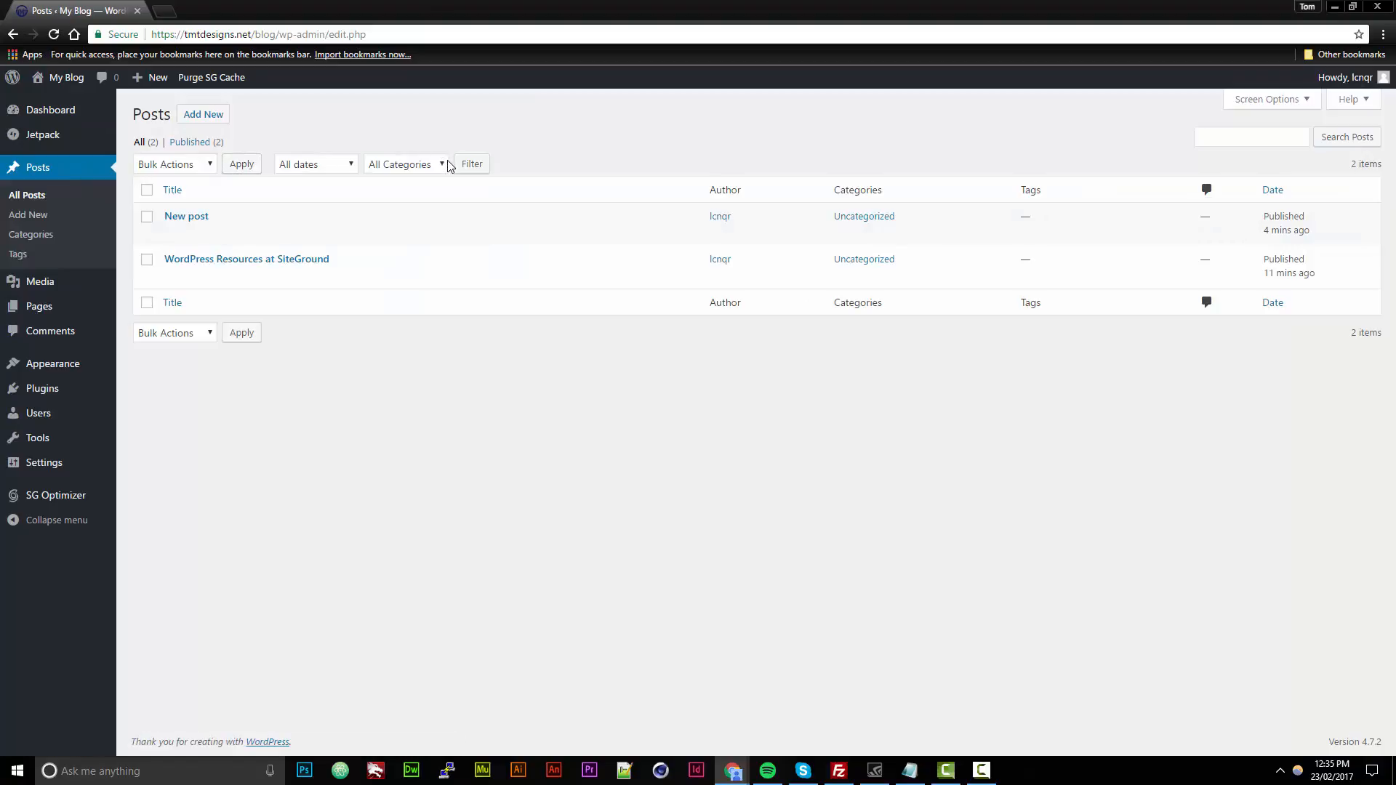
mouse_move(185, 215)
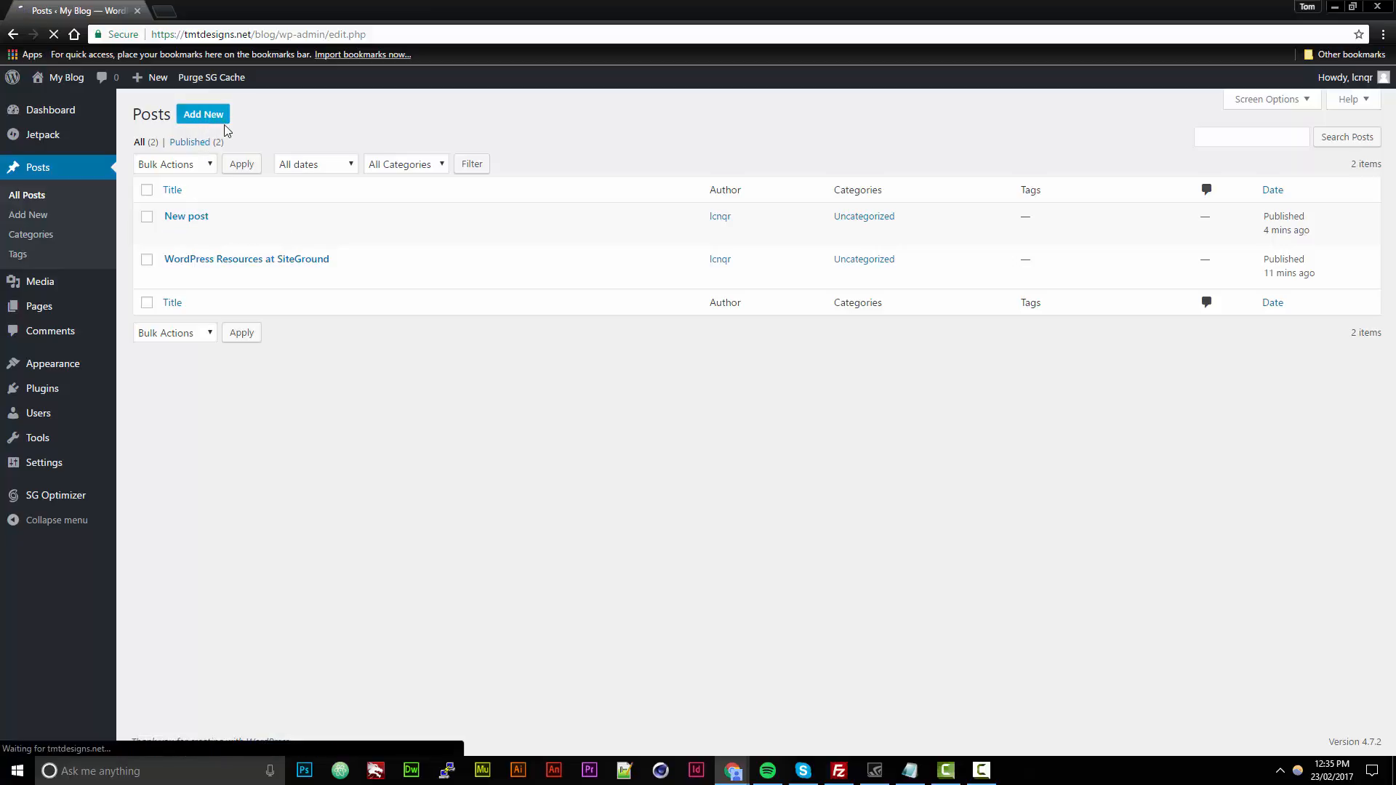
Step: Draft a new post titled 'Welcome' with the body 'Welcome to our blog'
left_click(202, 115)
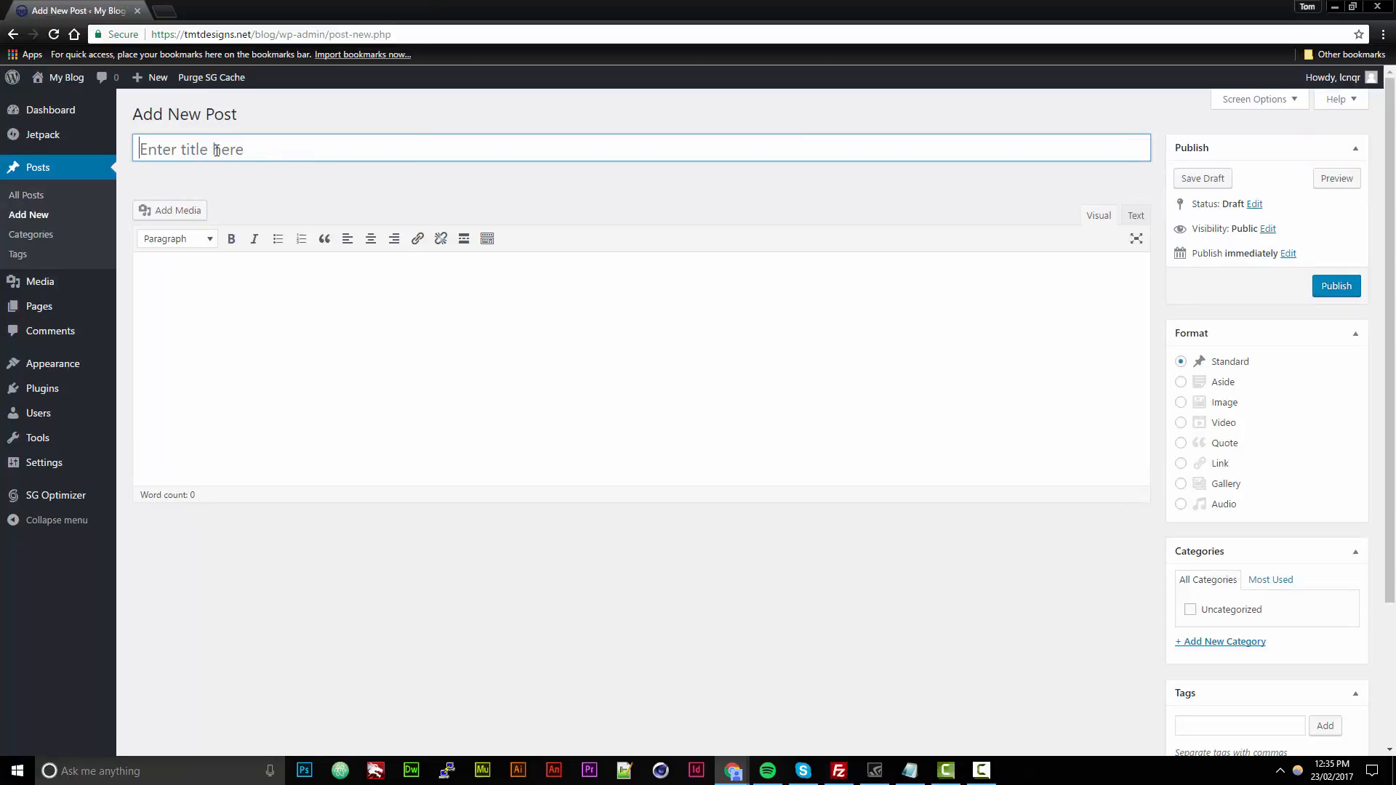
type("New B")
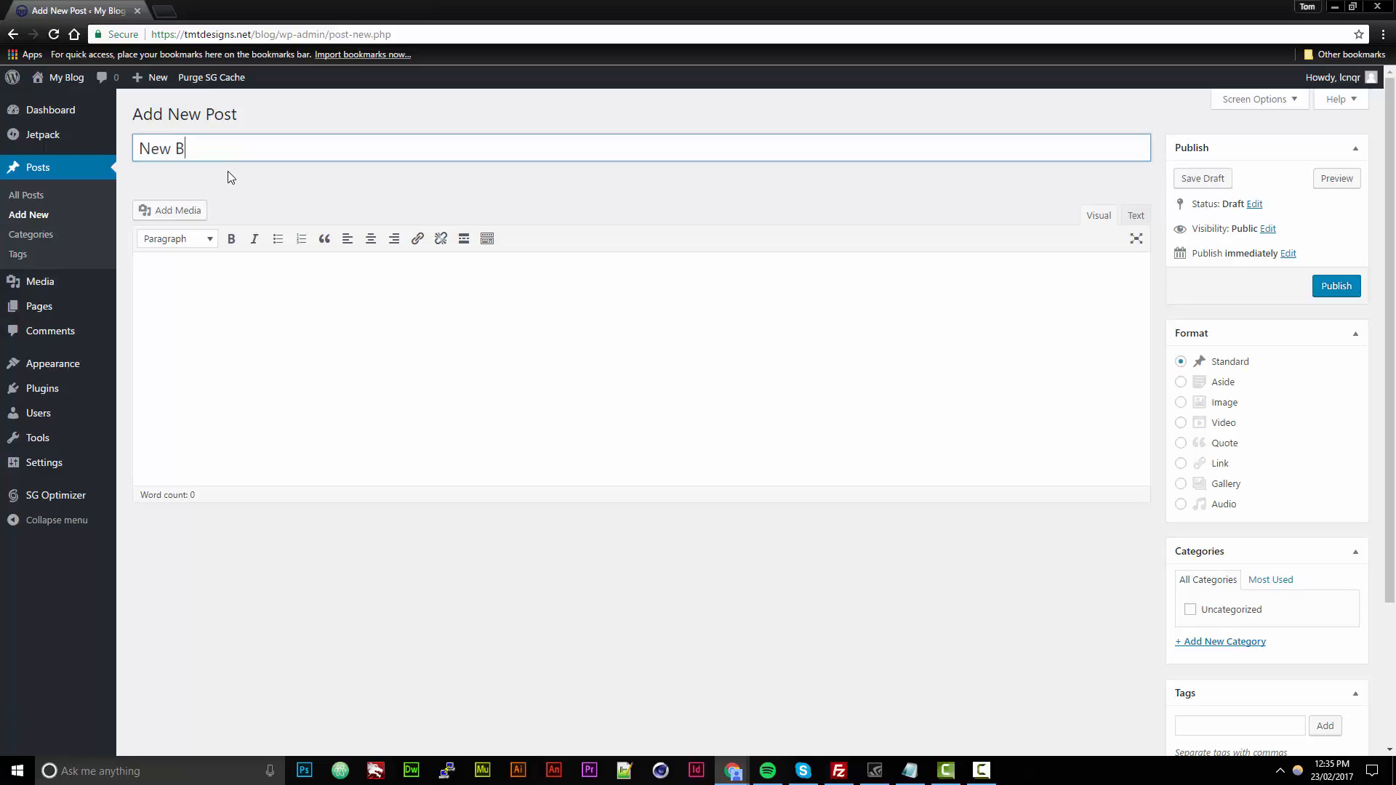
type("log wesbtie")
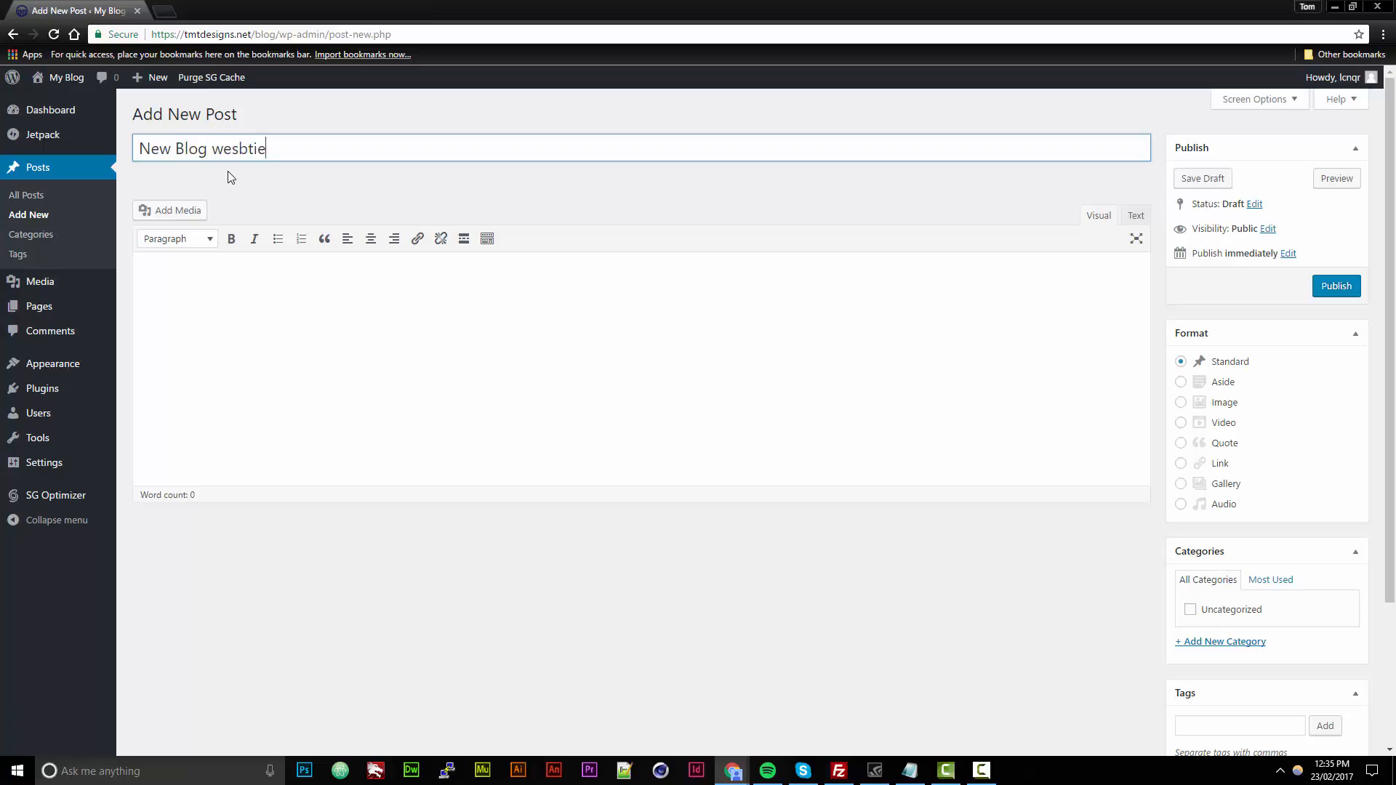
type("Welcome")
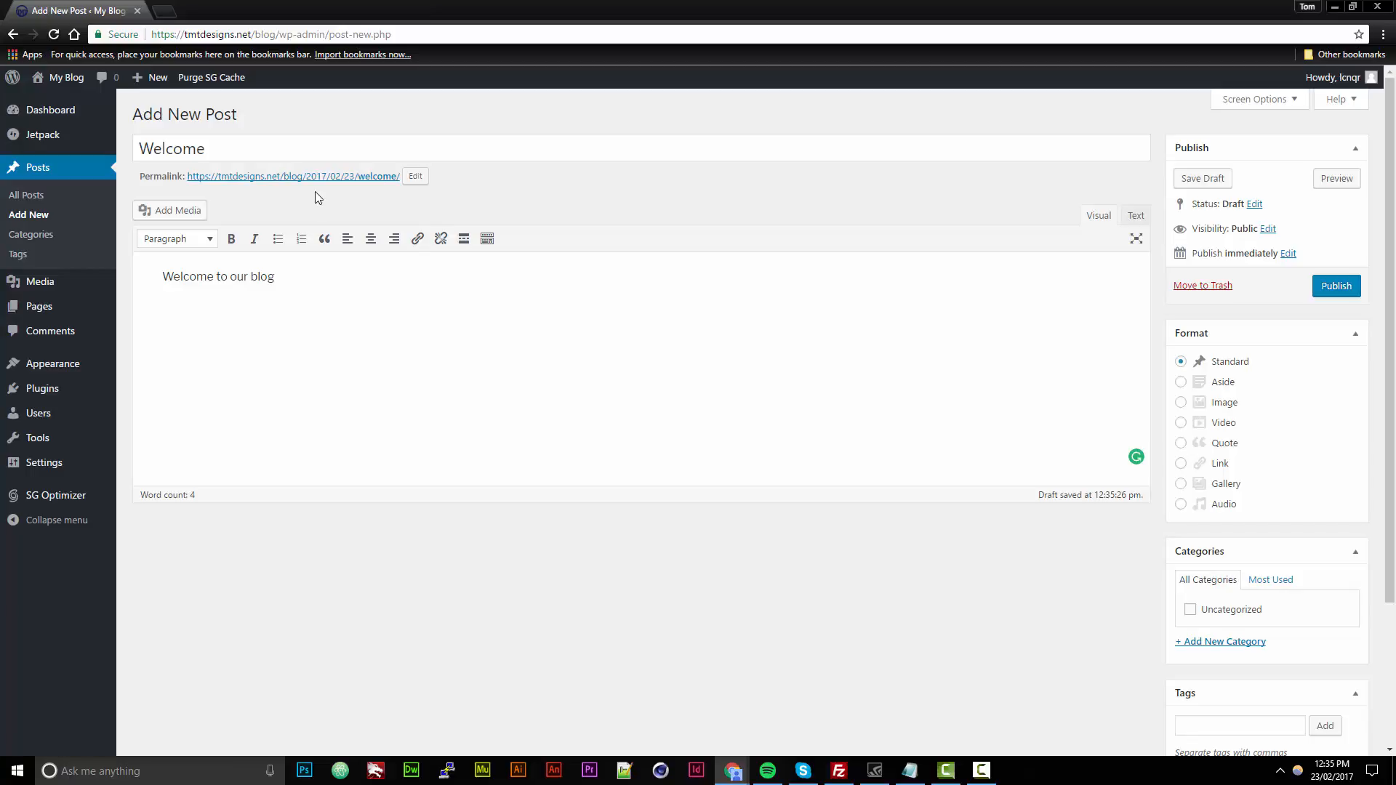
scroll("down", 3)
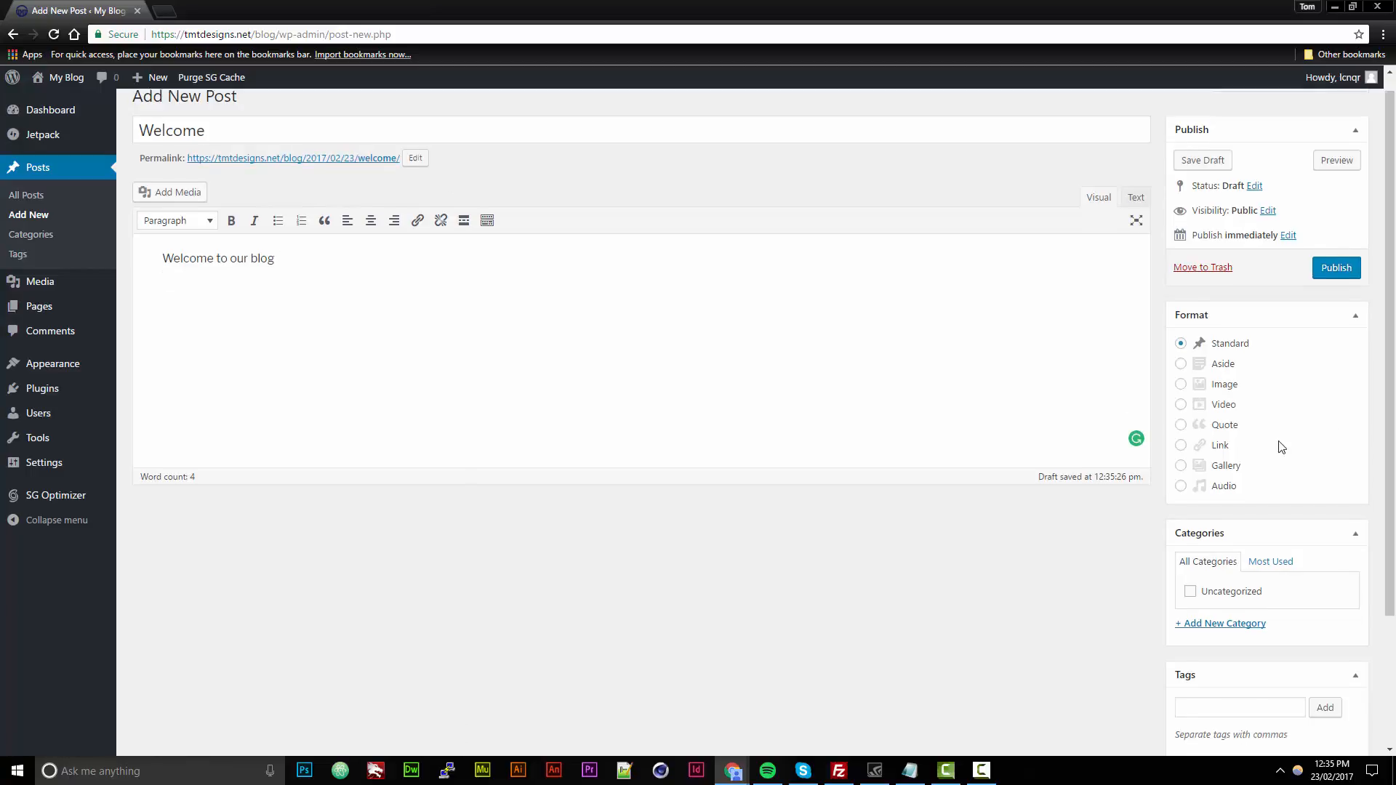
scroll("down", 3)
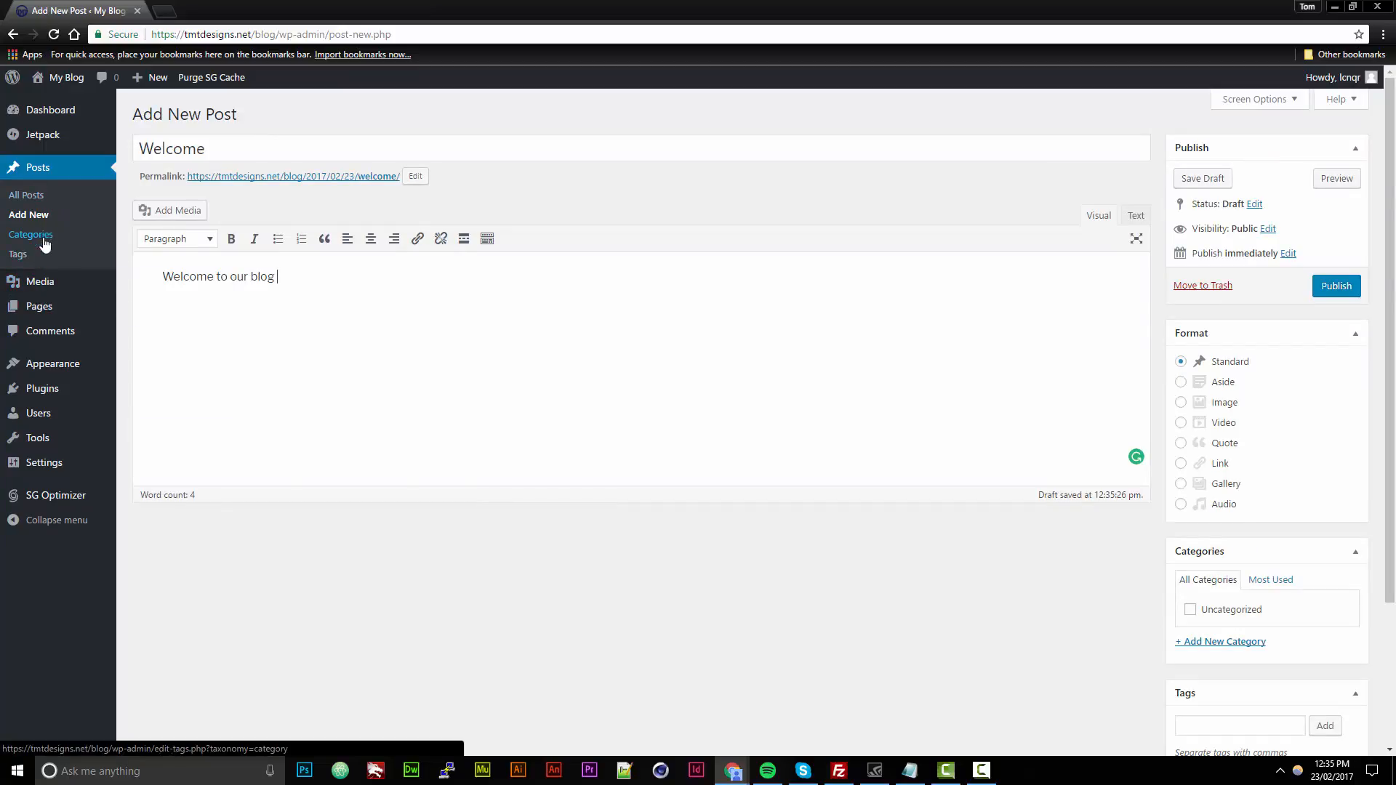
Step: Discard the unsaved post, glance at the empty Media Library, then reach the empty Pages list
left_click(39, 281)
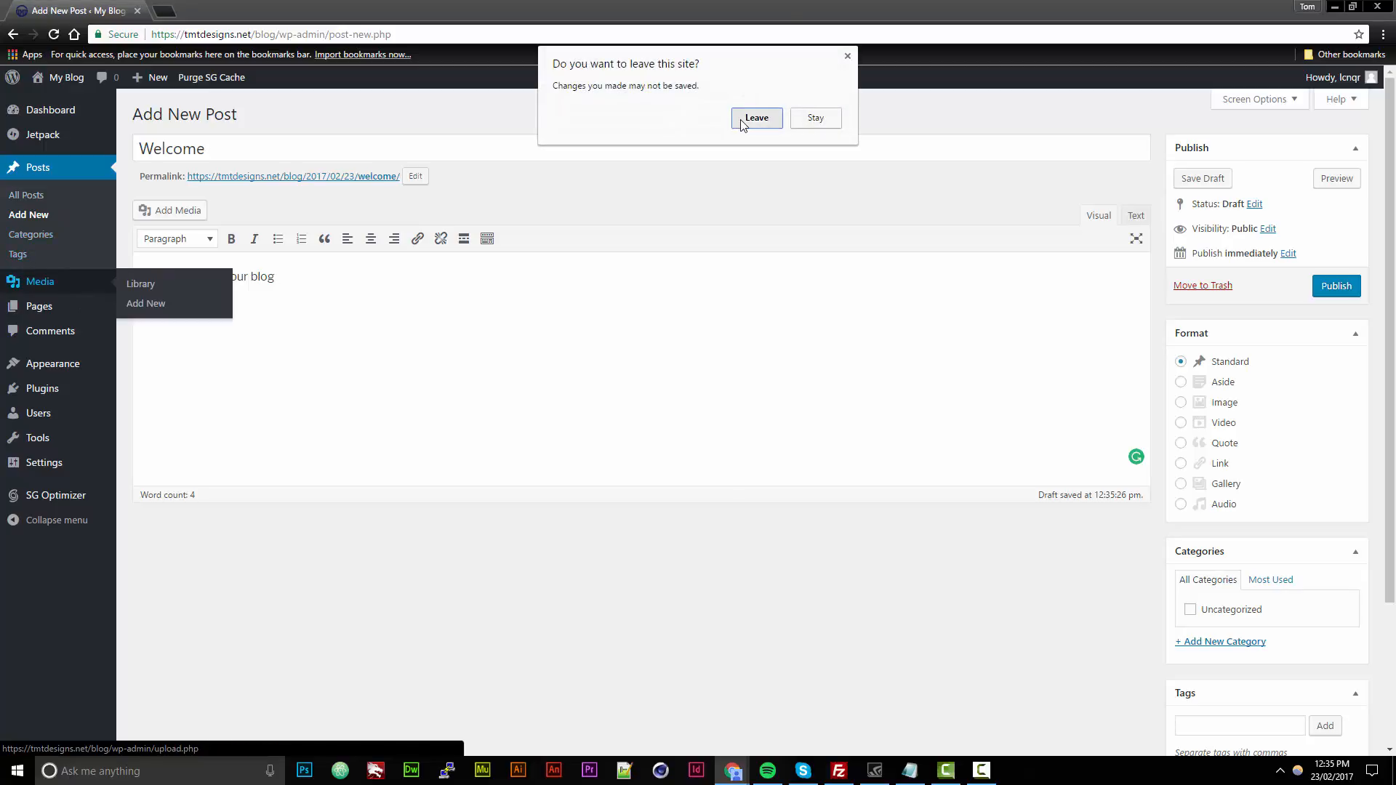
left_click(757, 117)
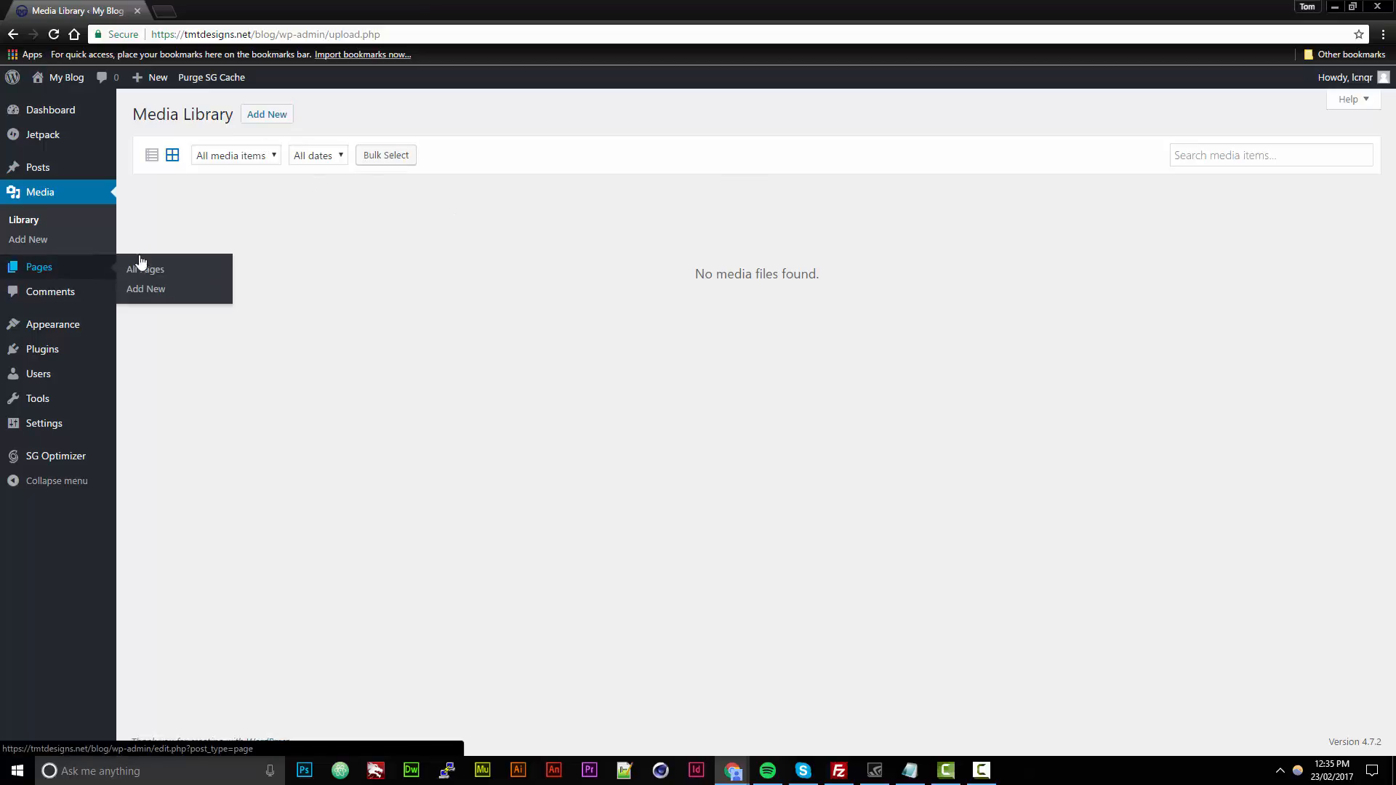
left_click(144, 269)
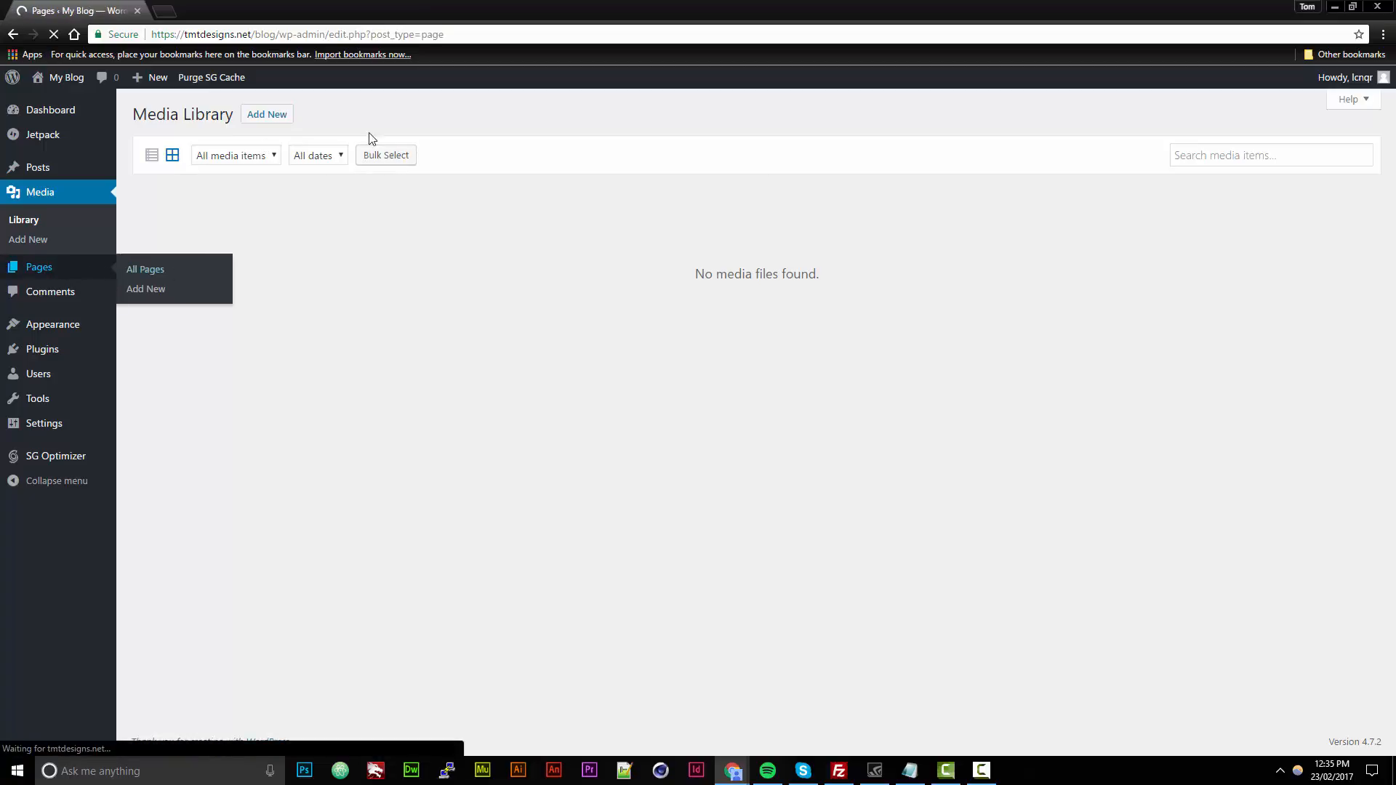
left_click(144, 269)
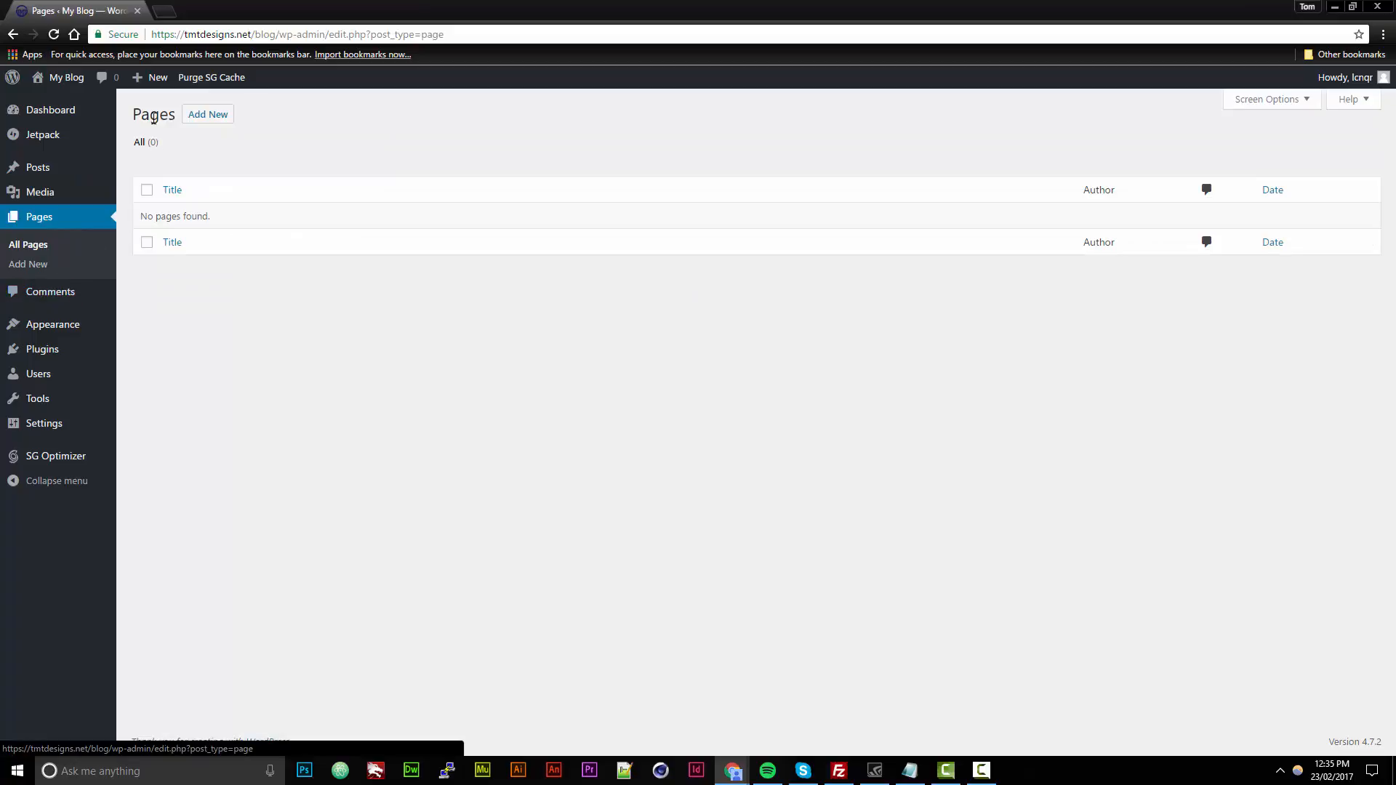
left_click(207, 114)
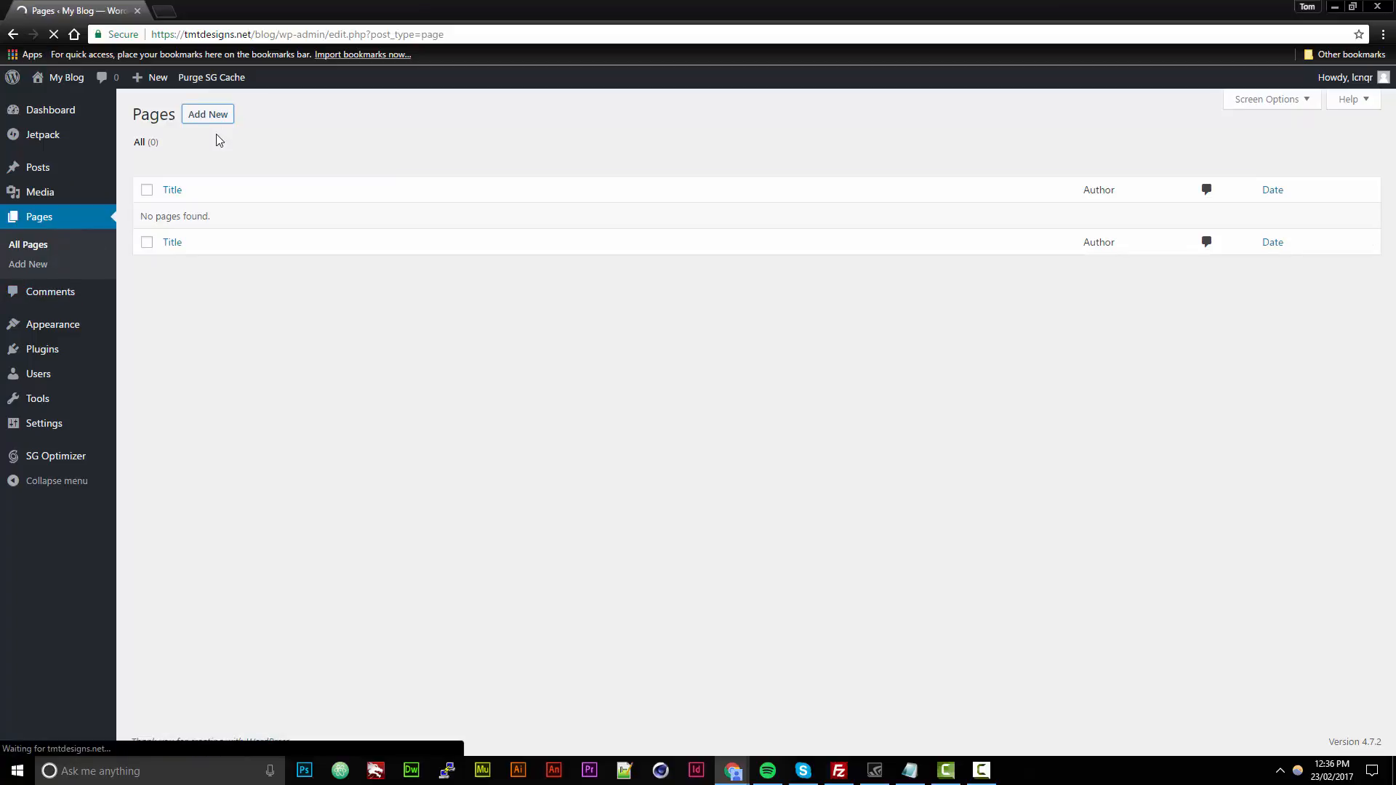
Step: Enter 'About' as the new page's title, leaving the body empty
left_click(207, 114)
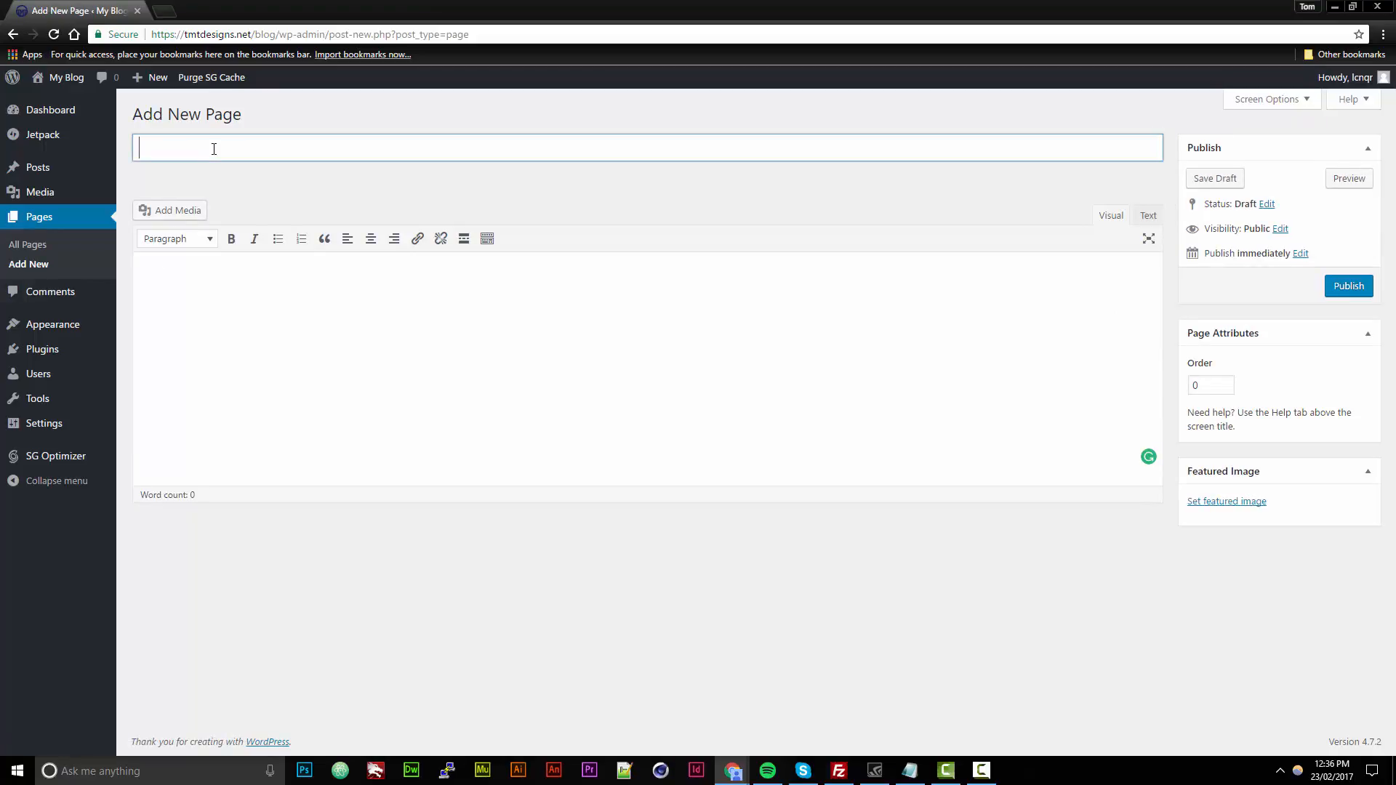
type("About")
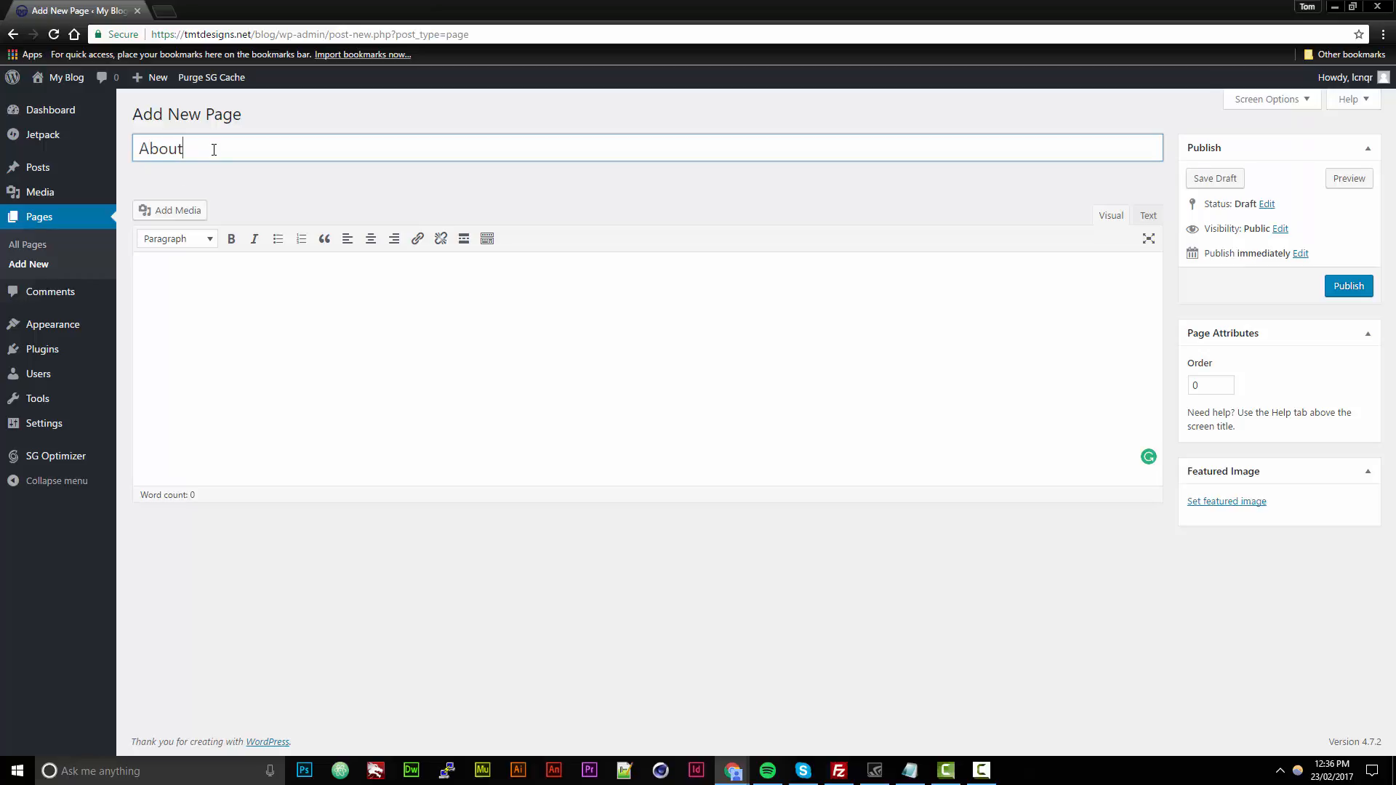
mouse_move(51, 291)
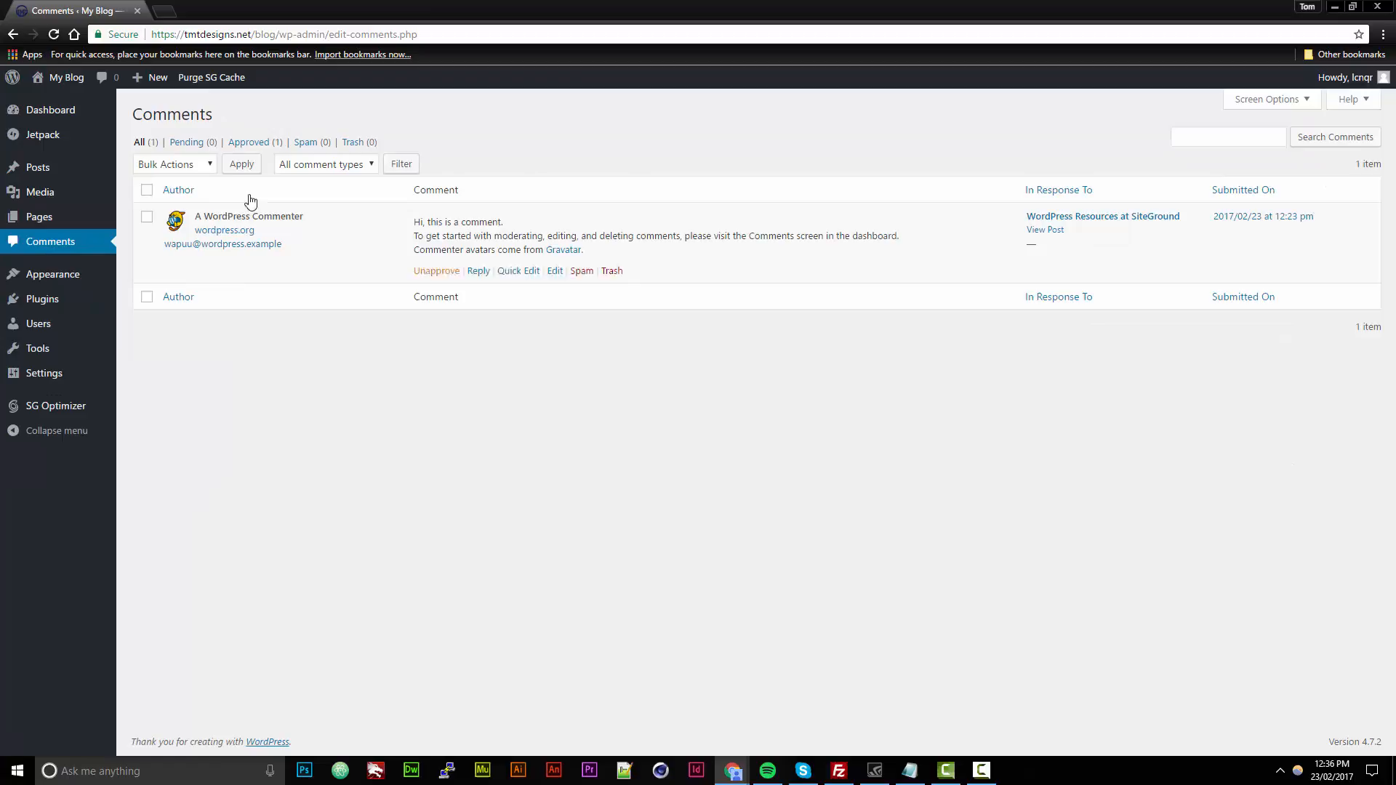
mouse_move(504, 178)
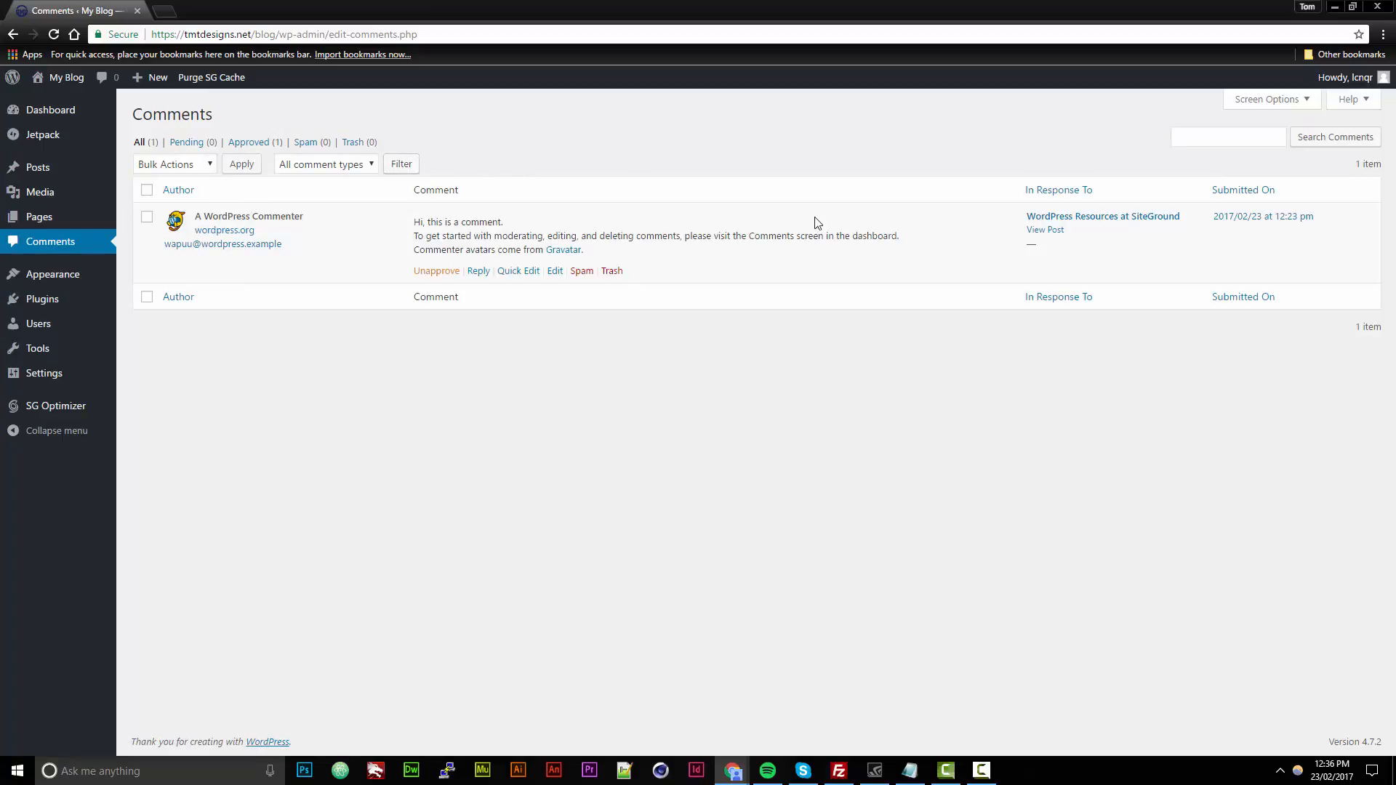
mouse_move(582, 270)
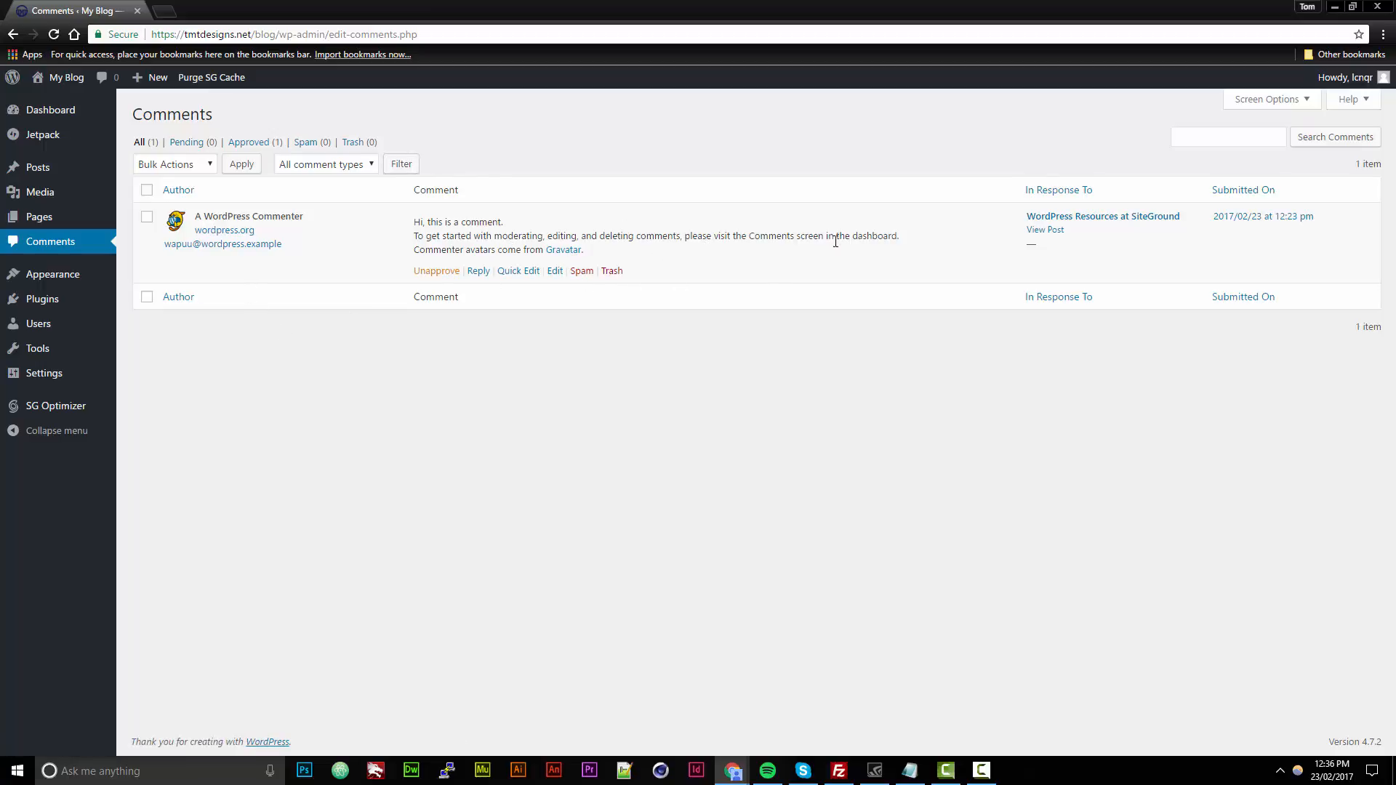
mouse_move(886, 312)
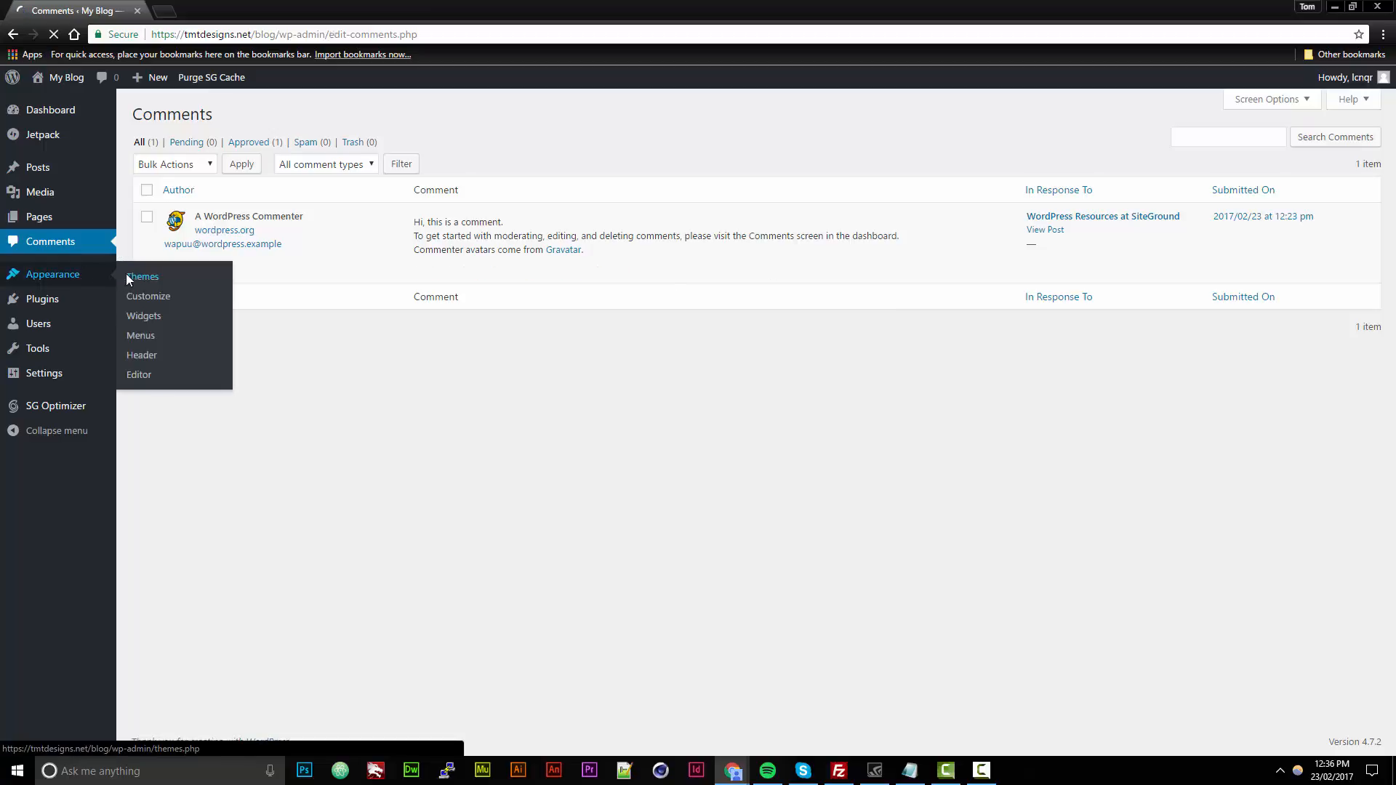
Step: From Appearance > Themes, open Add New and scroll the Popular themes list
left_click(143, 277)
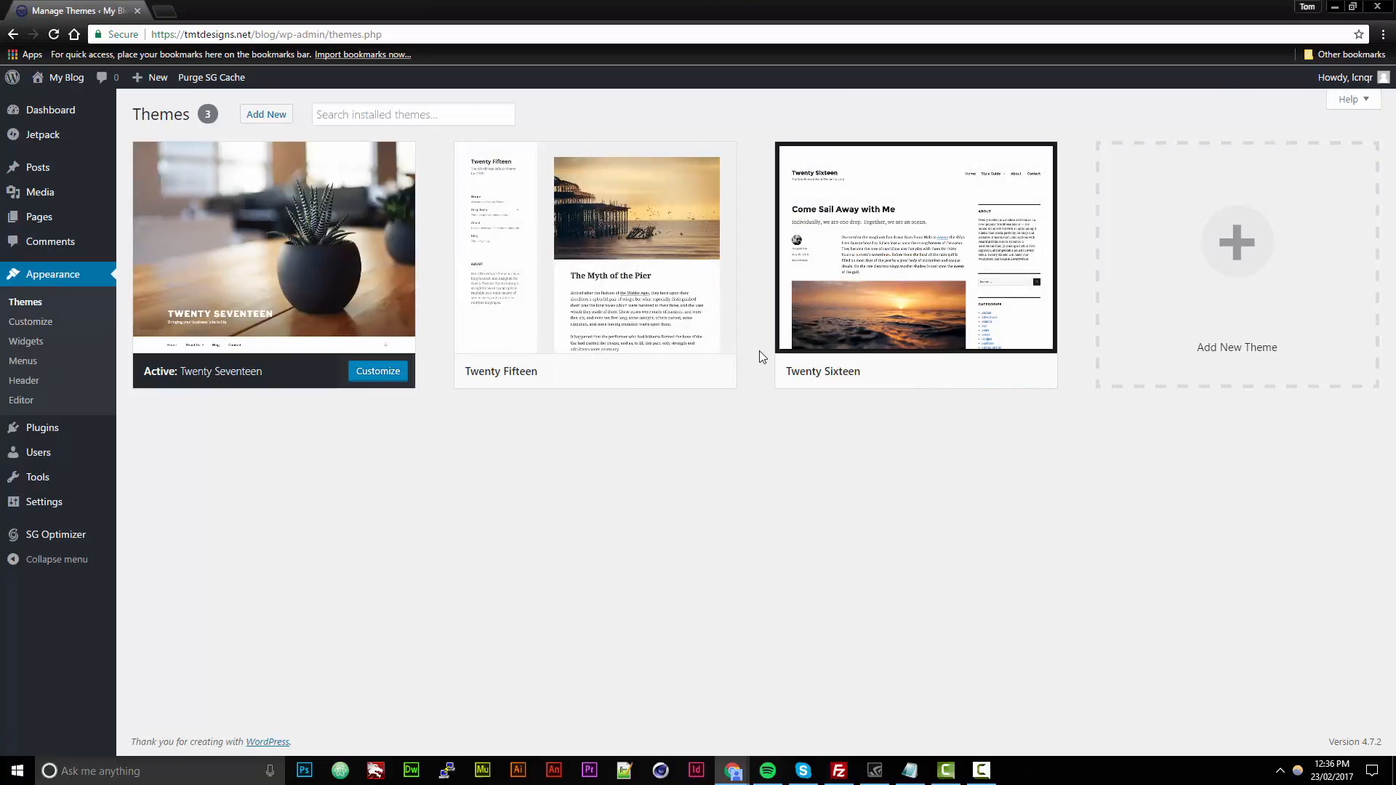
left_click(265, 115)
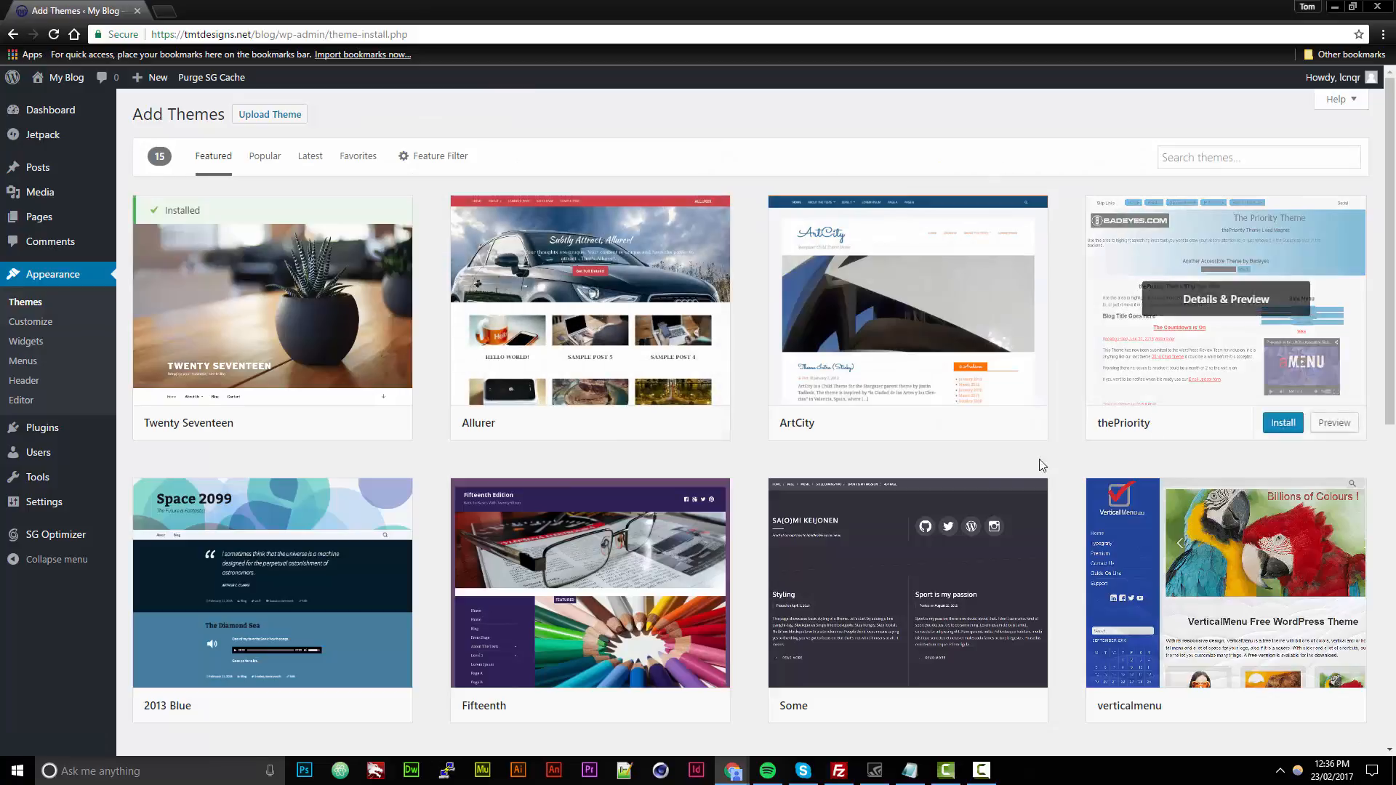
scroll("down", 3)
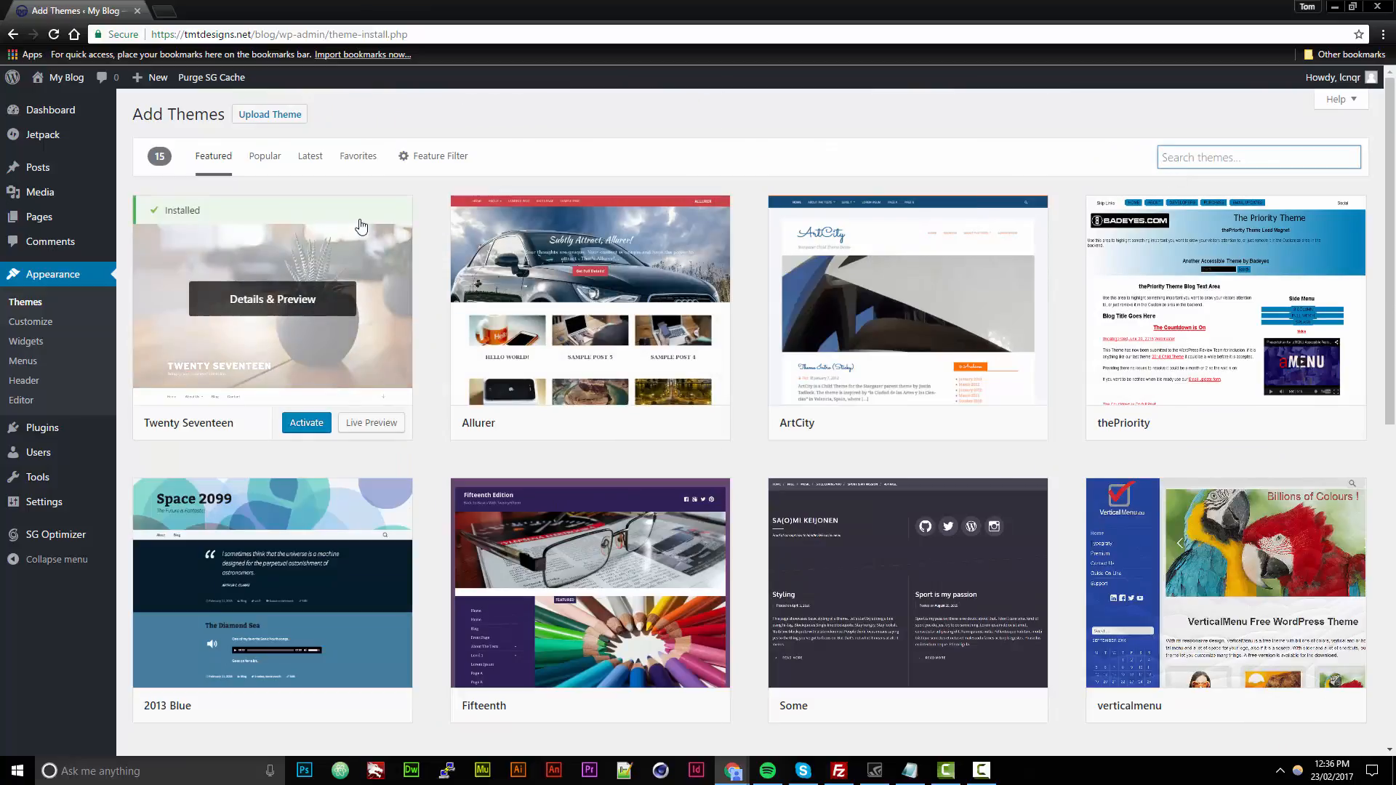
mouse_move(419, 247)
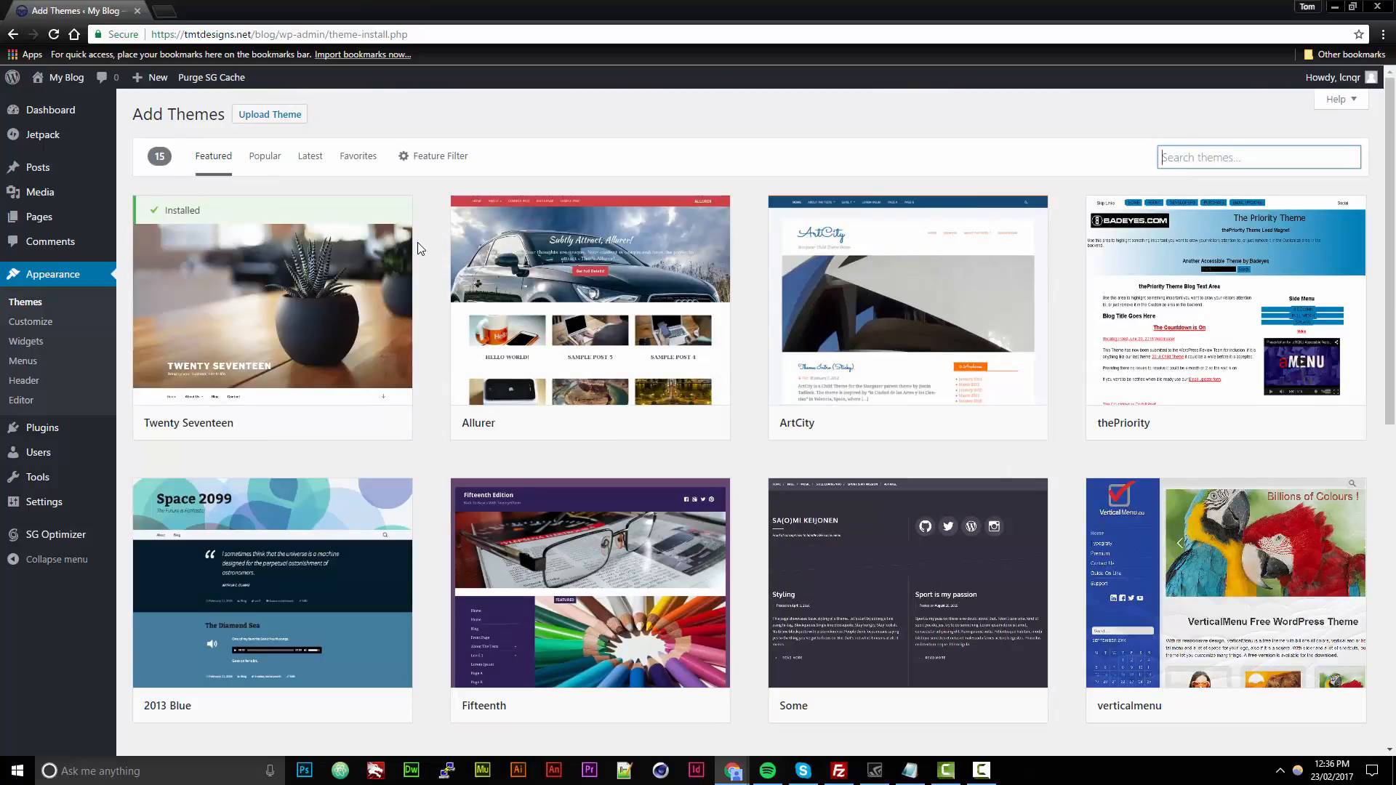
left_click(264, 156)
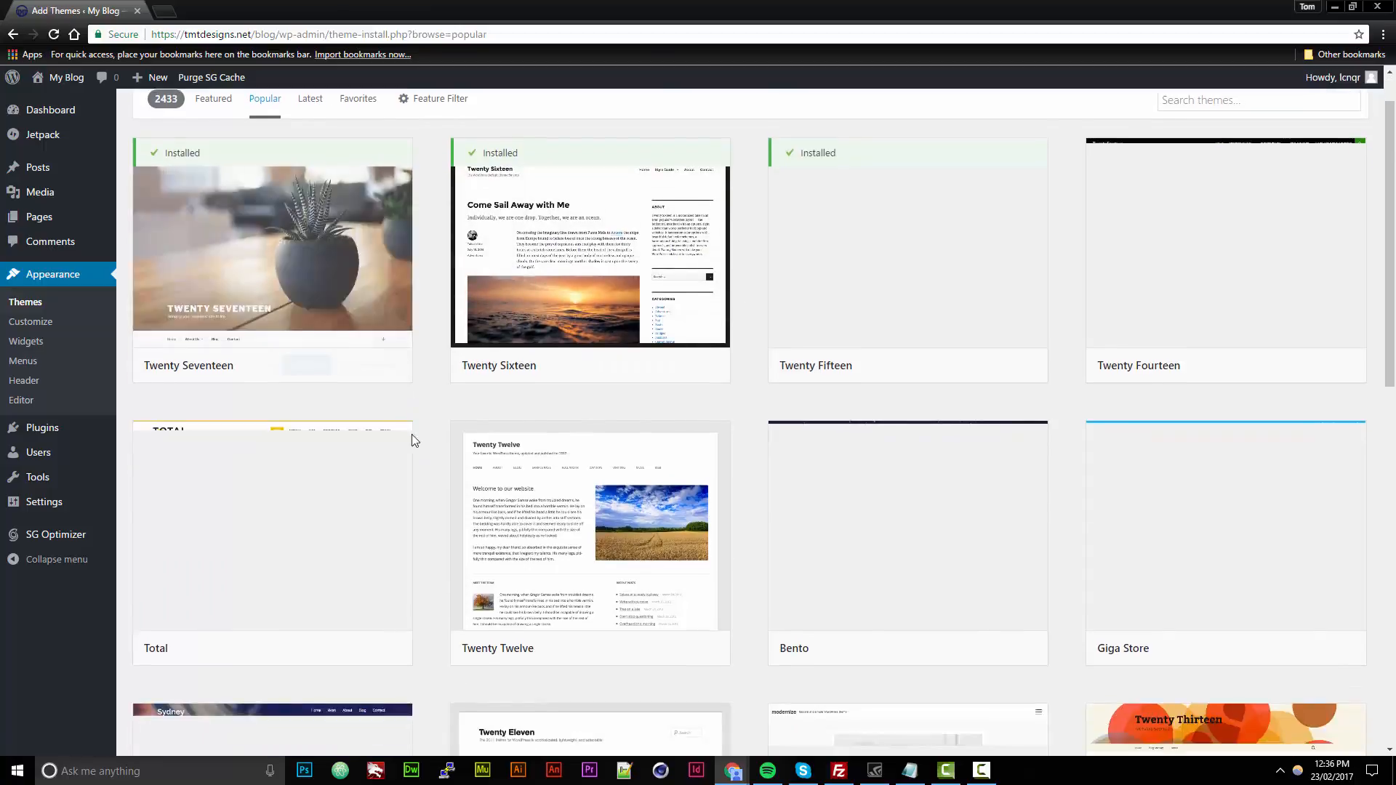
scroll("down", 3)
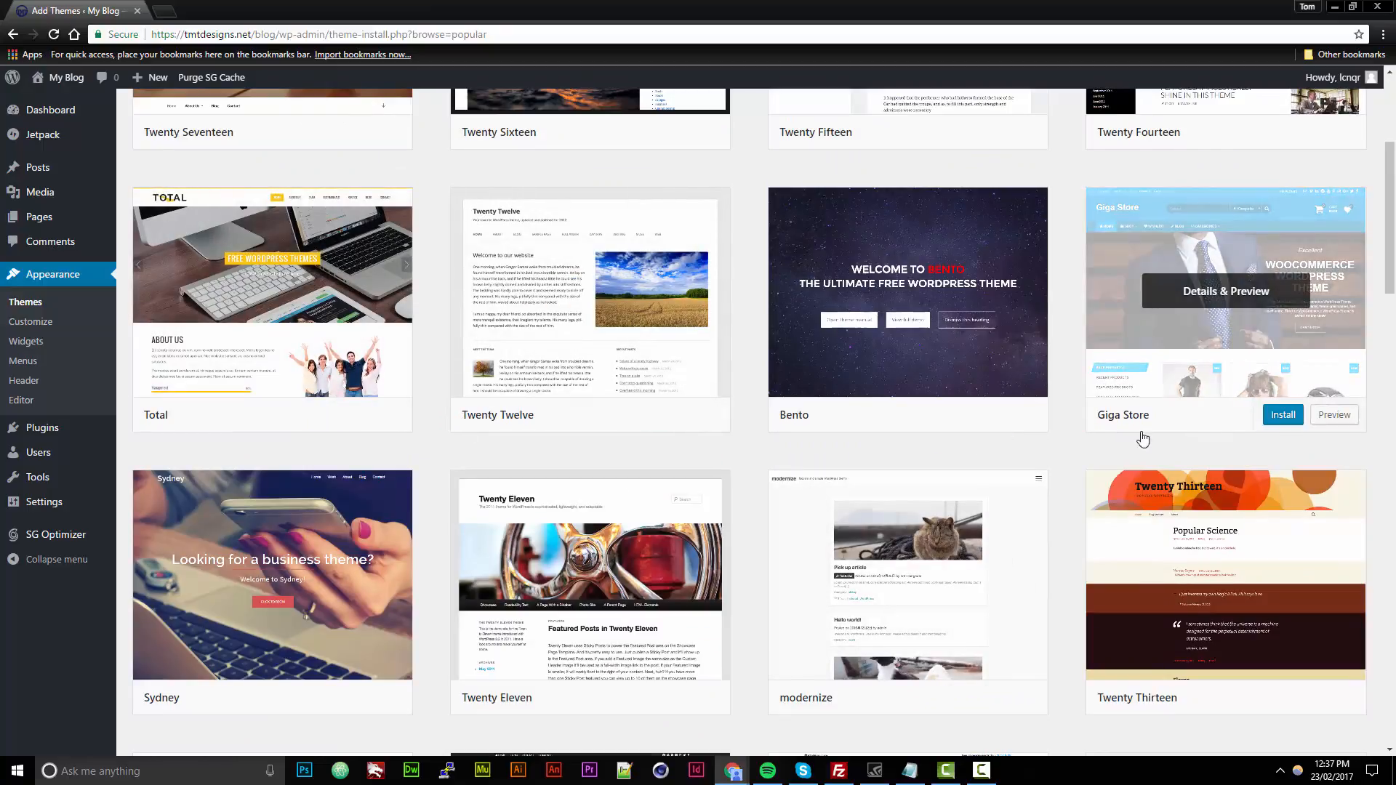
scroll("down", 3)
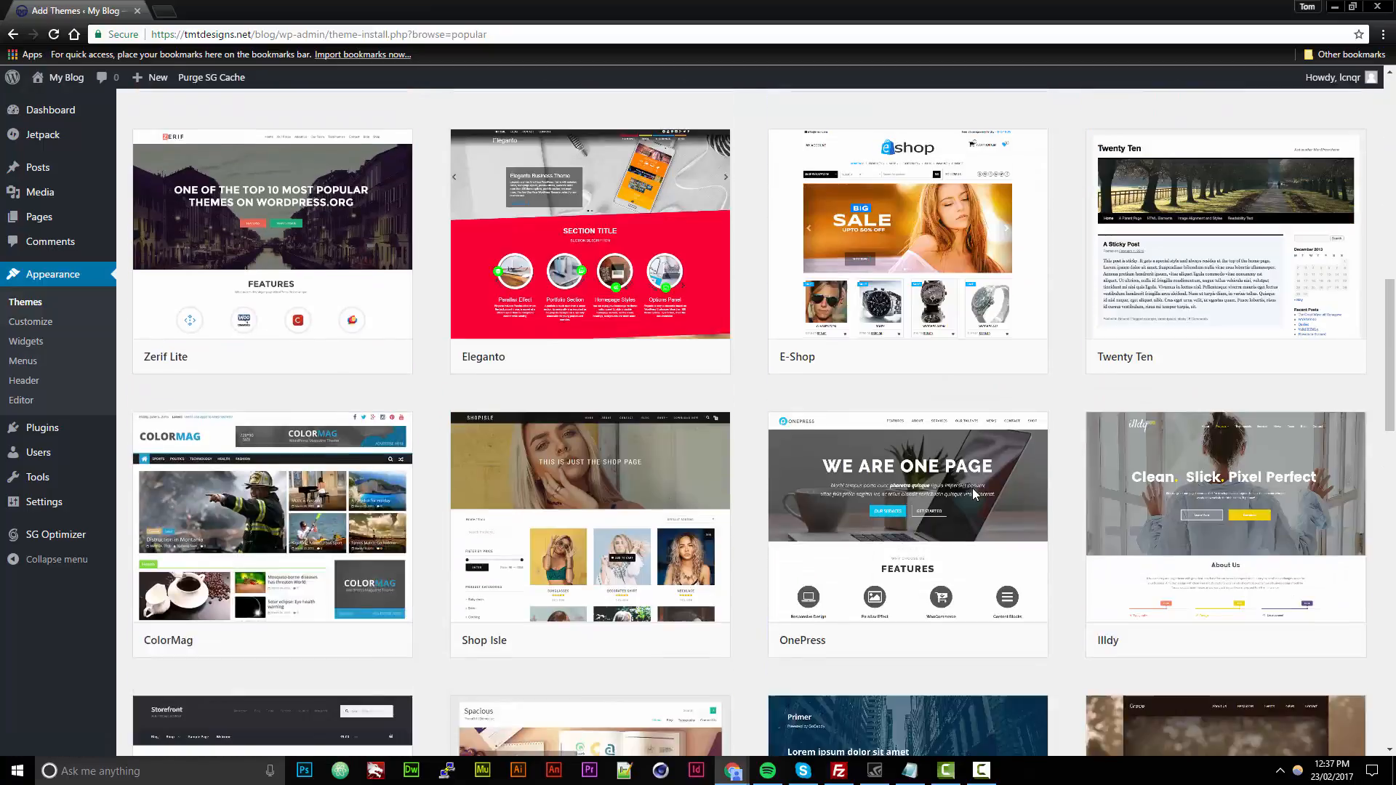
scroll("down", 3)
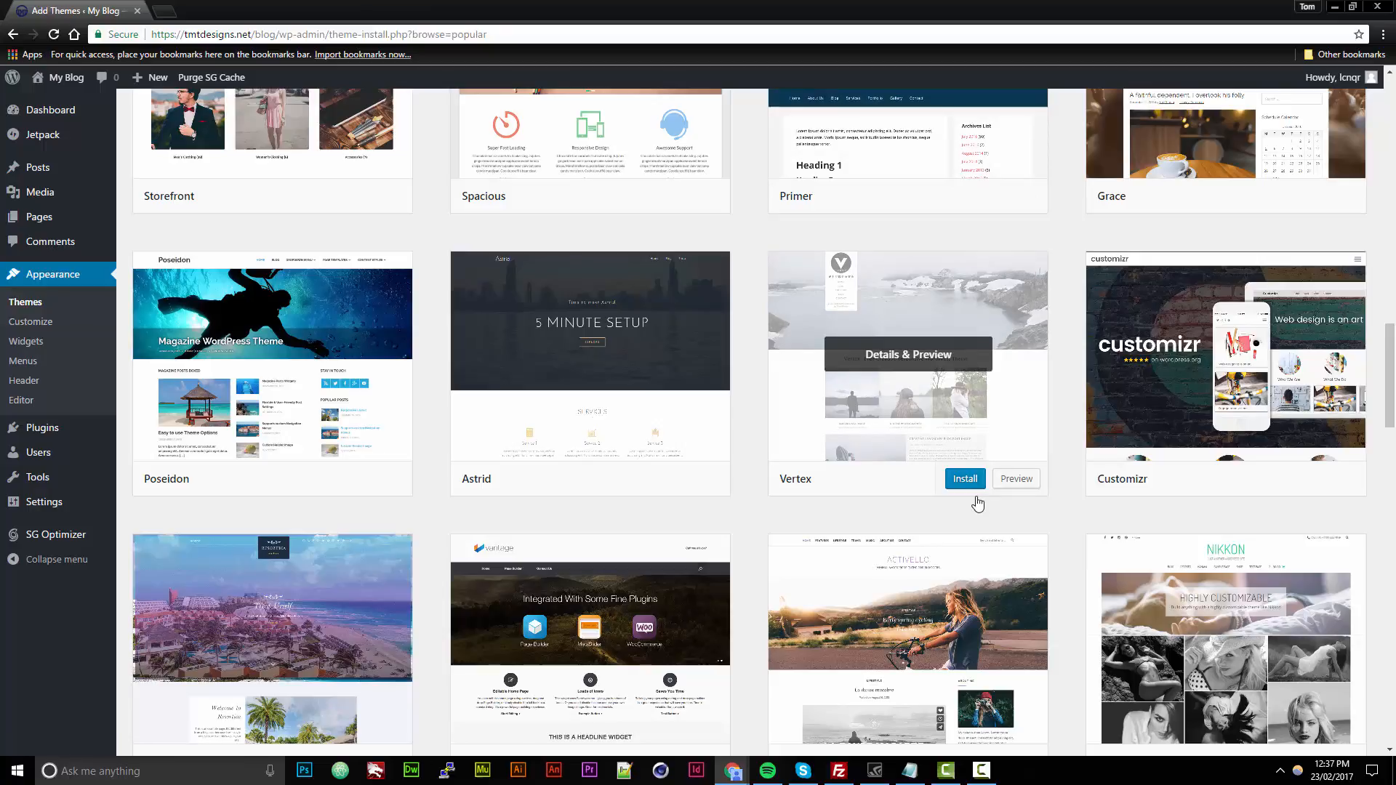
mouse_move(977, 503)
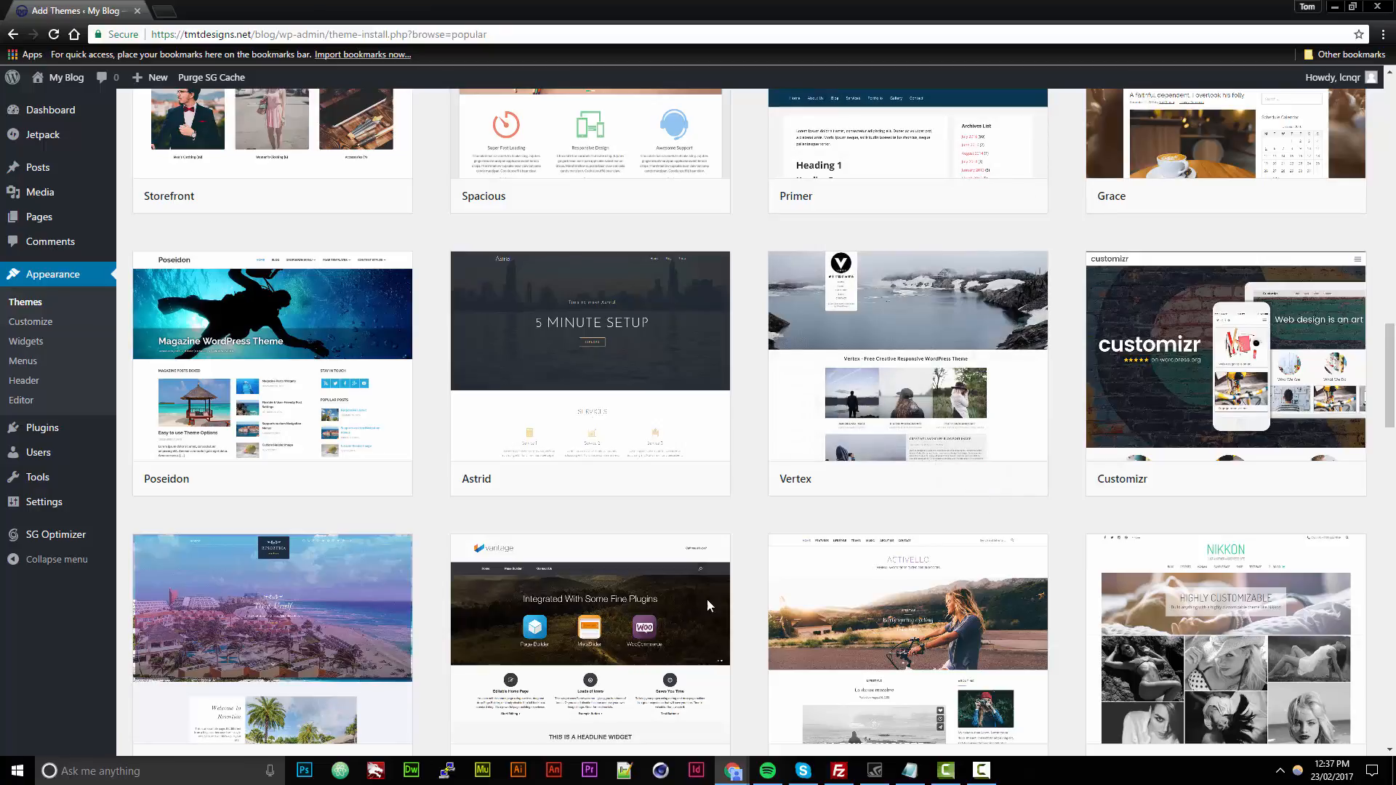
scroll("down", 3)
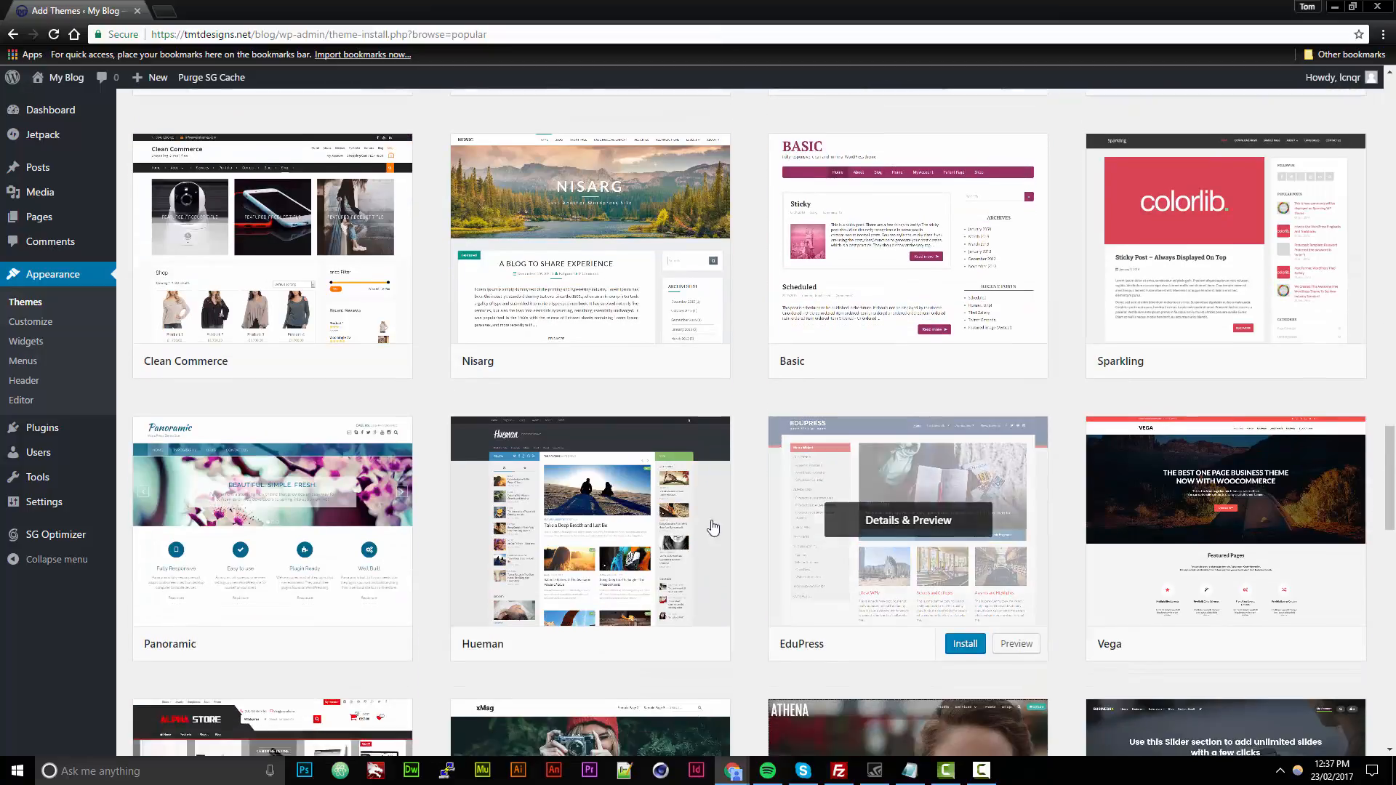
scroll("down", 3)
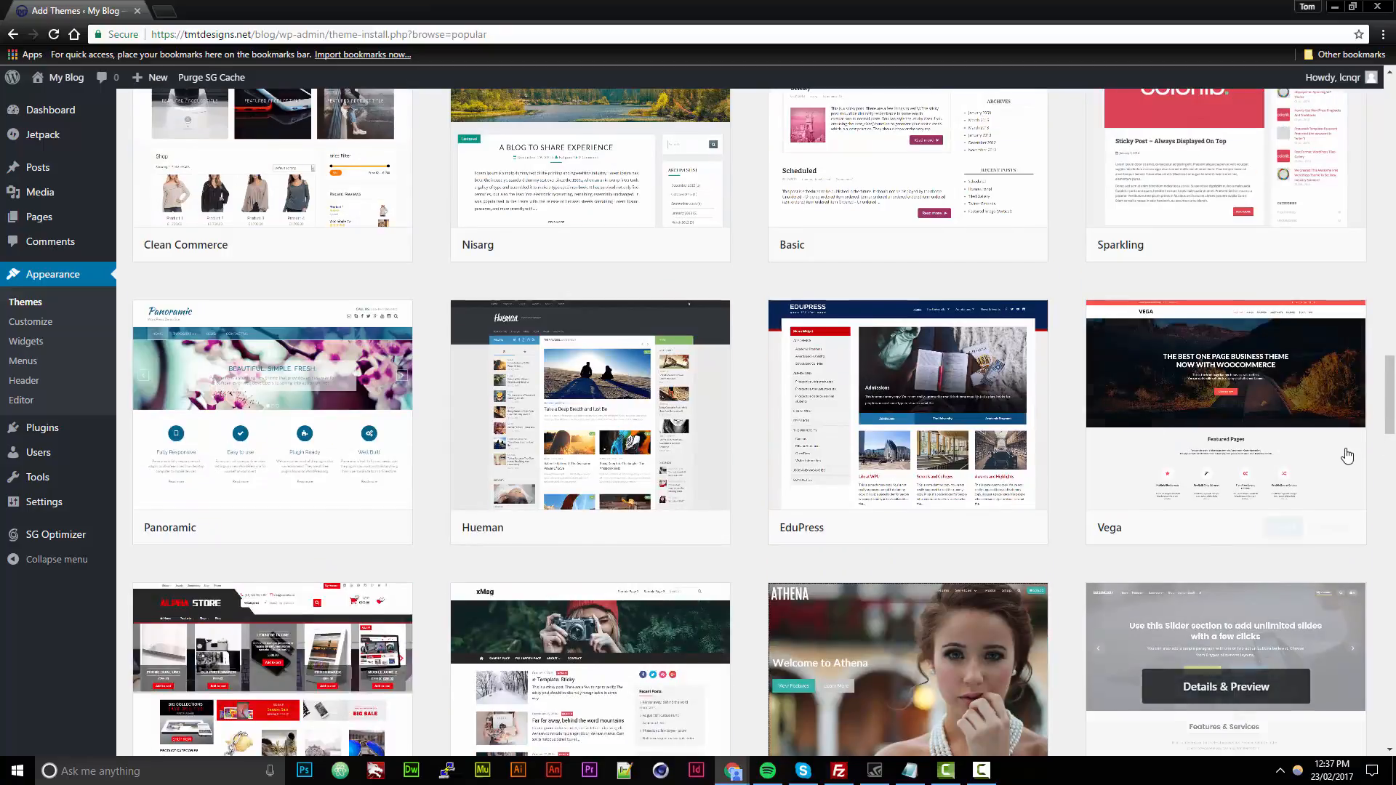
scroll("down", 3)
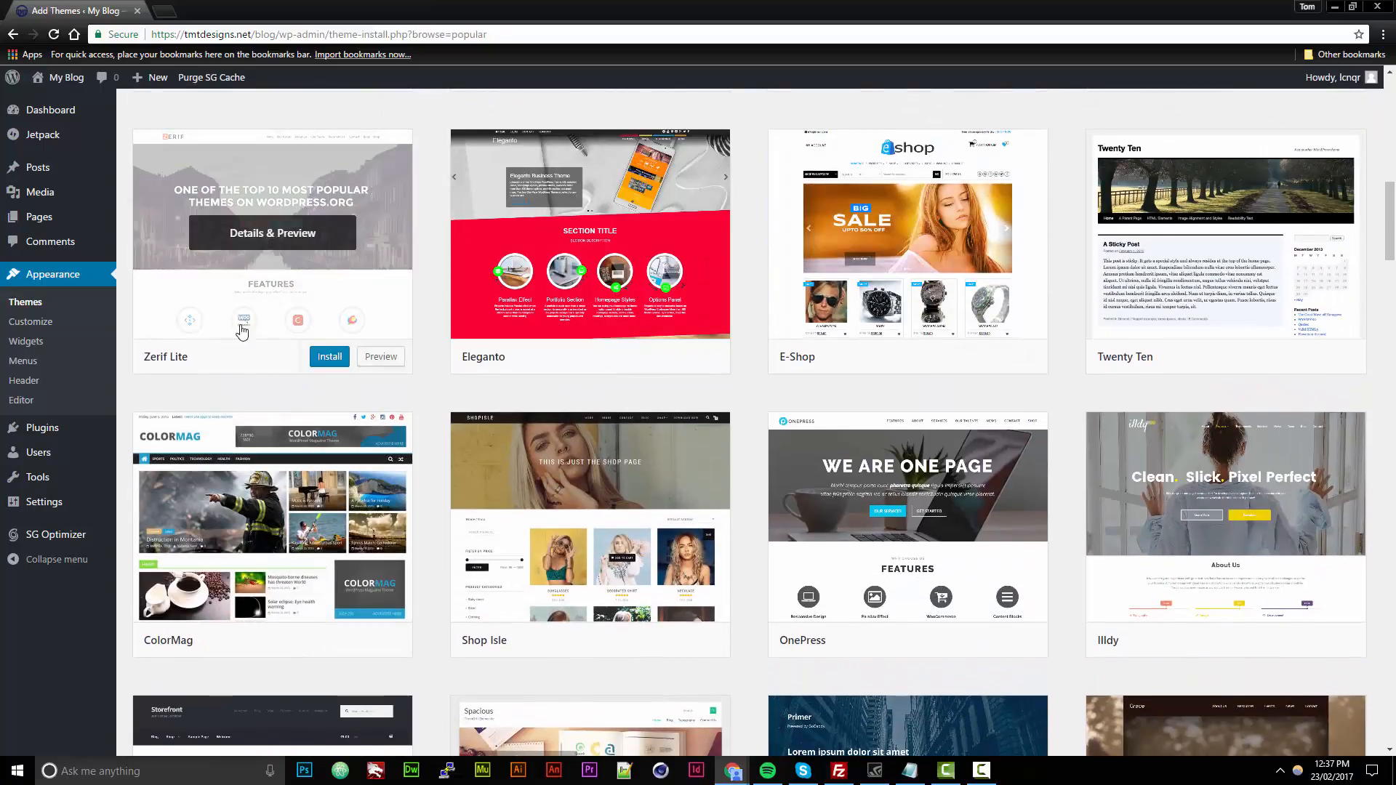
Step: Install and activate the Zerif Lite theme, then visit the live site
left_click(328, 356)
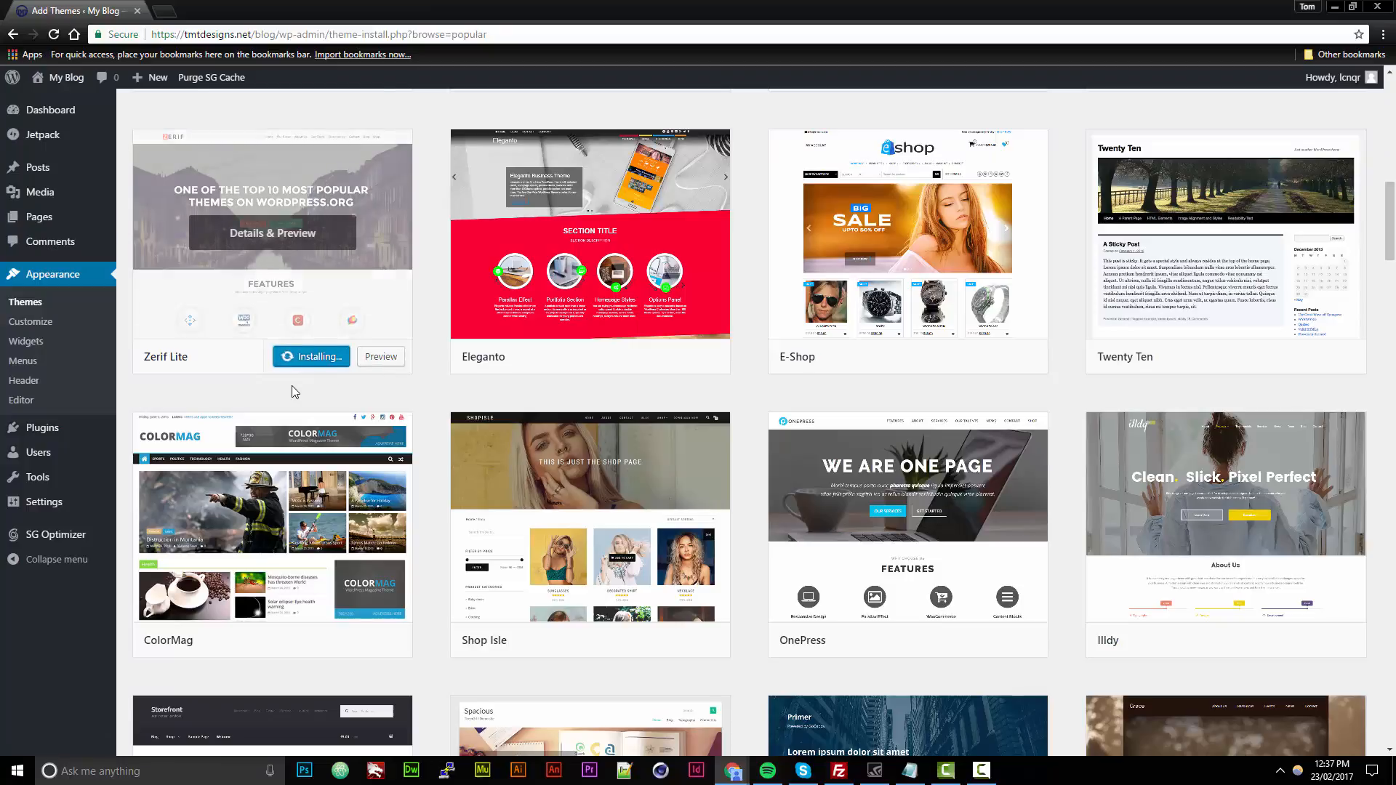
mouse_move(31, 322)
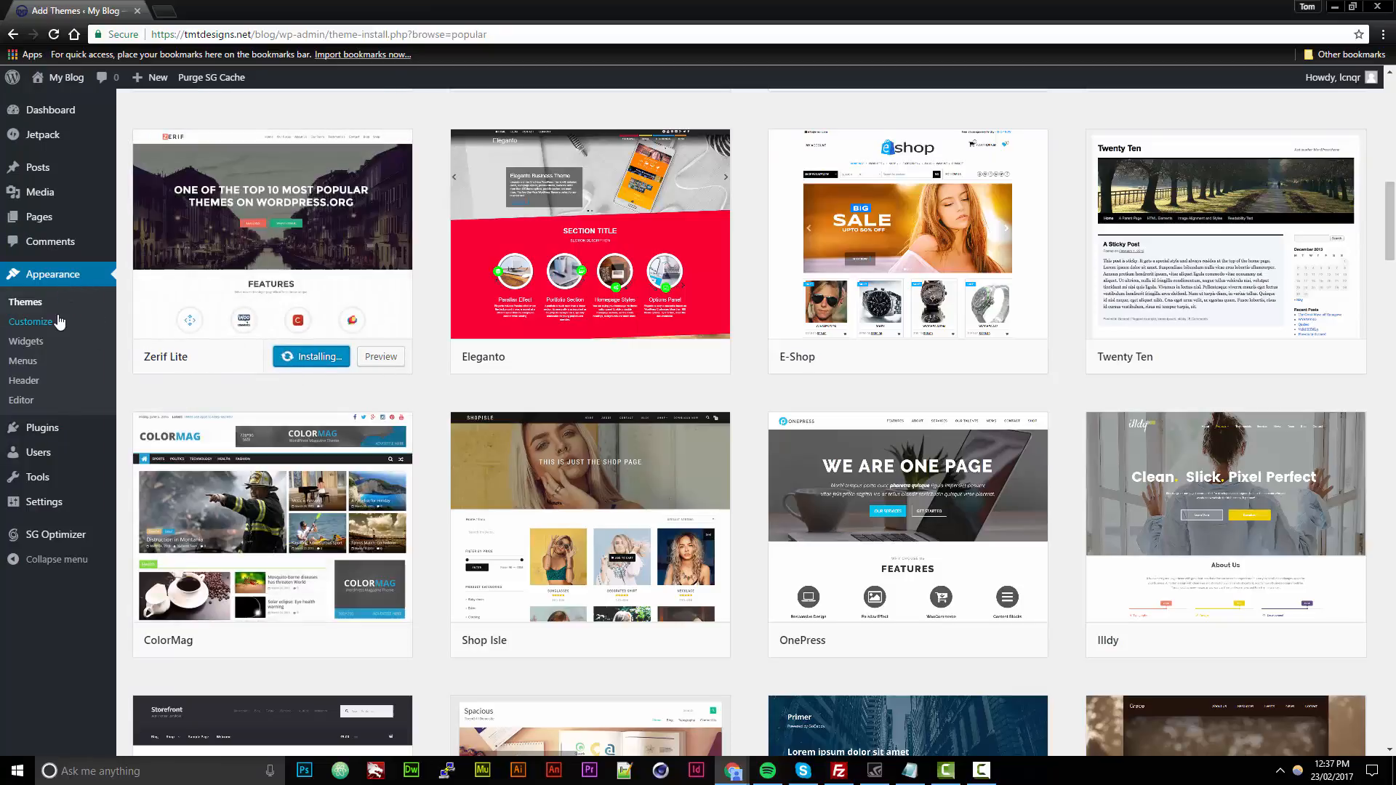
left_click(32, 321)
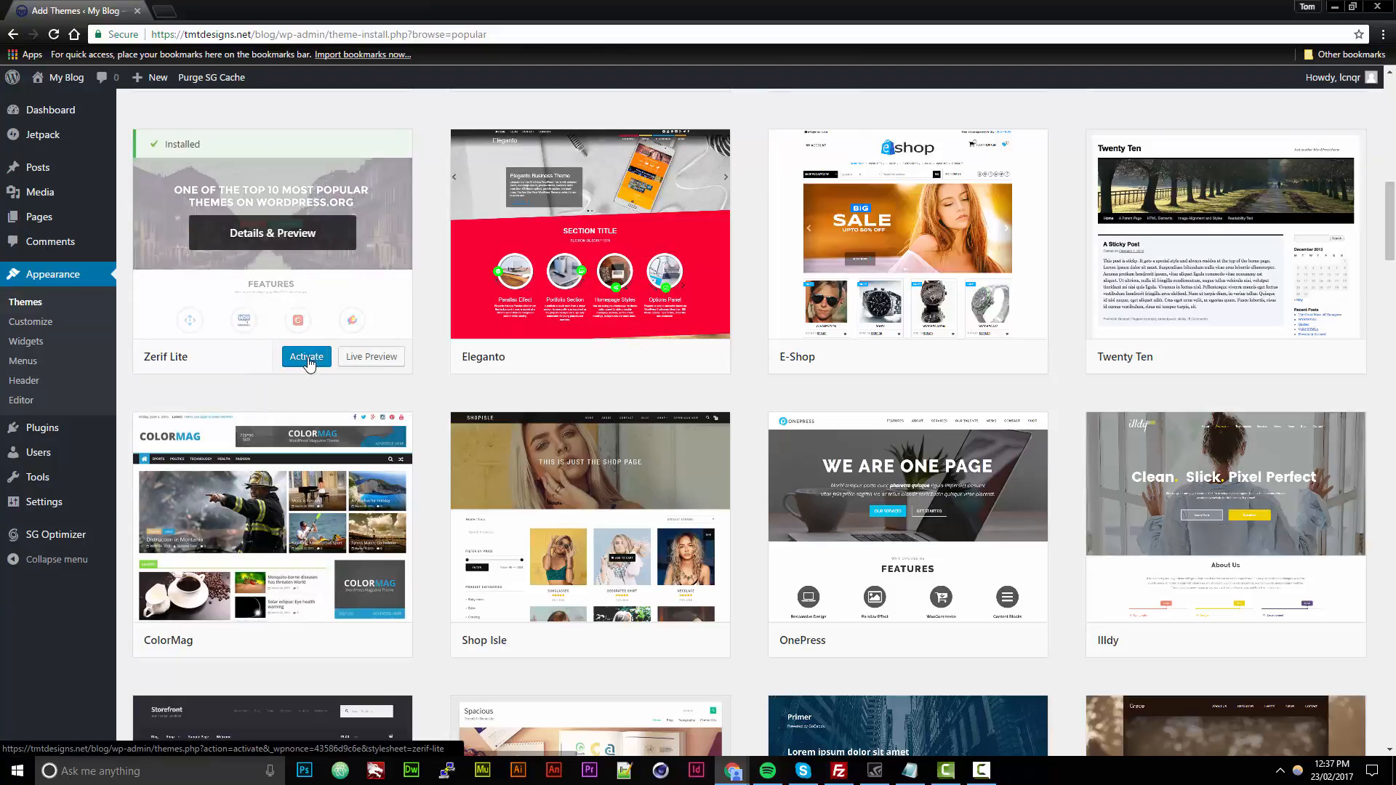
left_click(305, 357)
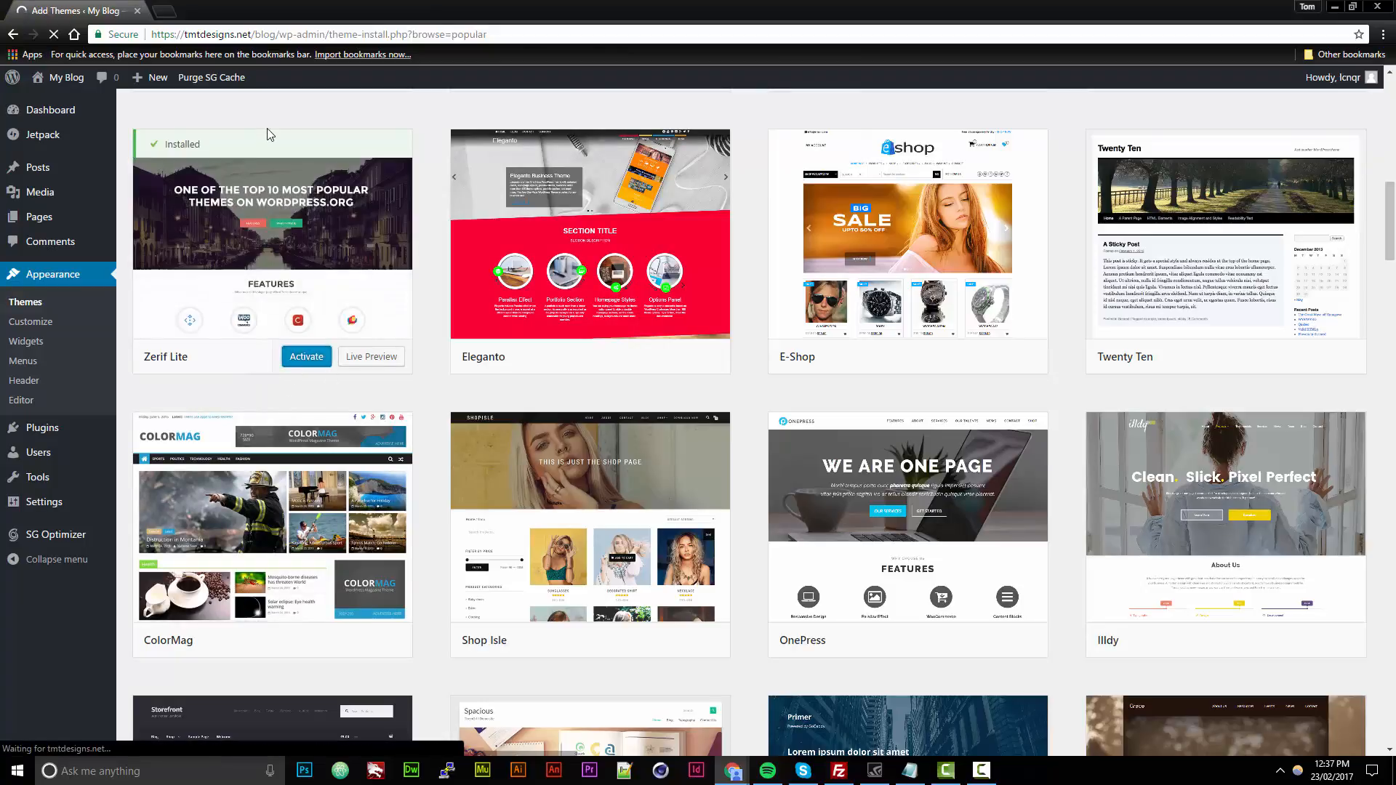
left_click(305, 357)
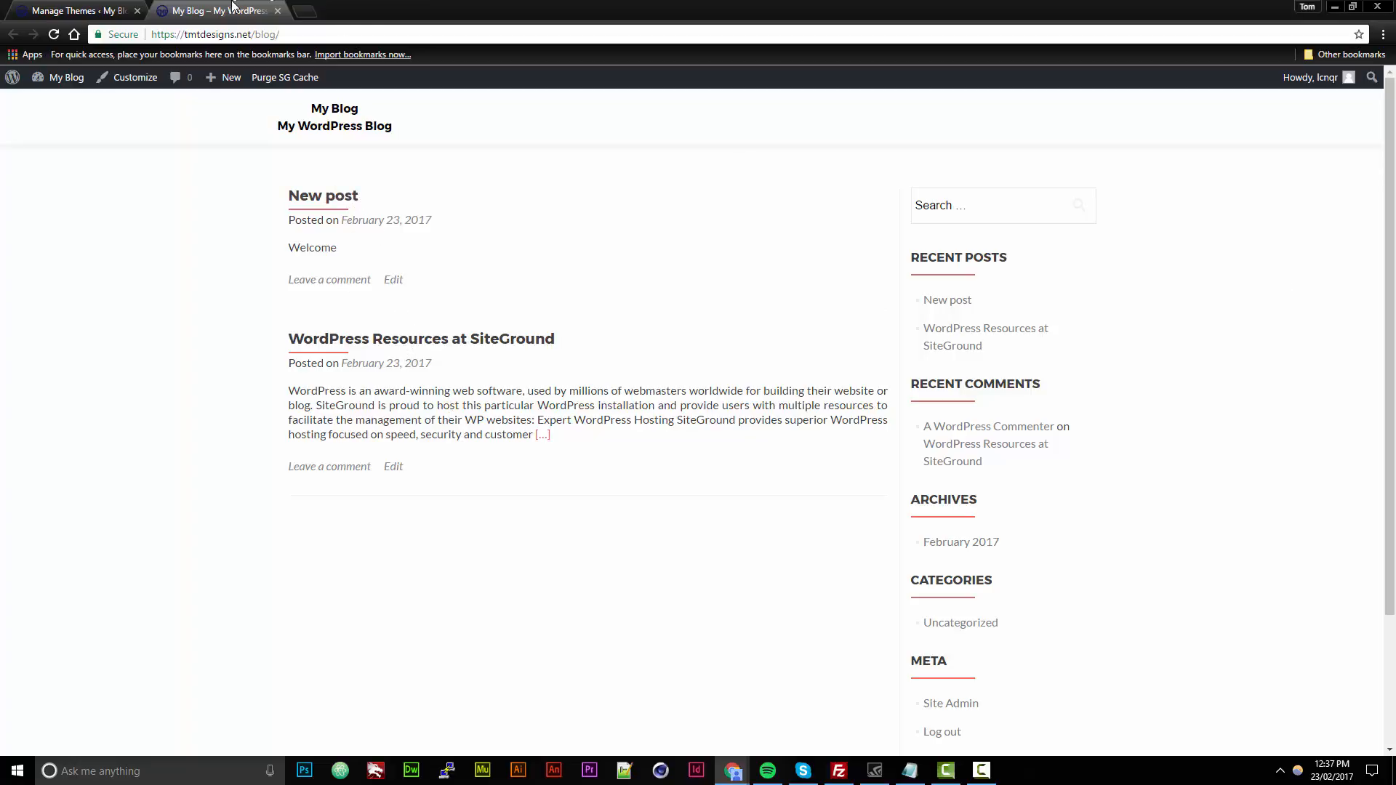
Step: Open the Customizer for Zerif Lite and look at Site Identity and the theme sections
left_click(76, 9)
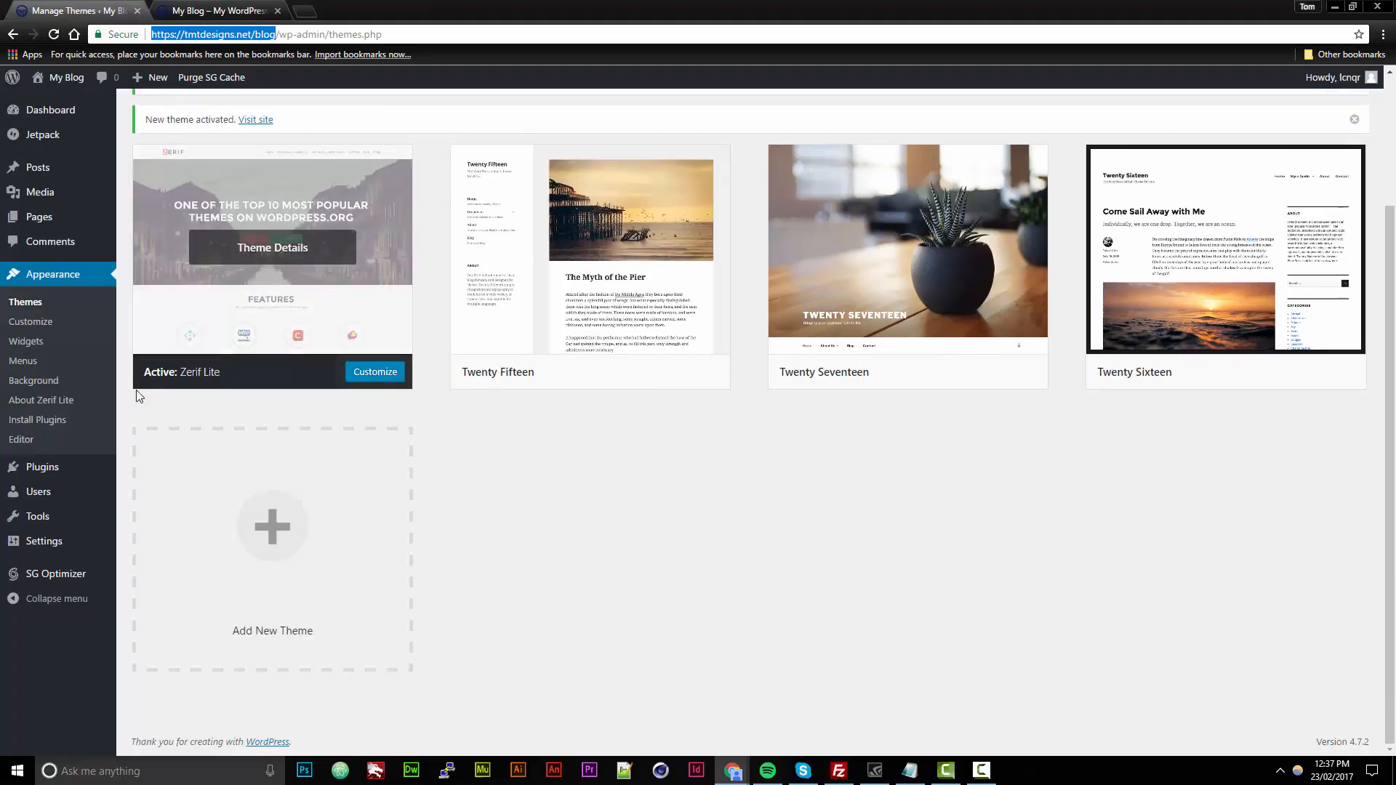
left_click(31, 321)
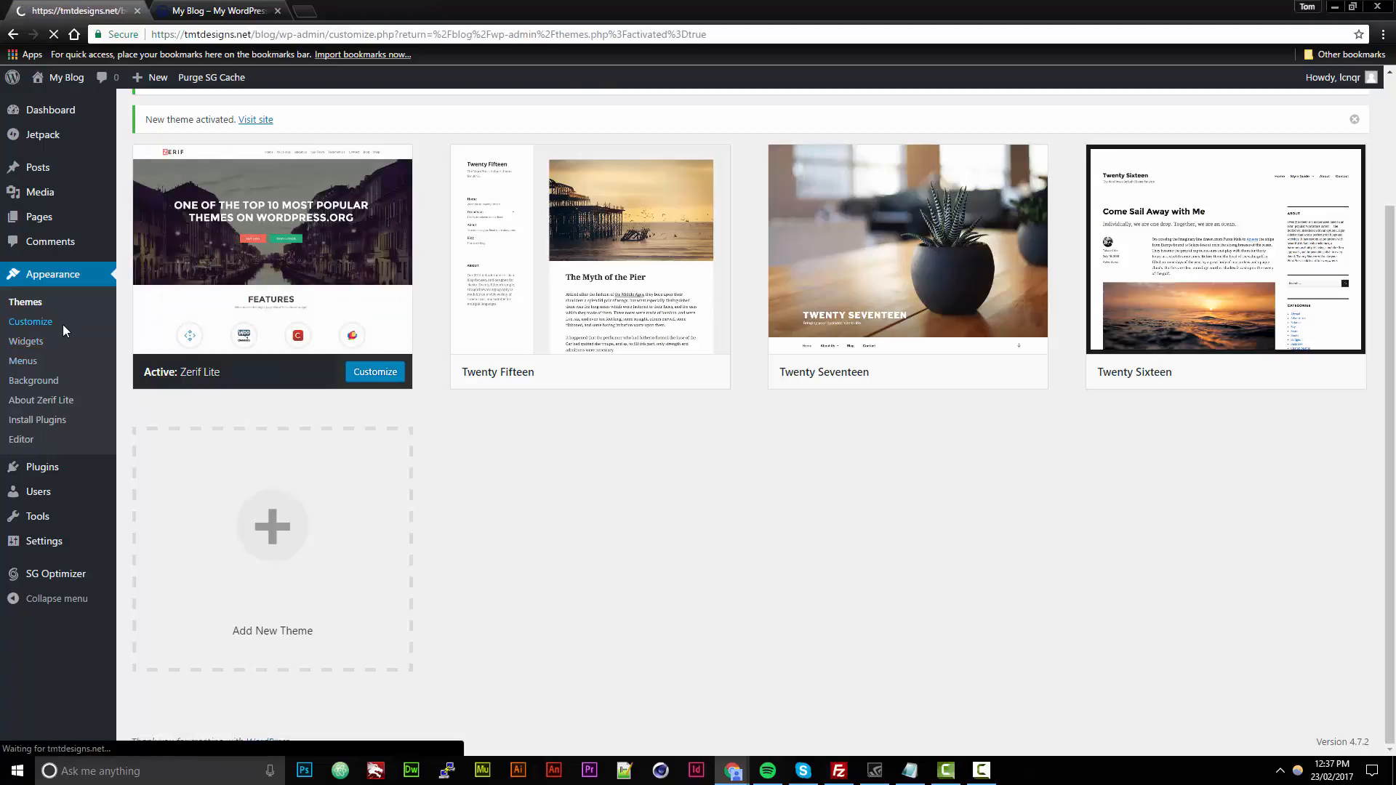
left_click(375, 372)
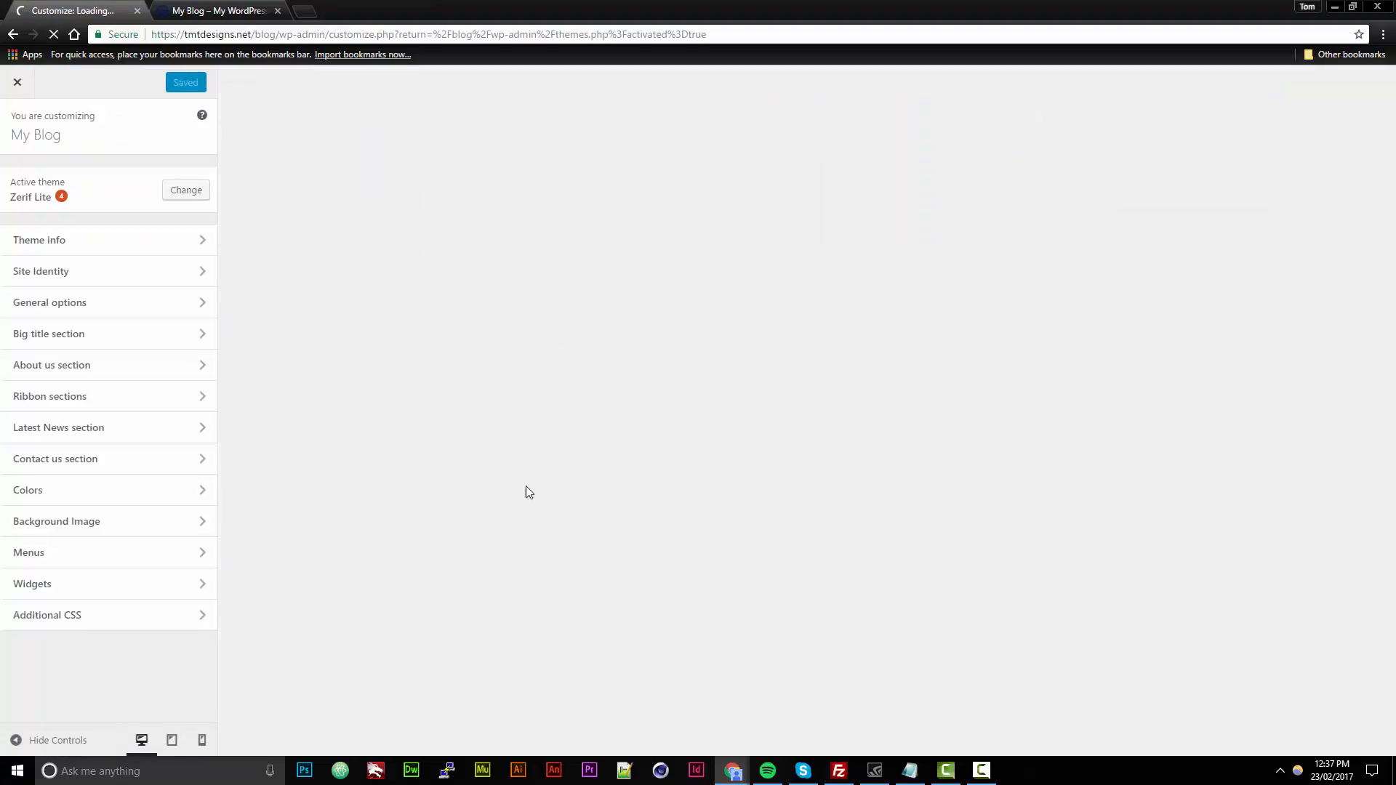
left_click(40, 270)
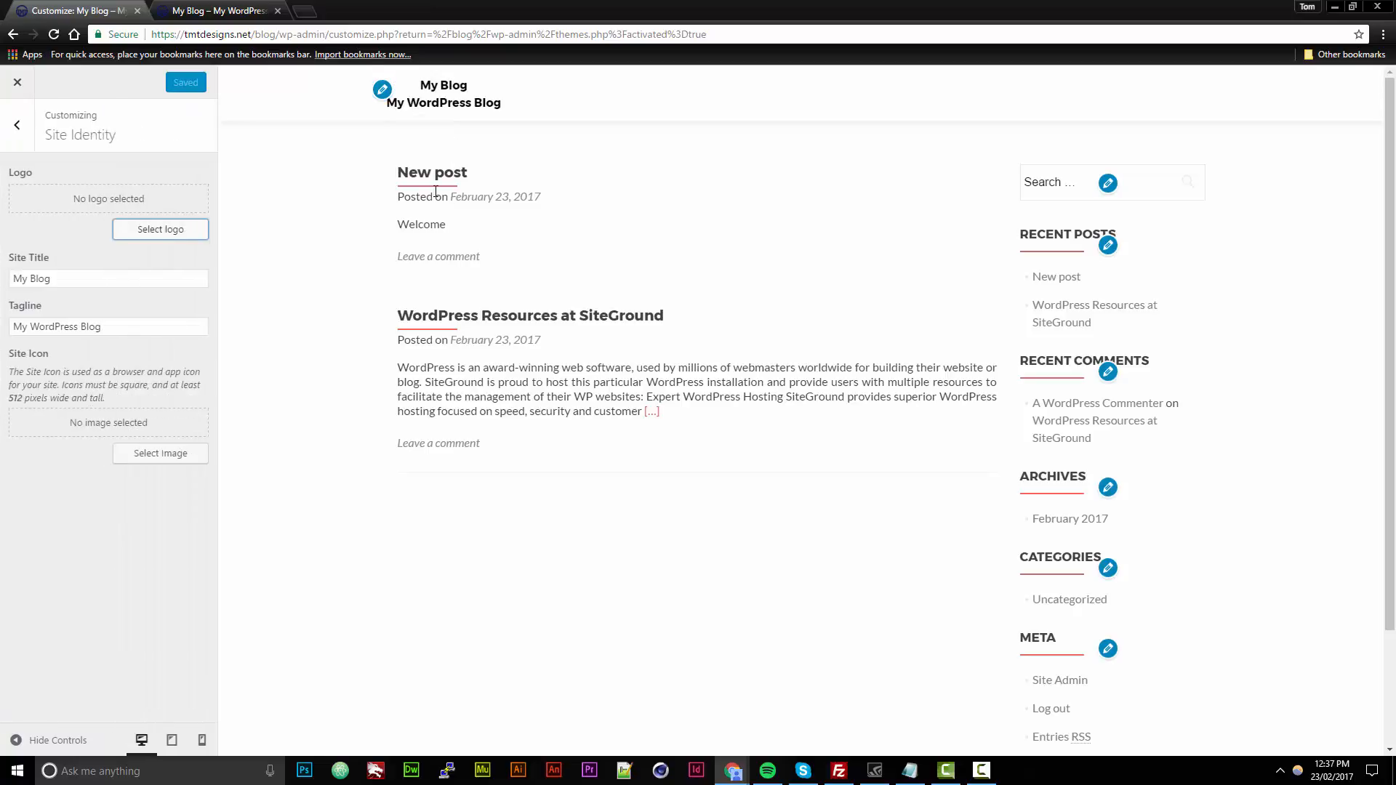
left_click(16, 124)
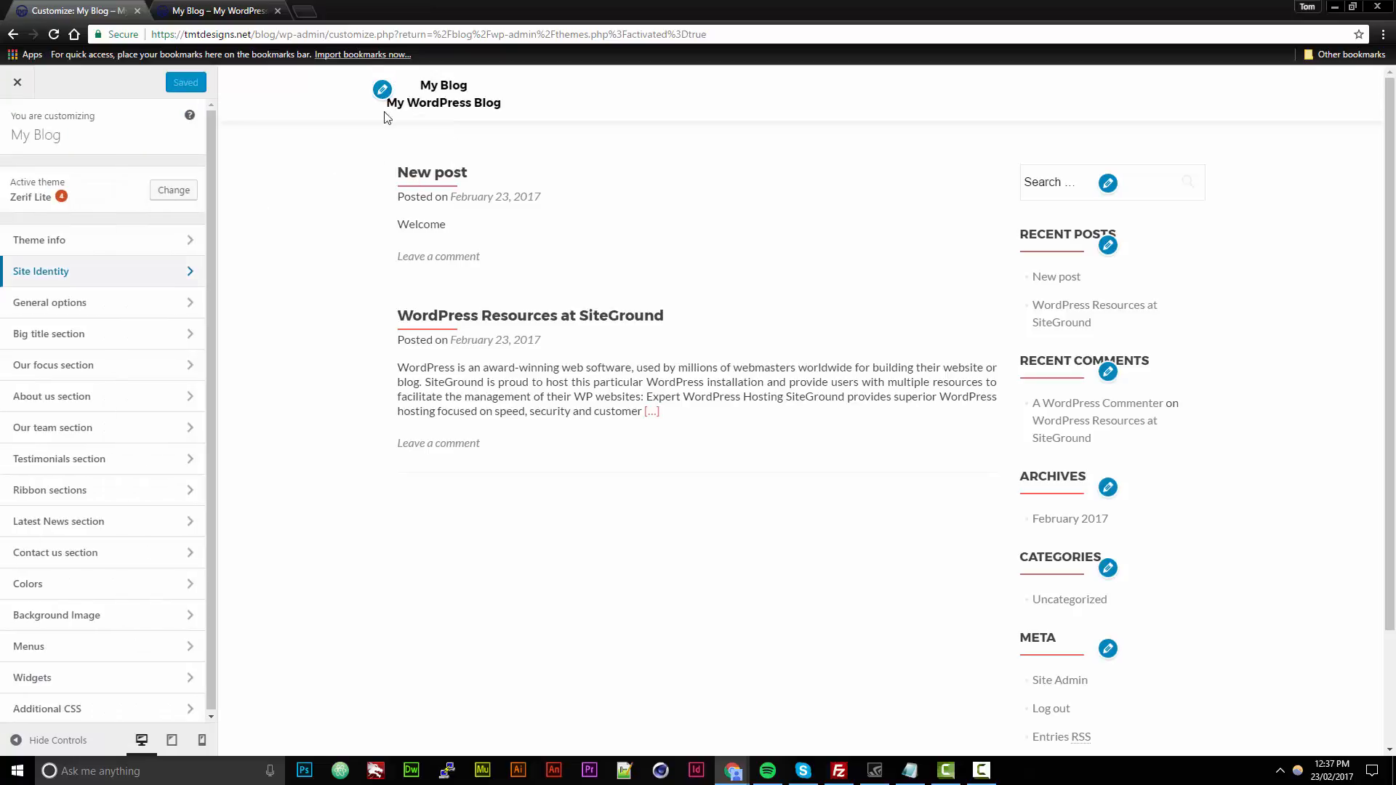
scroll("down", 3)
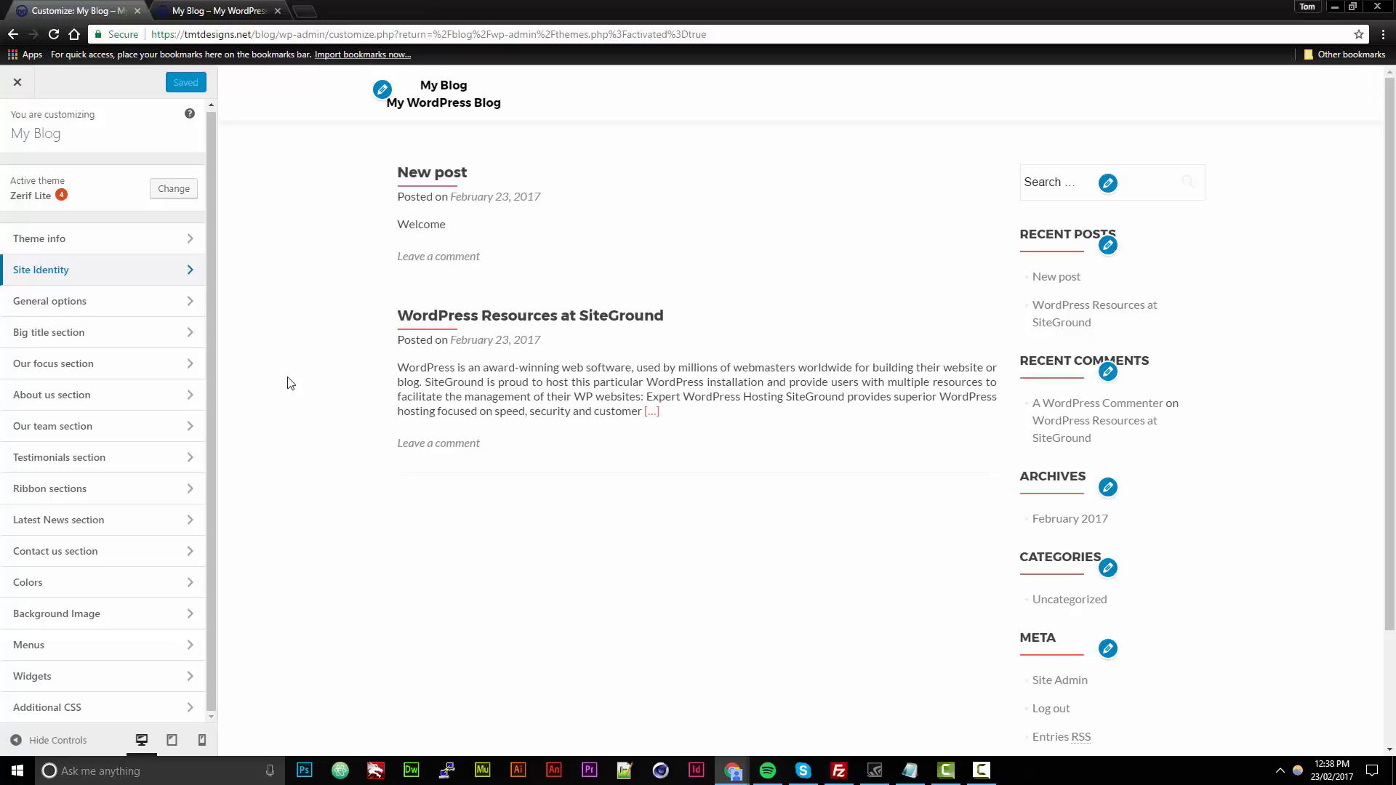
mouse_move(462, 392)
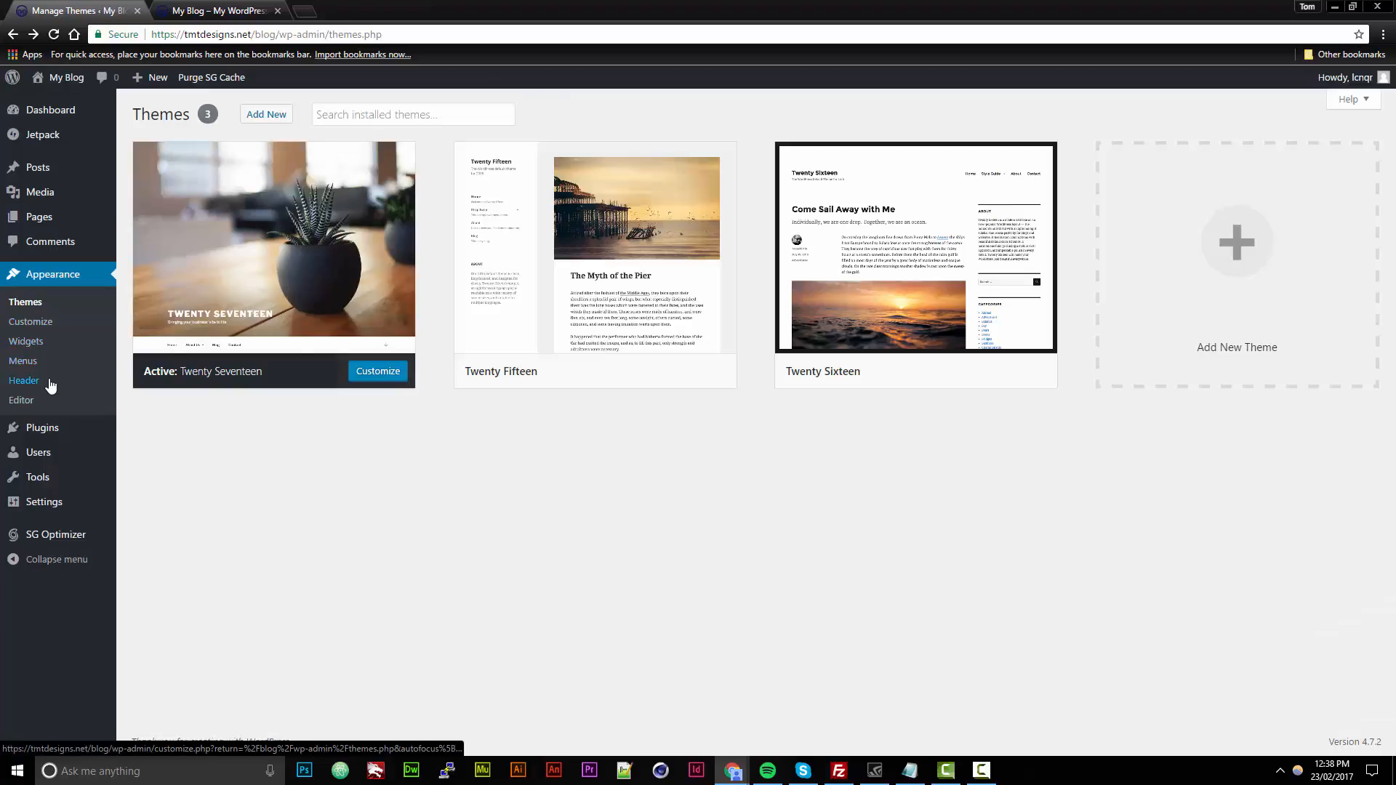
Step: View Zerif Lite's widget areas, try Background in the Customizer, then return to Menus
left_click(26, 341)
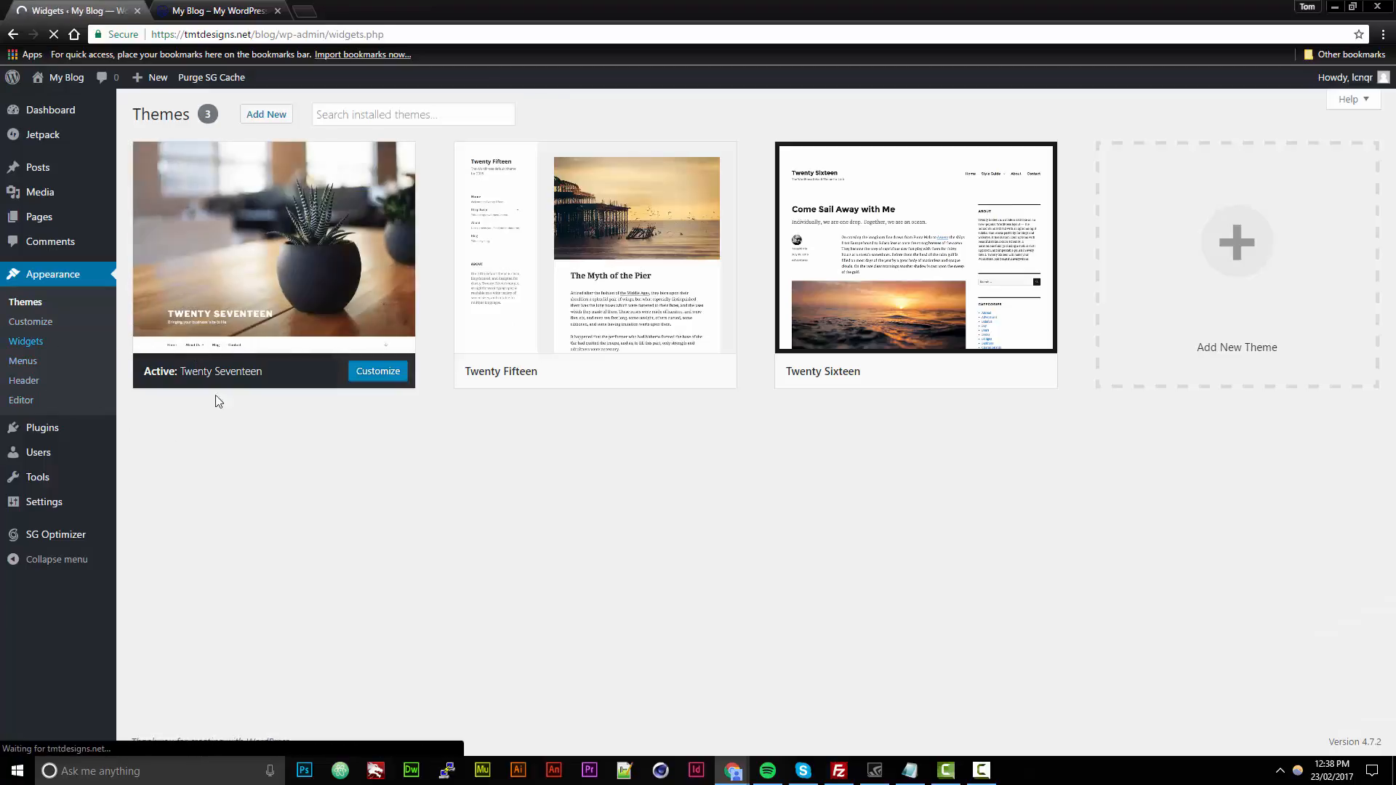
left_click(26, 341)
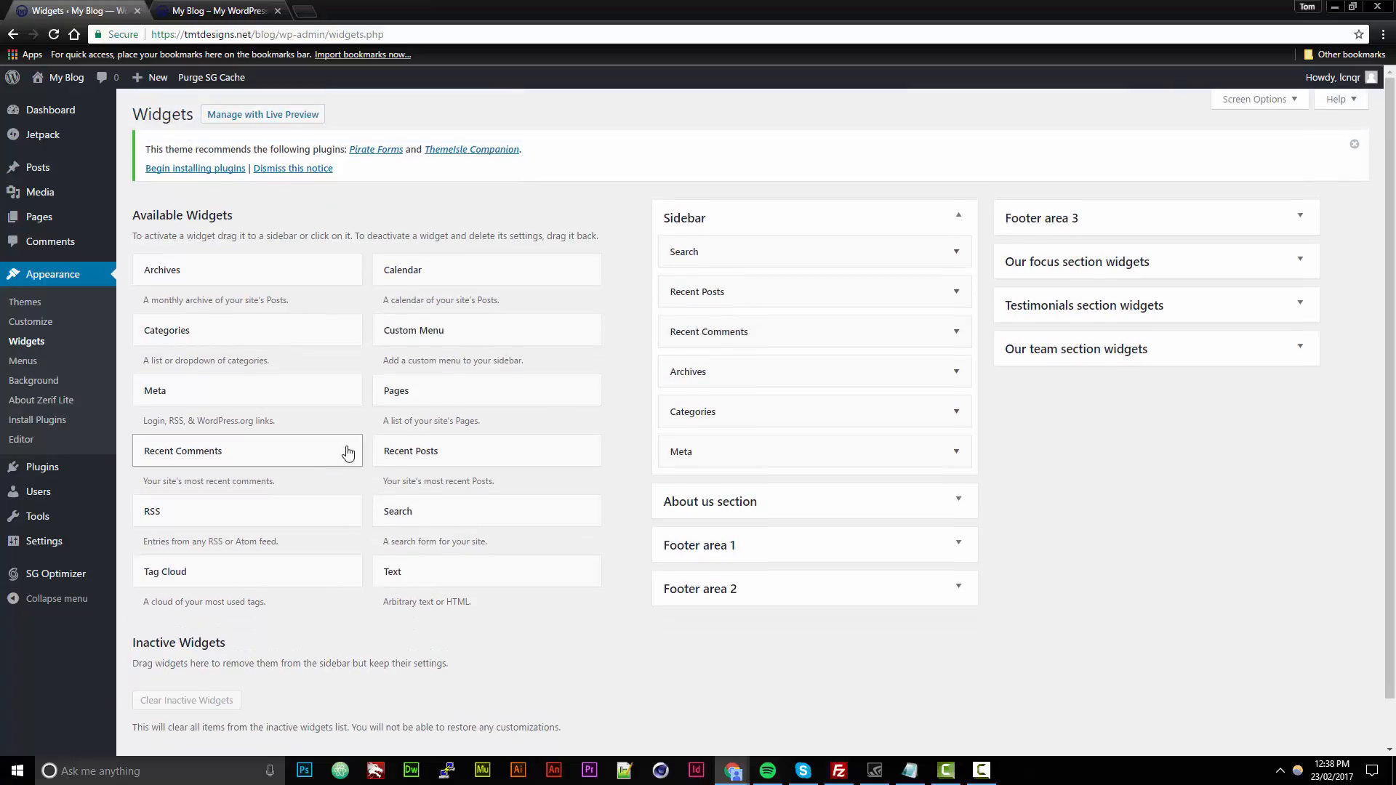
mouse_move(73, 371)
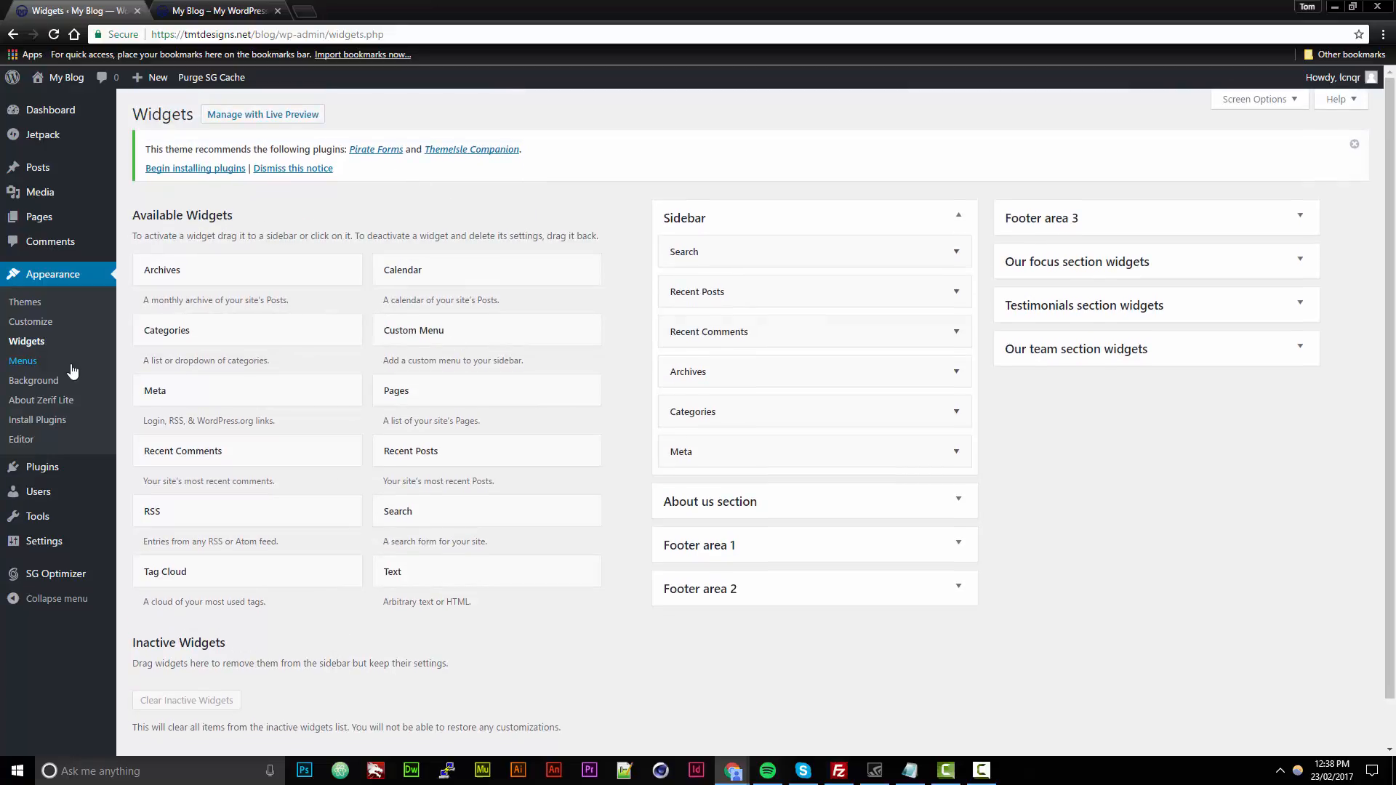
left_click(23, 360)
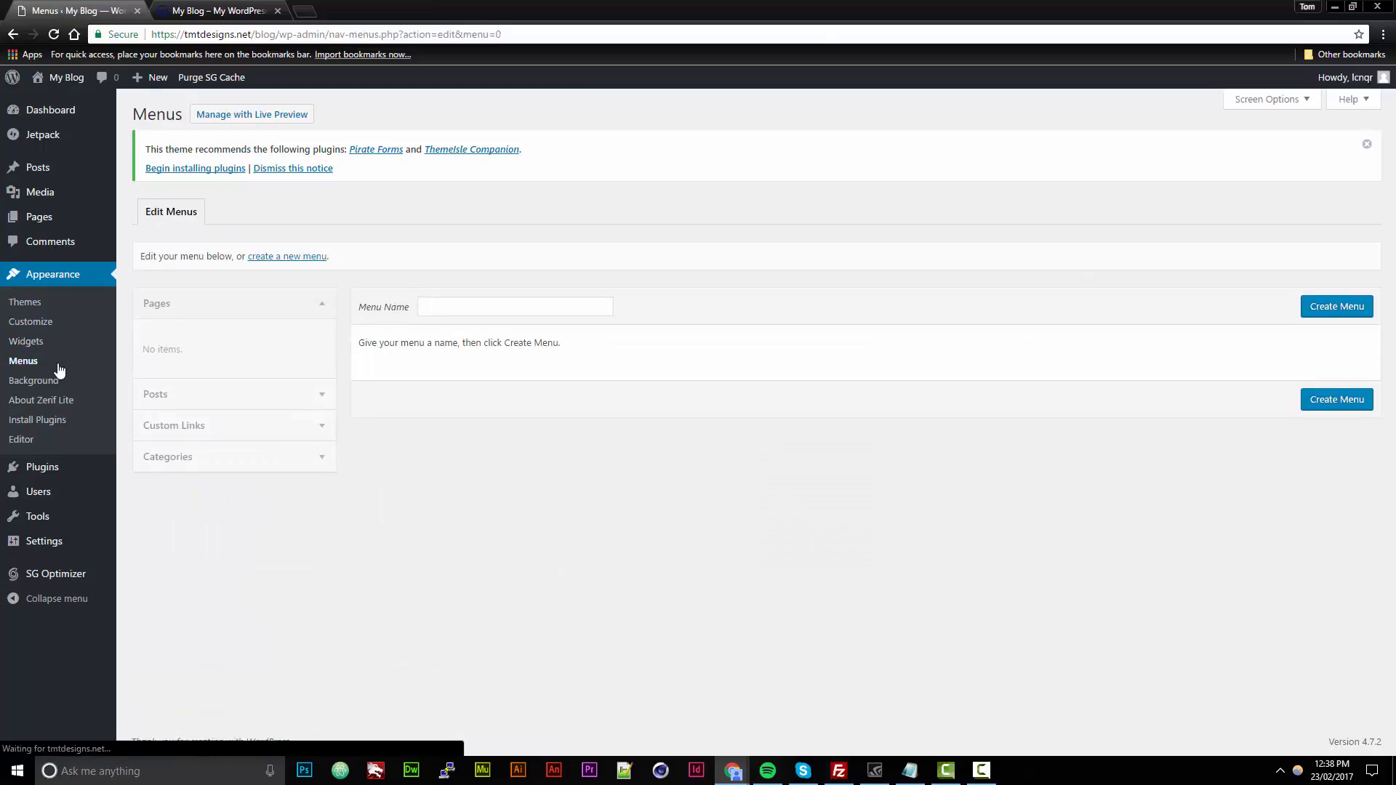
mouse_move(33, 380)
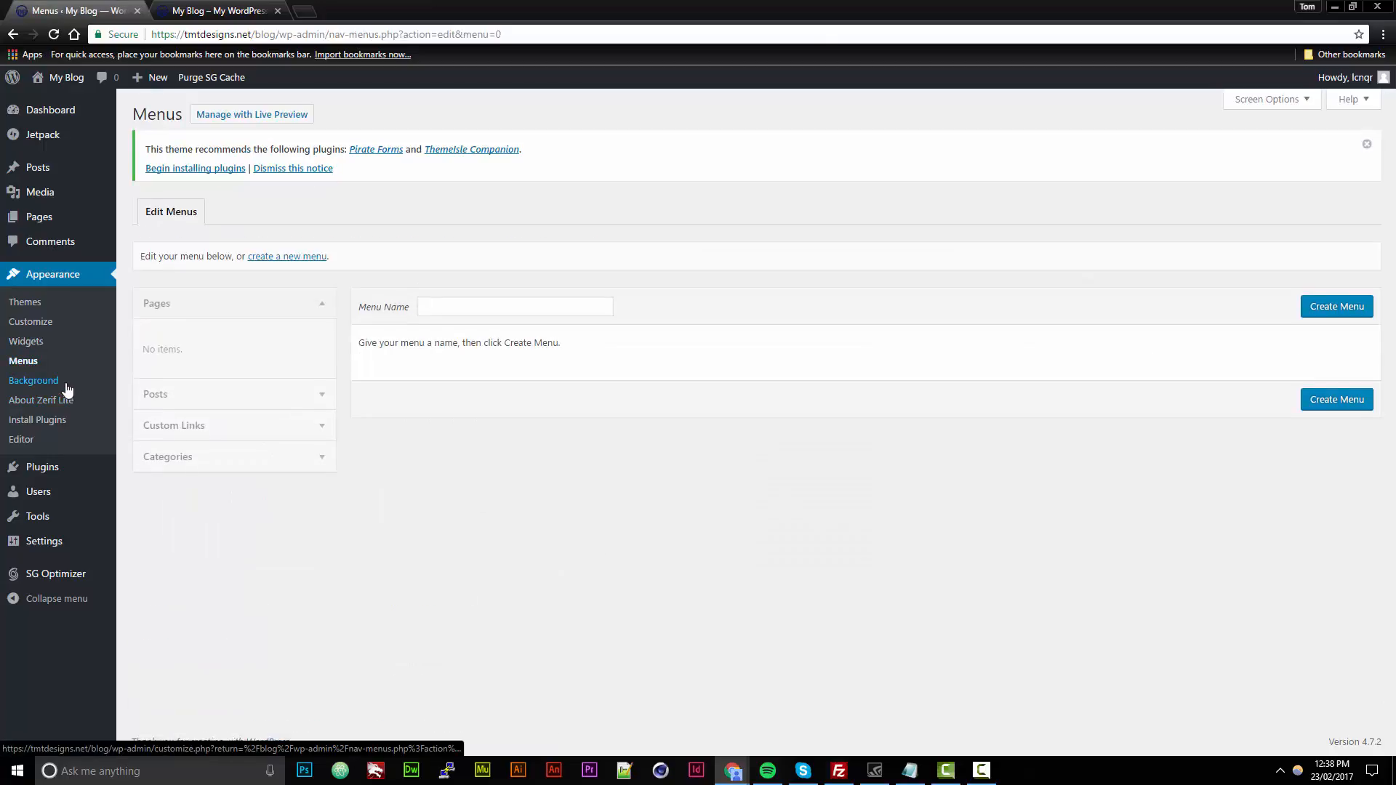
left_click(33, 381)
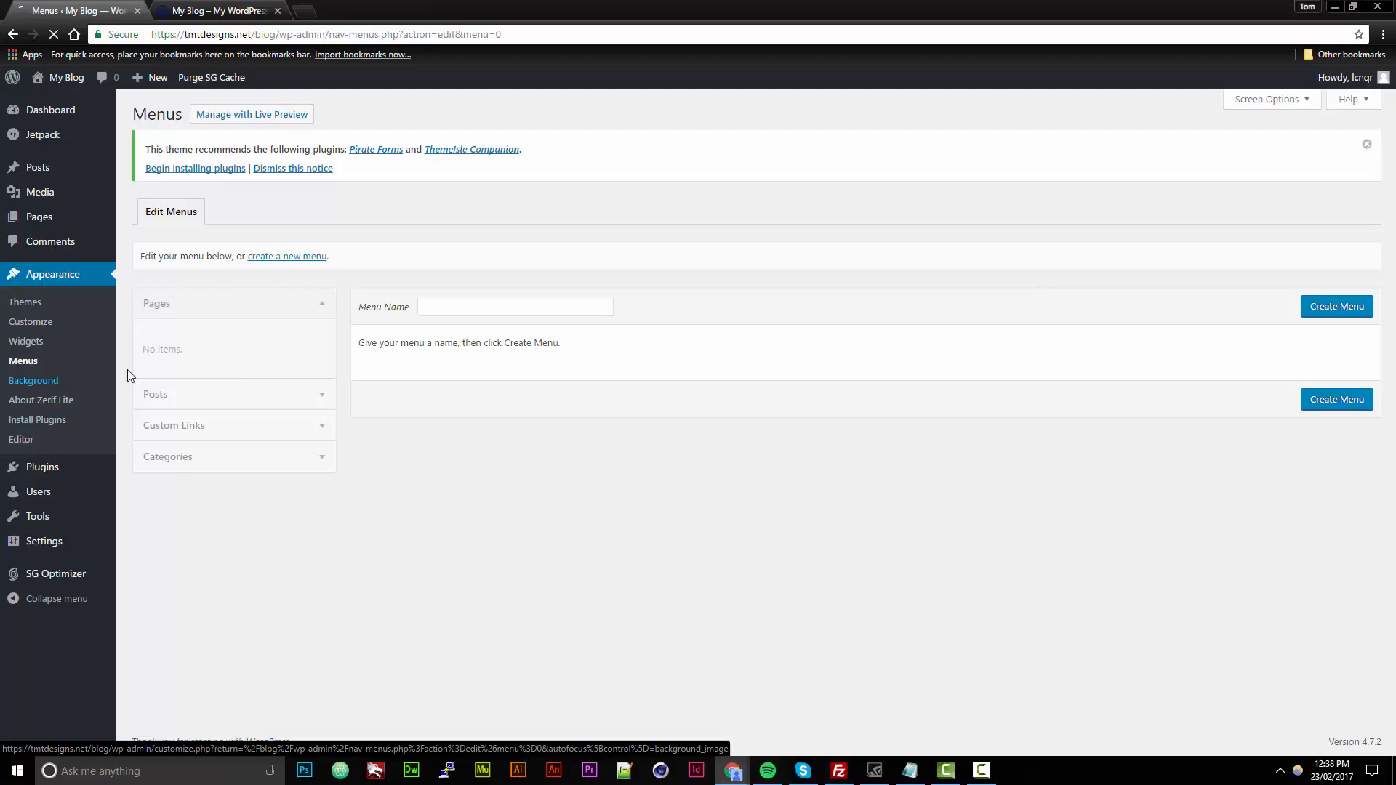
left_click(33, 383)
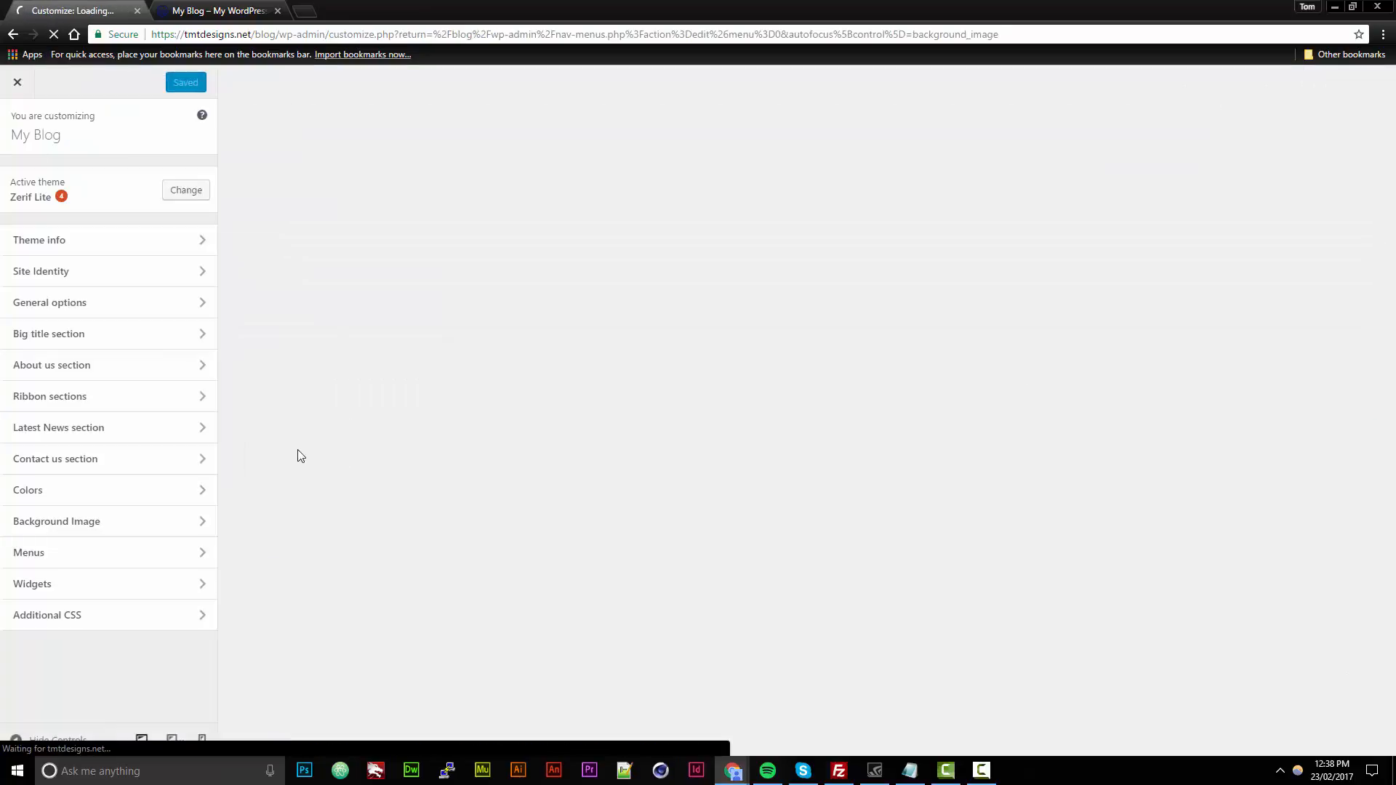
left_click(56, 521)
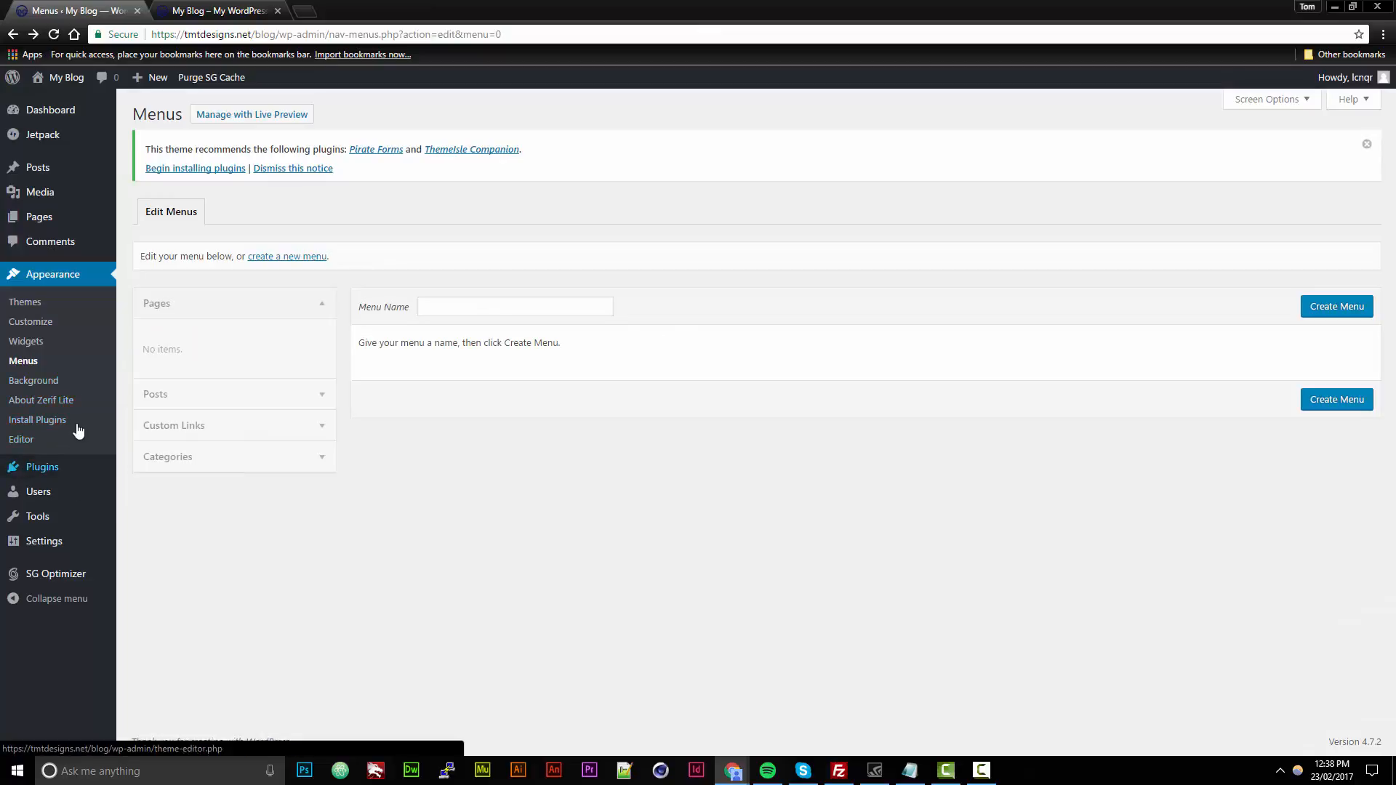
Step: Check Zerif Lite's recommended plugins and installed plugins, then open Add Plugins
left_click(37, 420)
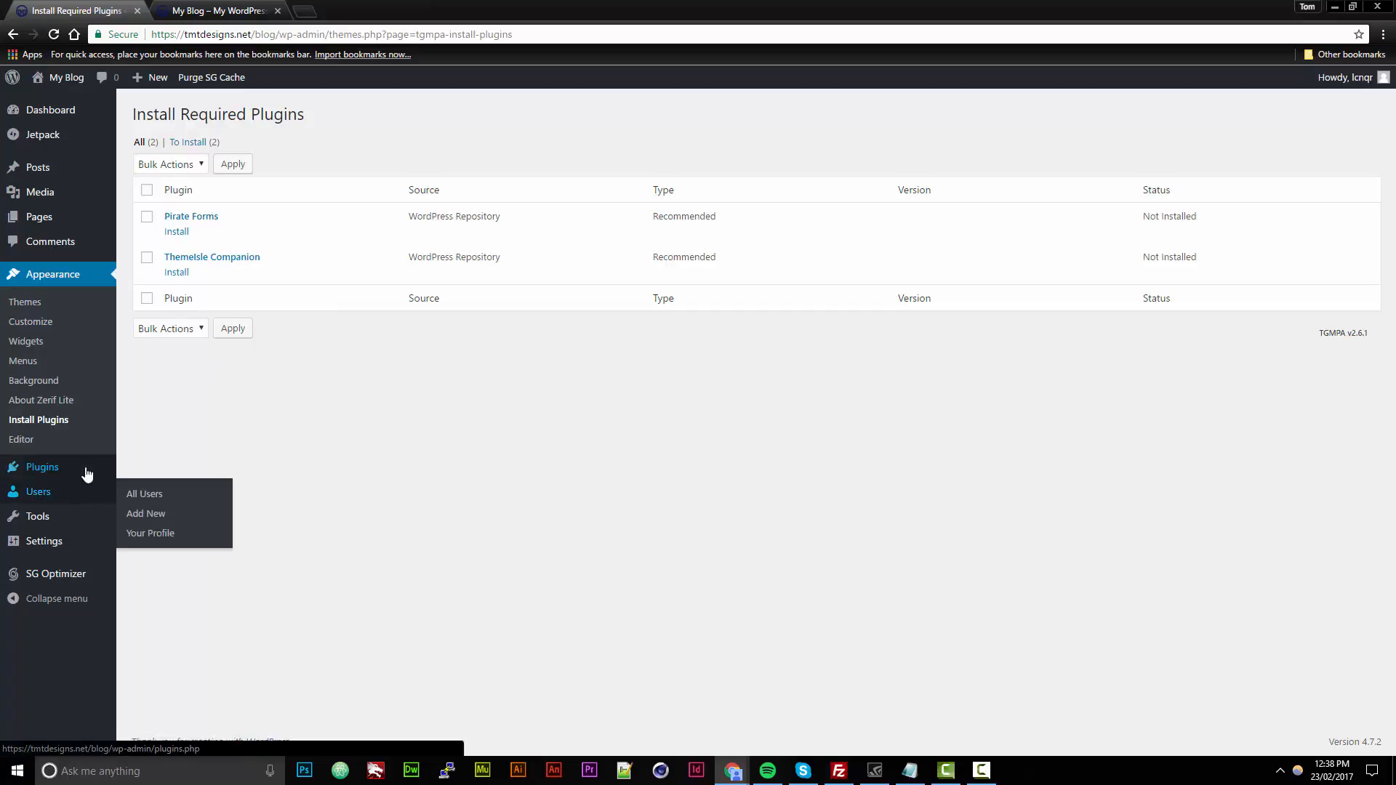
left_click(42, 467)
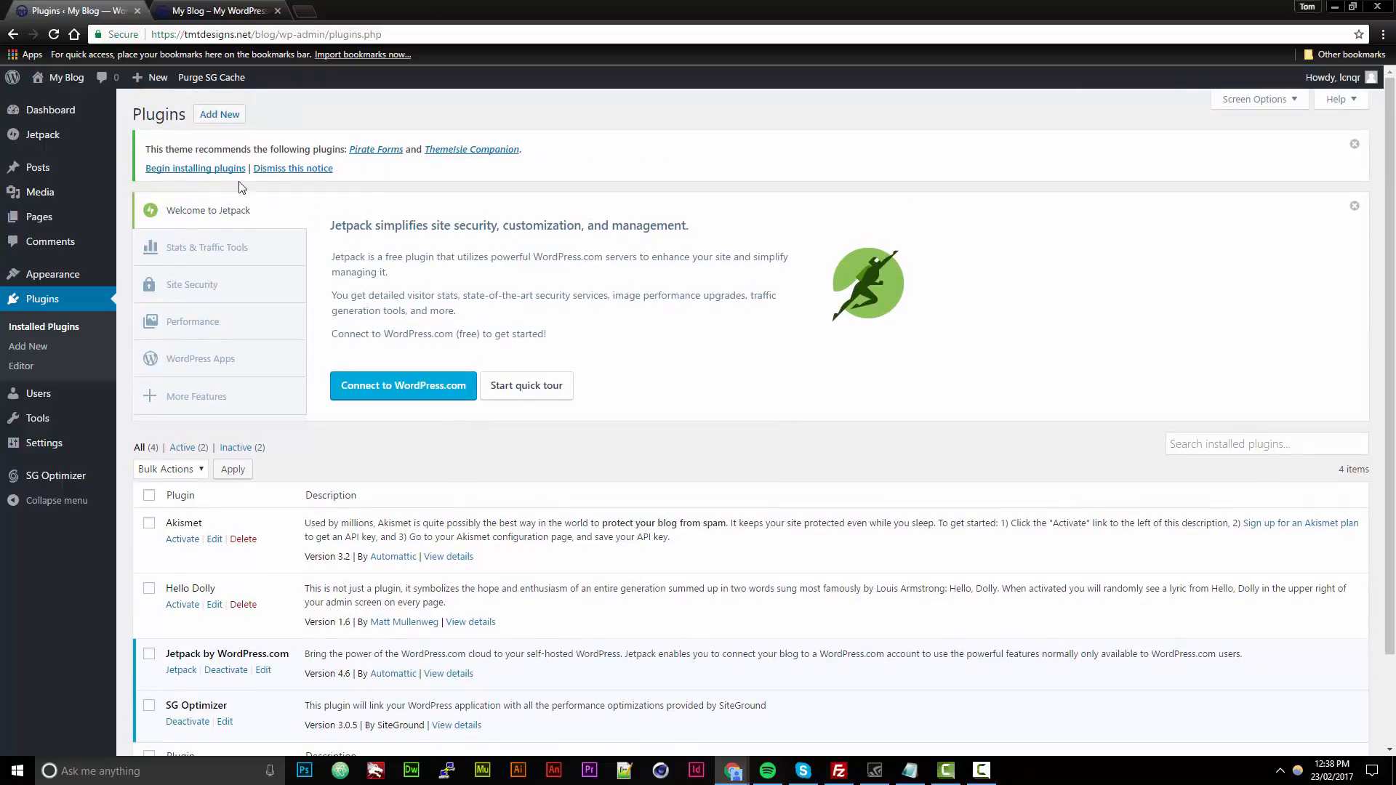
left_click(219, 114)
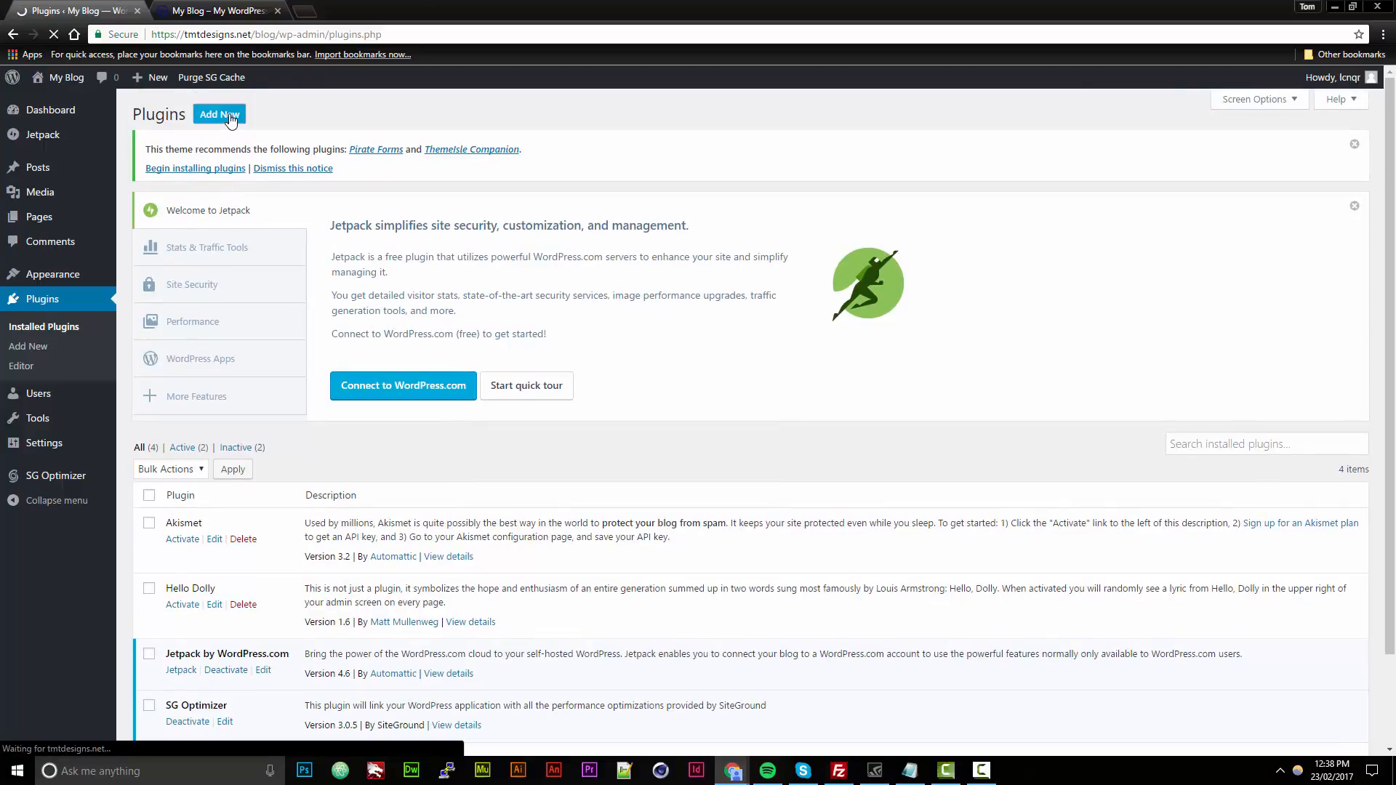
left_click(219, 115)
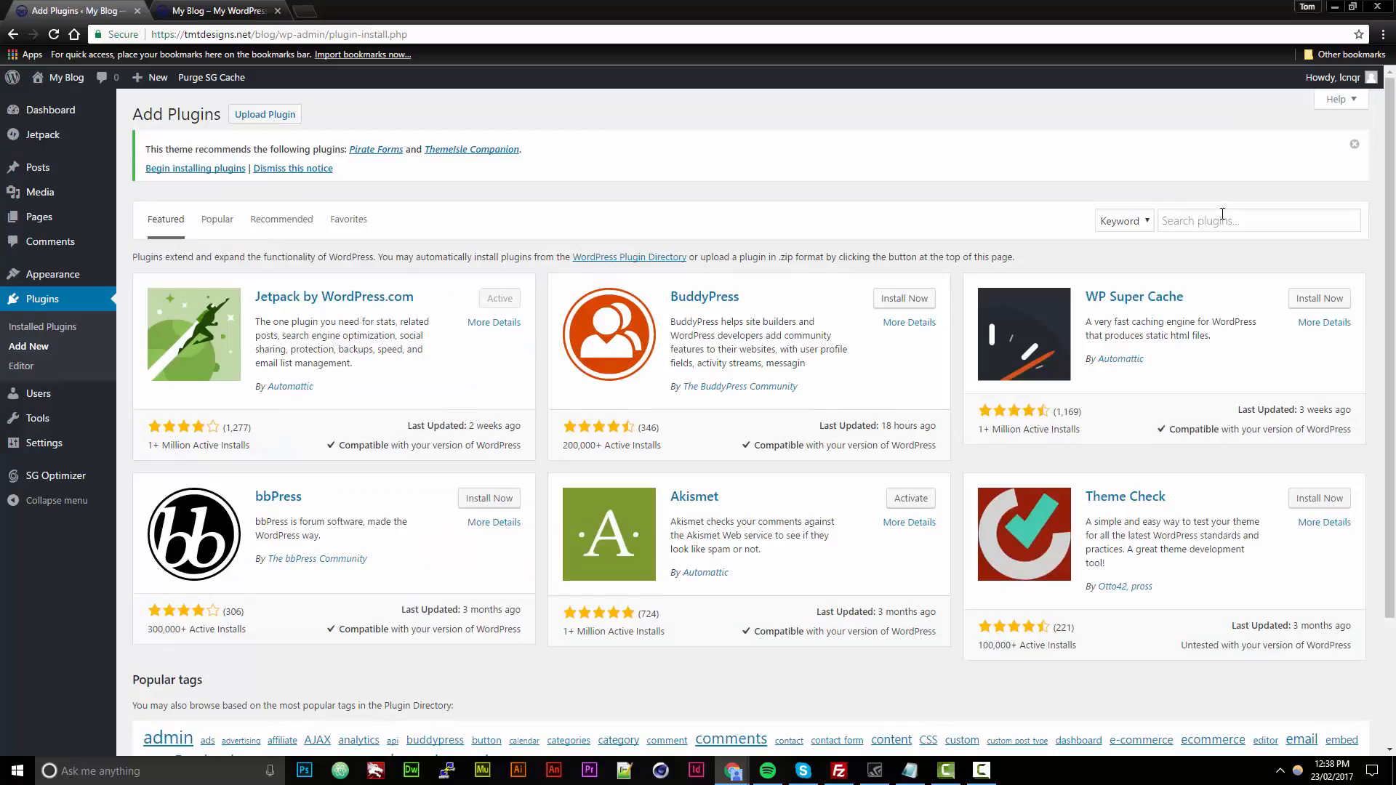
Step: Search 'form', install and activate Forms by Huge-IT, then open the plugin file editor
left_click(1258, 220)
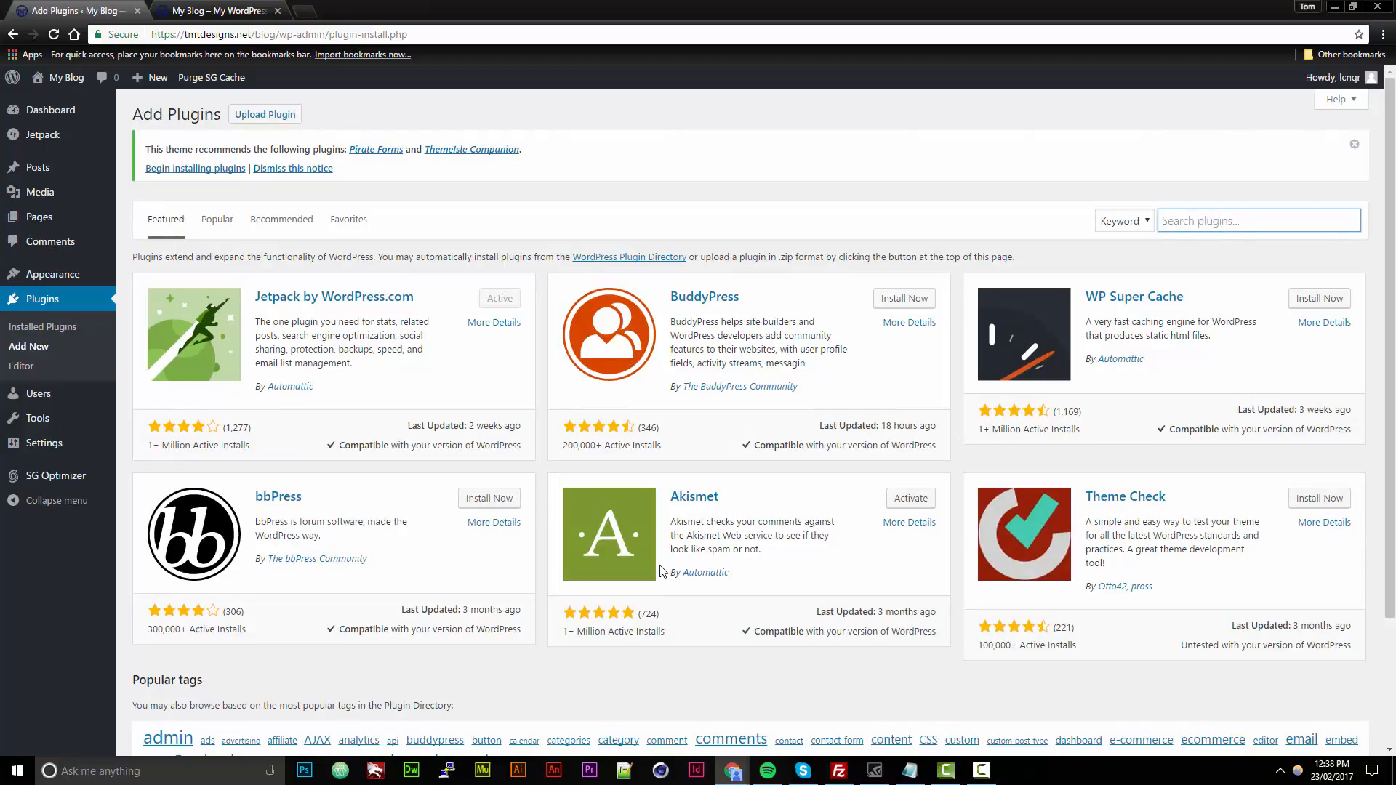
type("form")
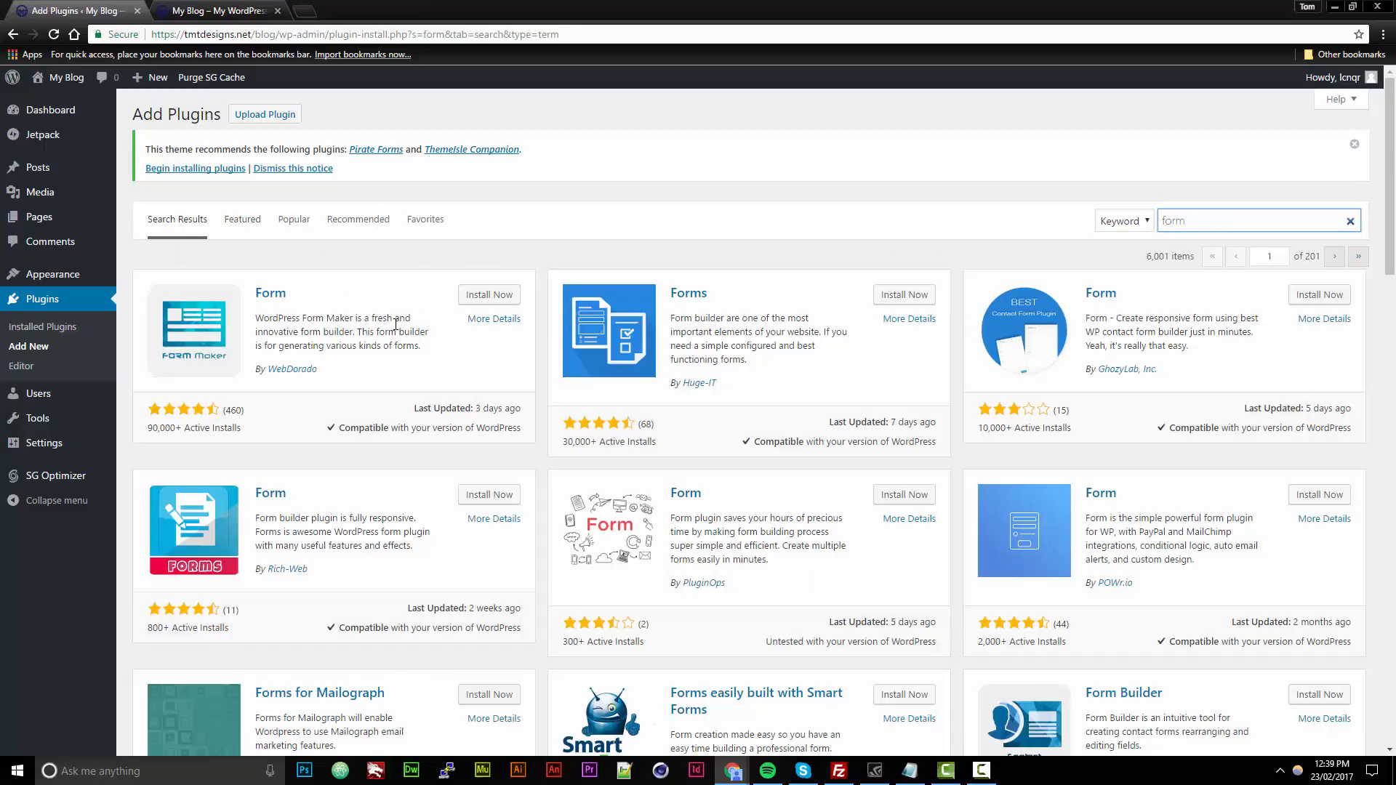
scroll("down", 3)
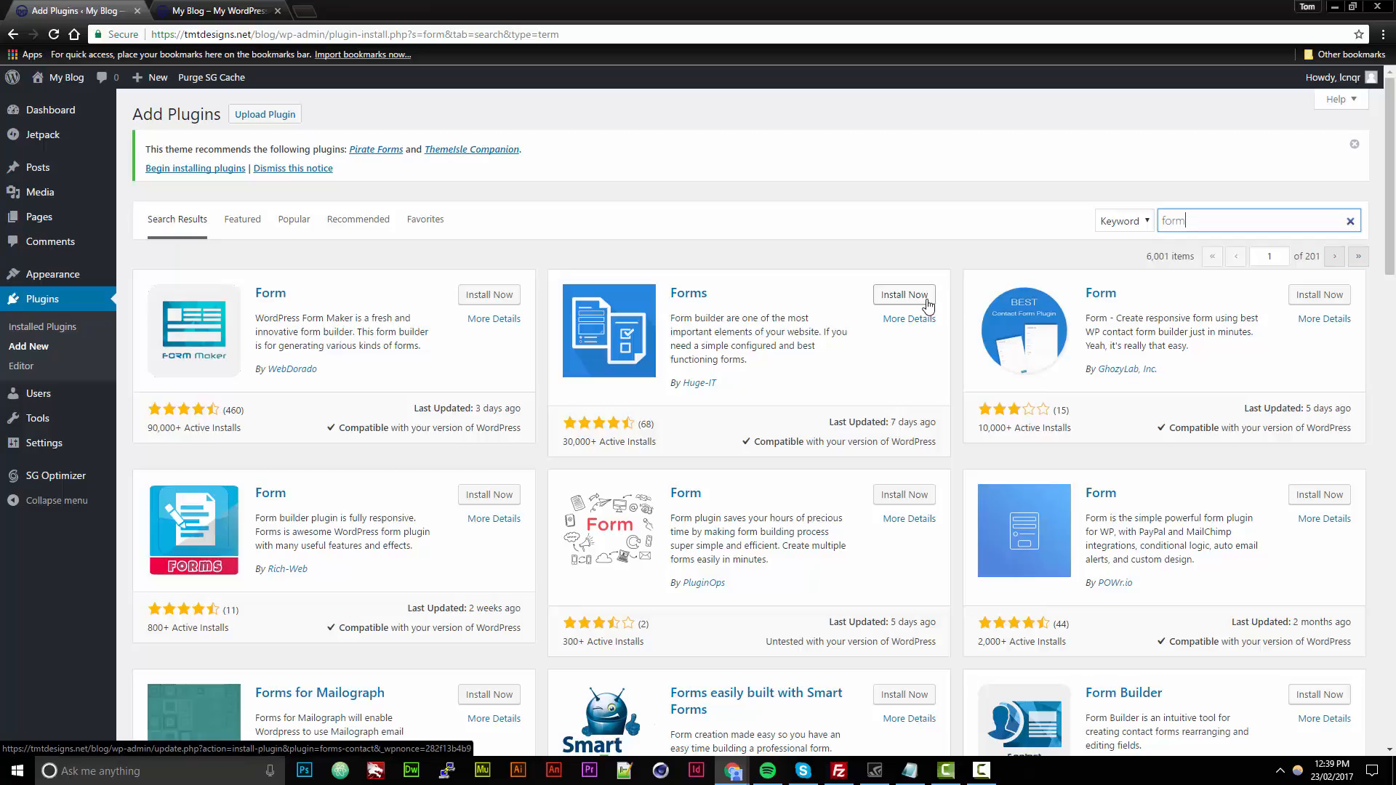
left_click(903, 294)
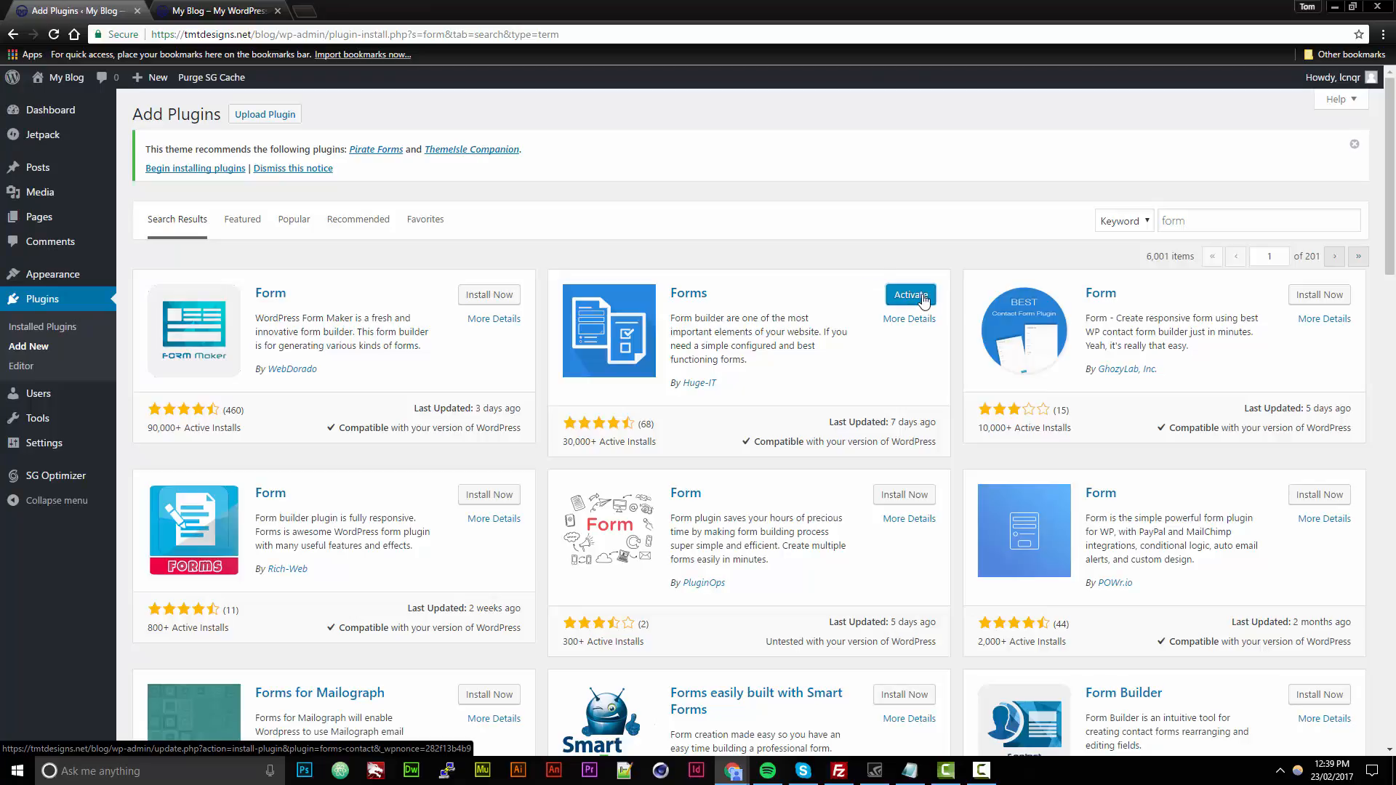
left_click(909, 295)
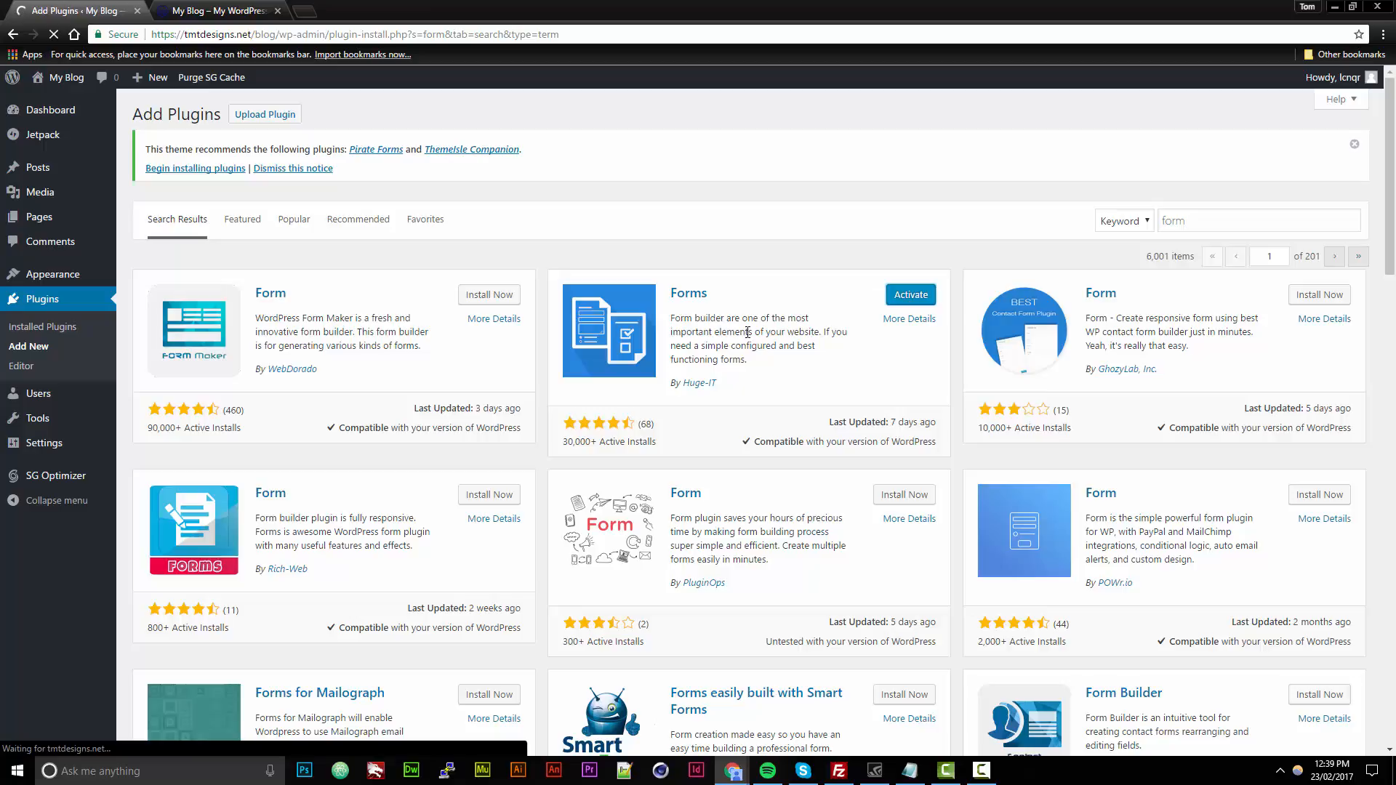
left_click(909, 294)
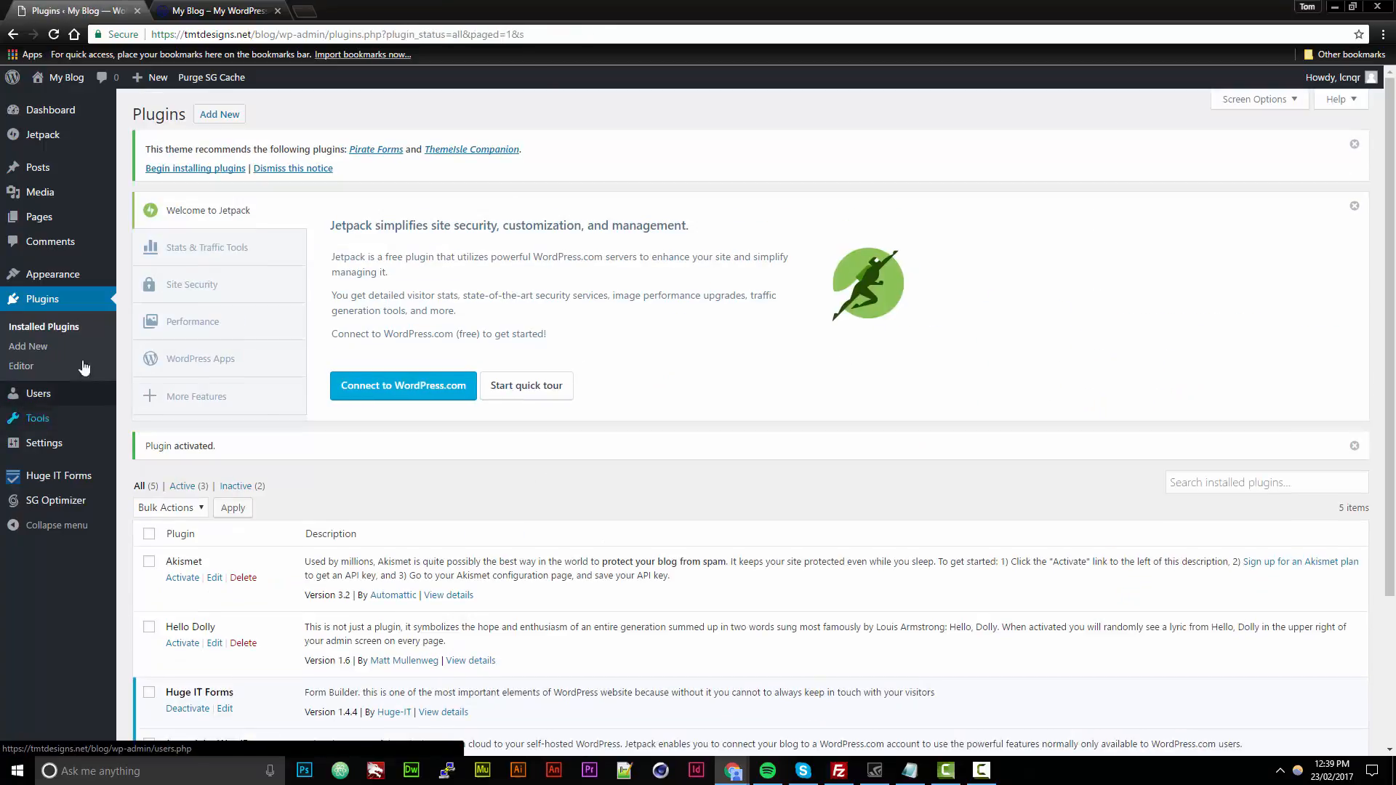
scroll("down", 3)
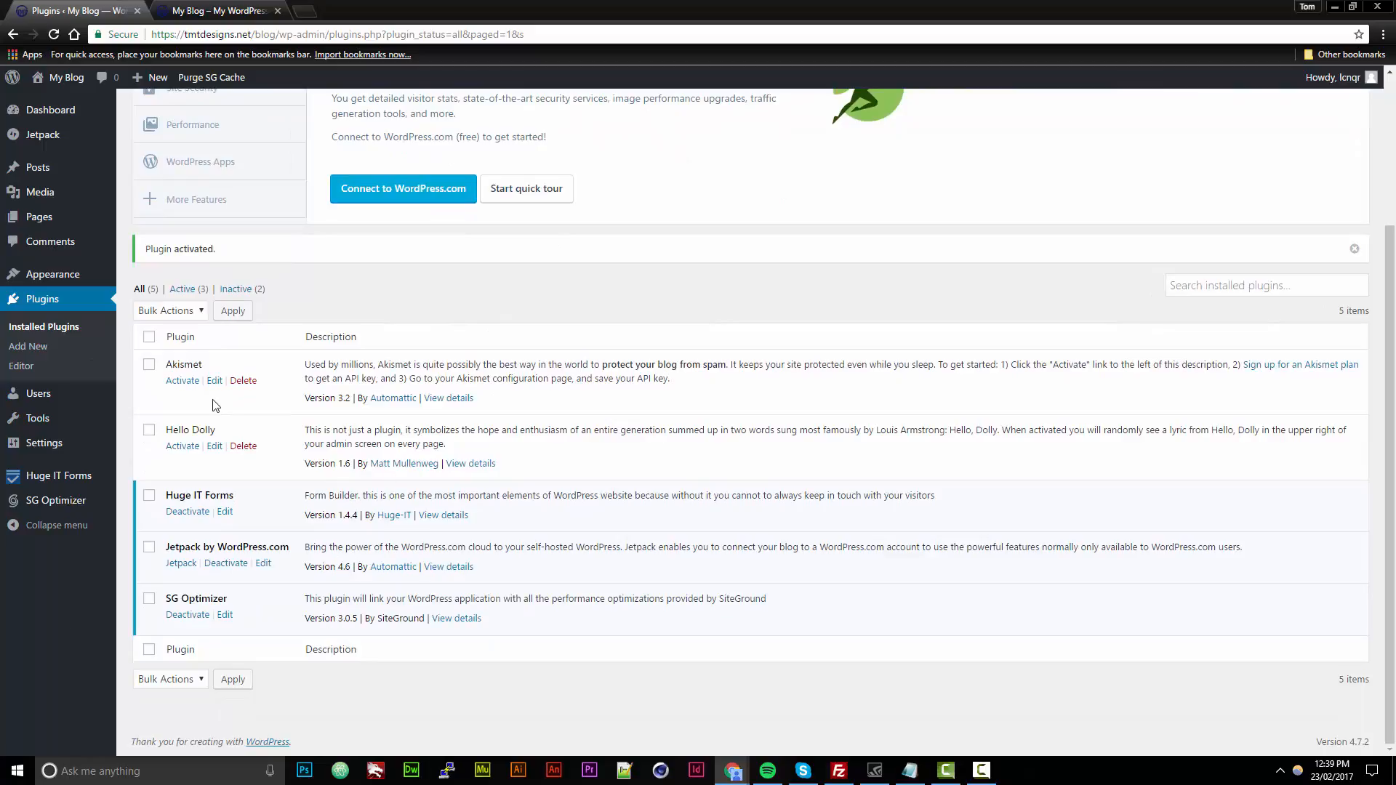
mouse_move(322, 411)
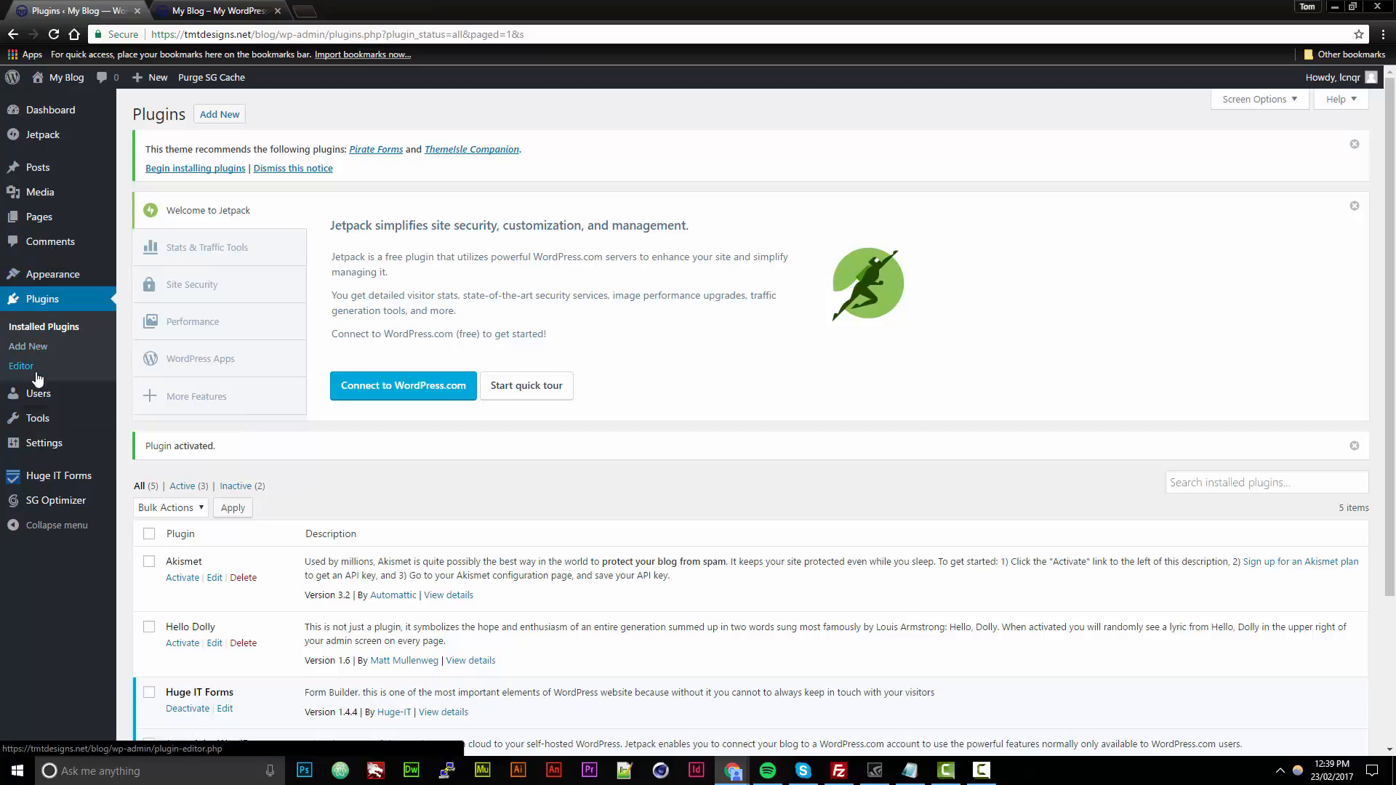
mouse_move(44, 375)
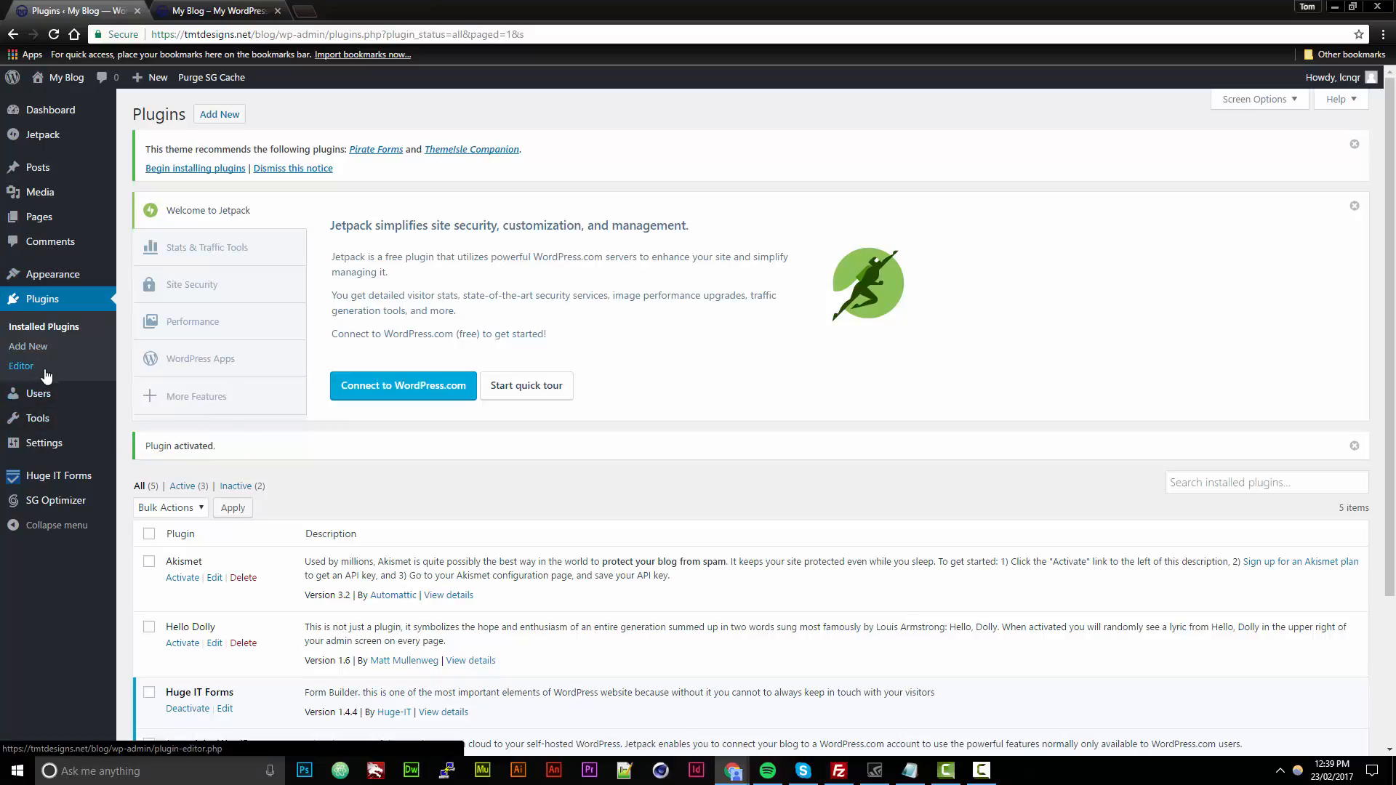
mouse_move(38, 393)
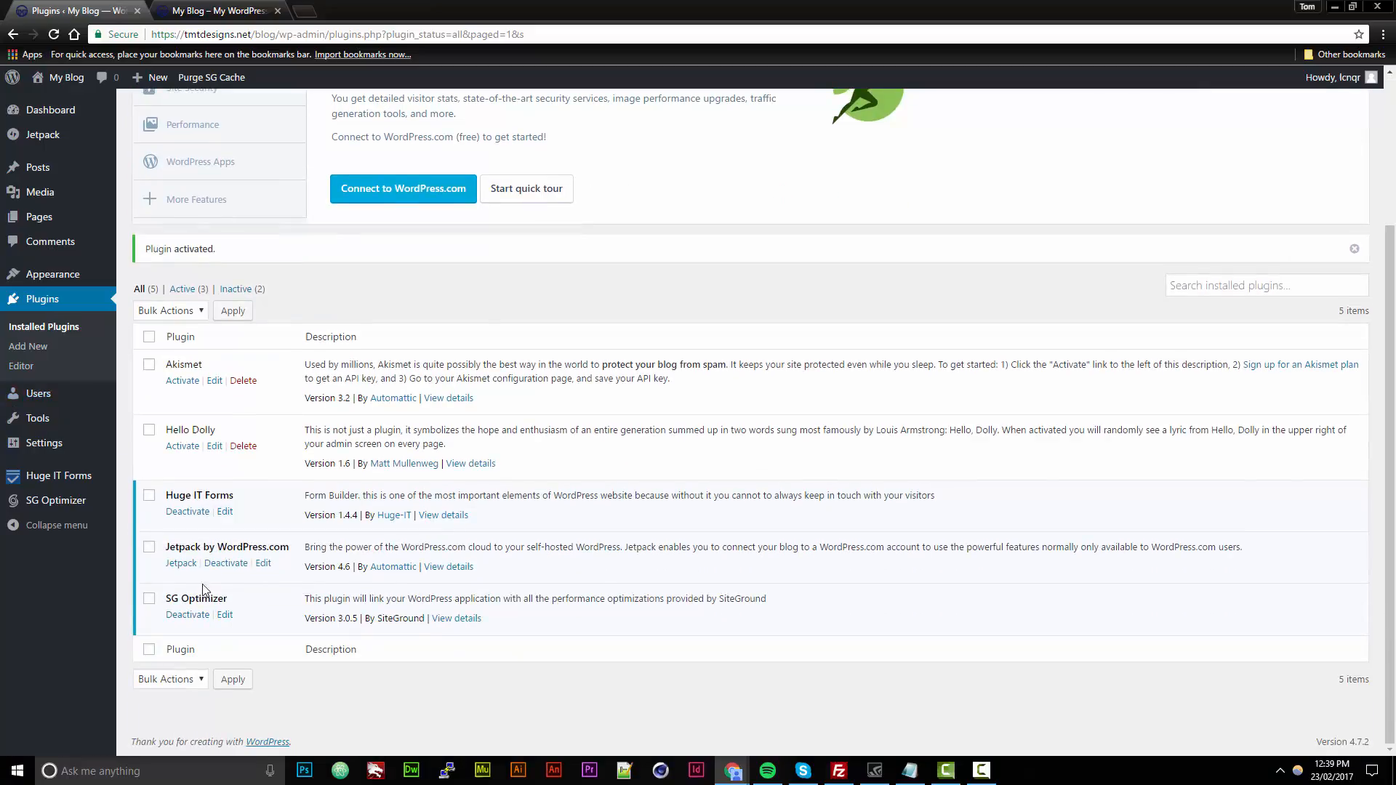
mouse_move(160, 576)
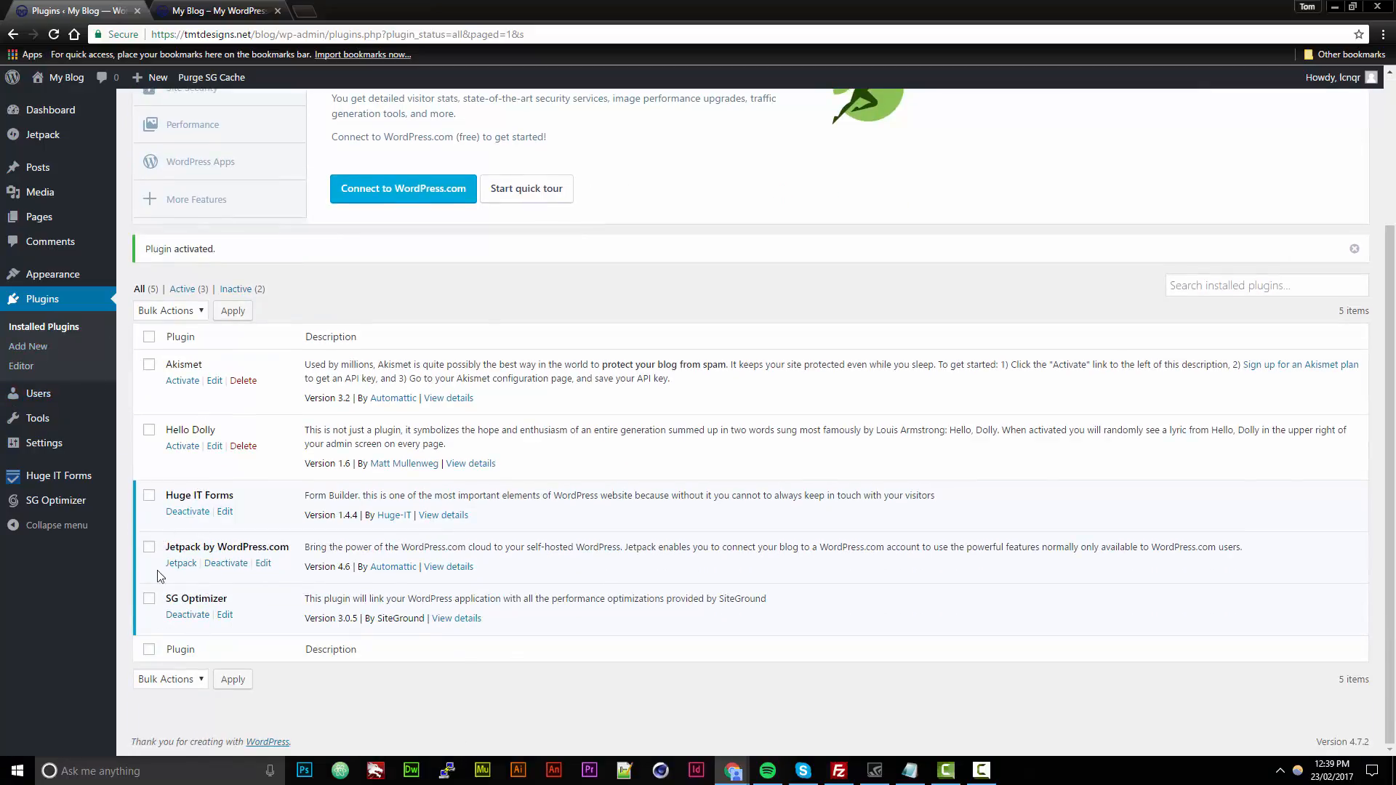
mouse_move(21, 365)
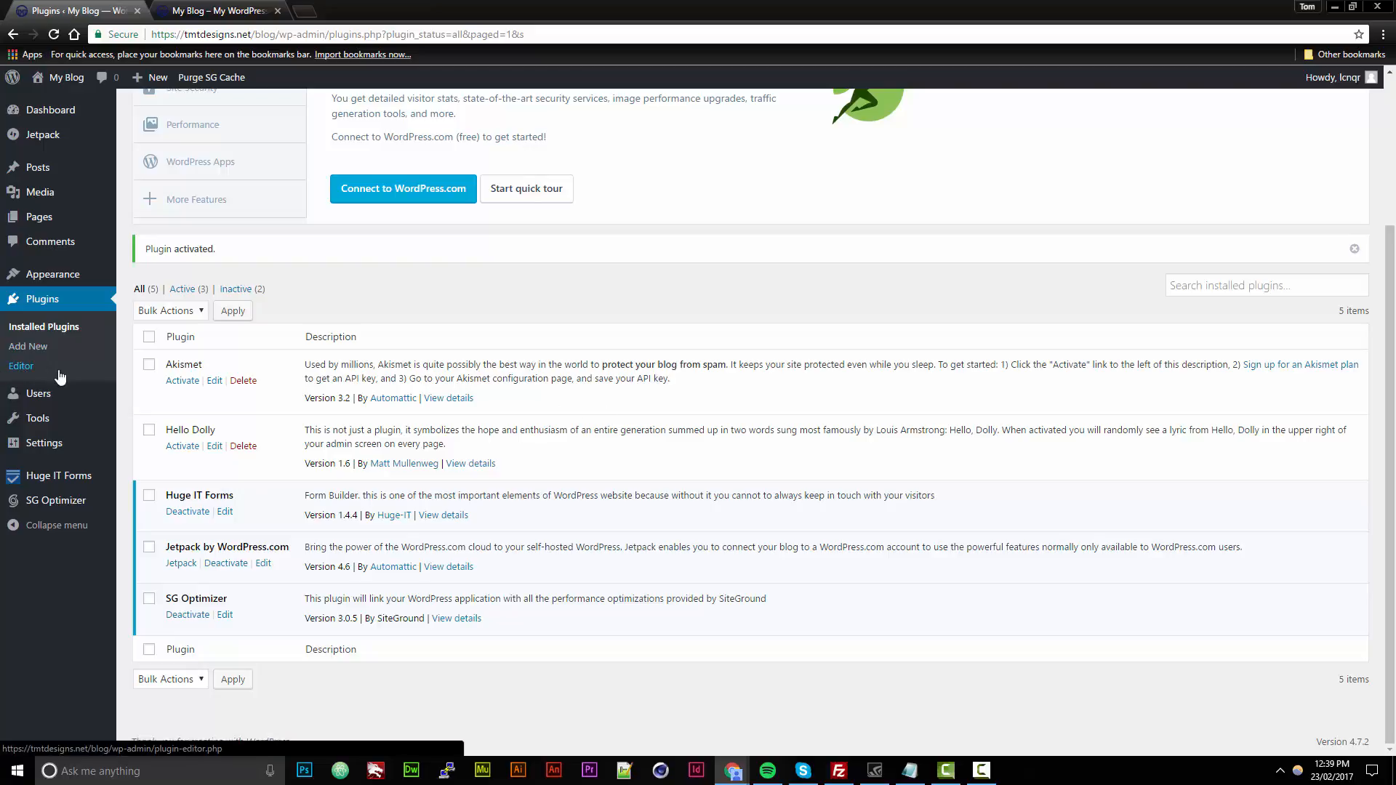
left_click(21, 366)
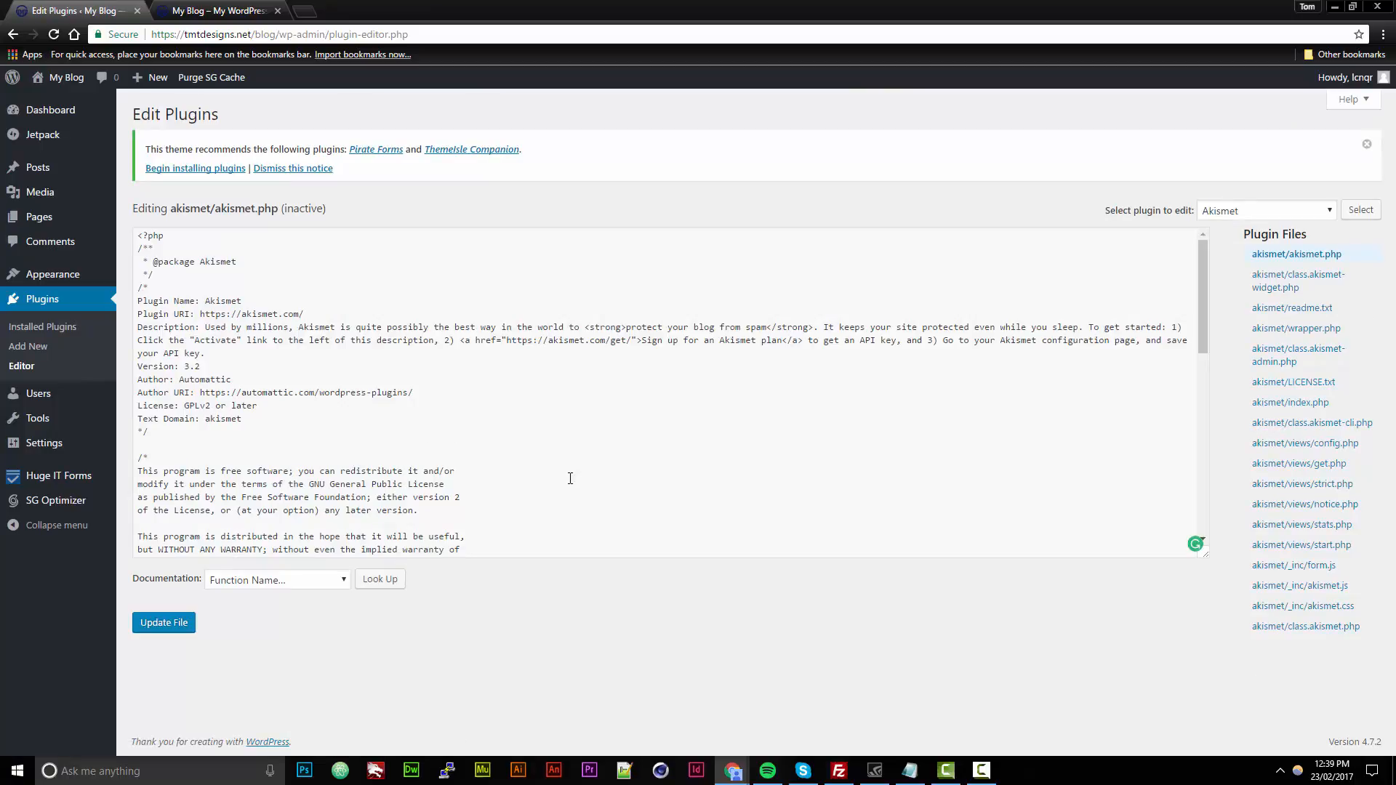
mouse_move(695, 446)
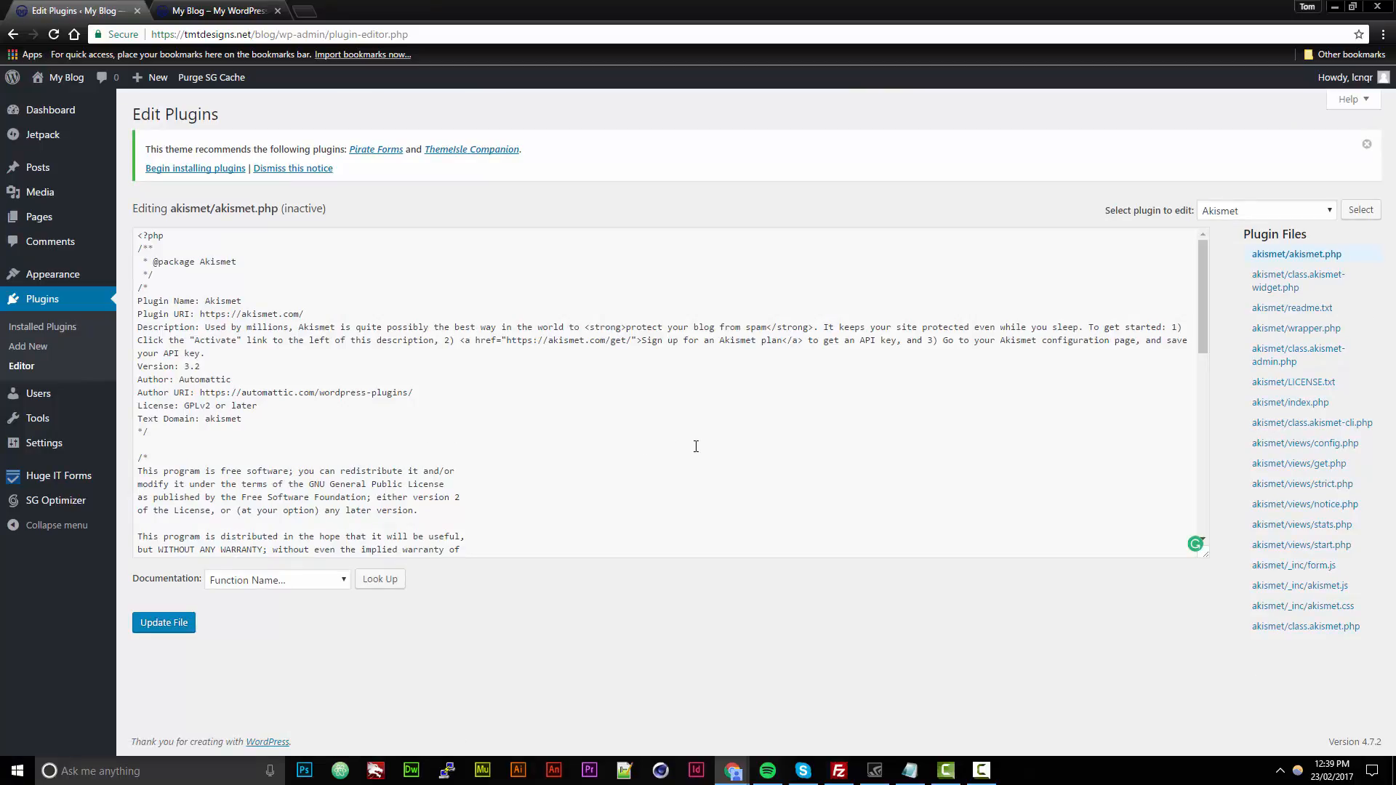
mouse_move(649, 433)
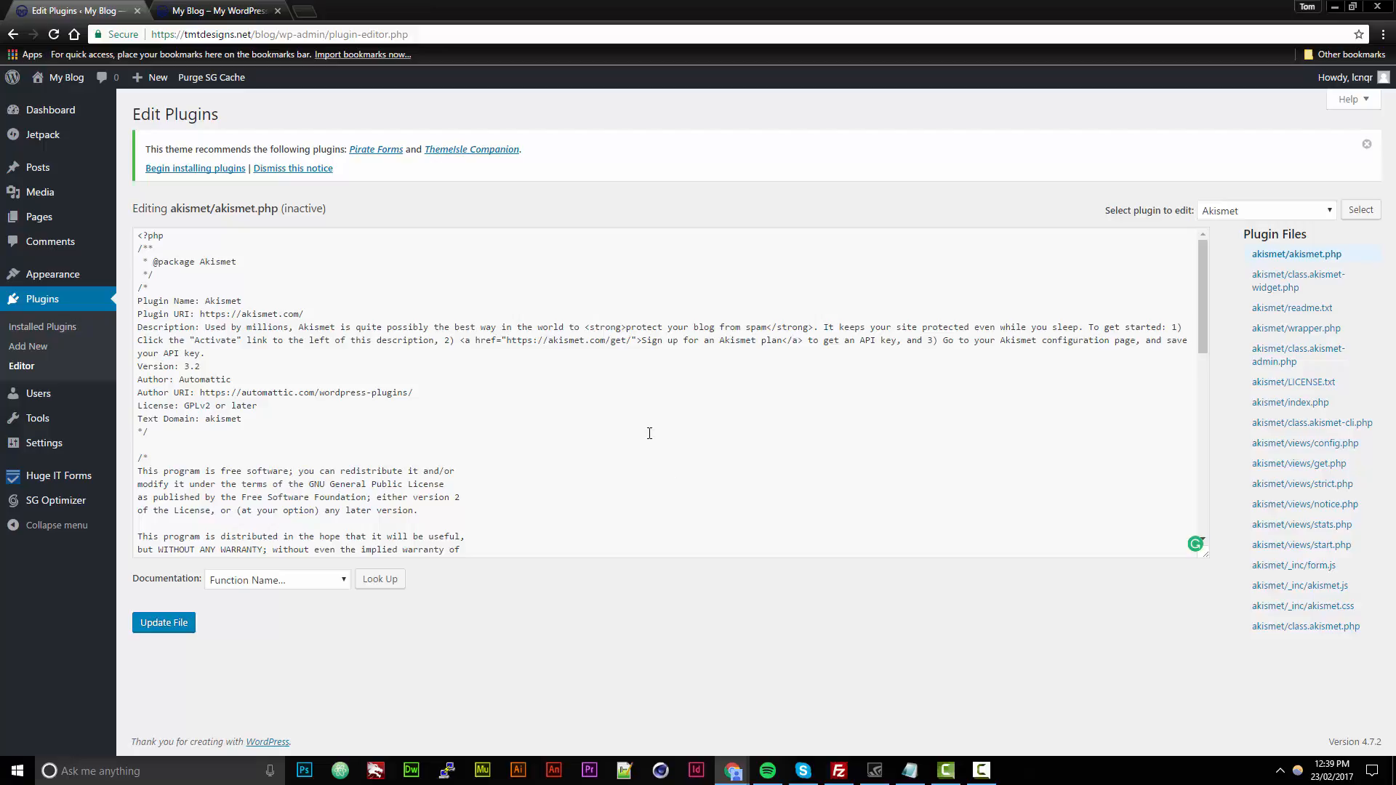
Step: Scroll through akismet.php, then go to All Users, which lists one Administrator account
scroll("down", 3)
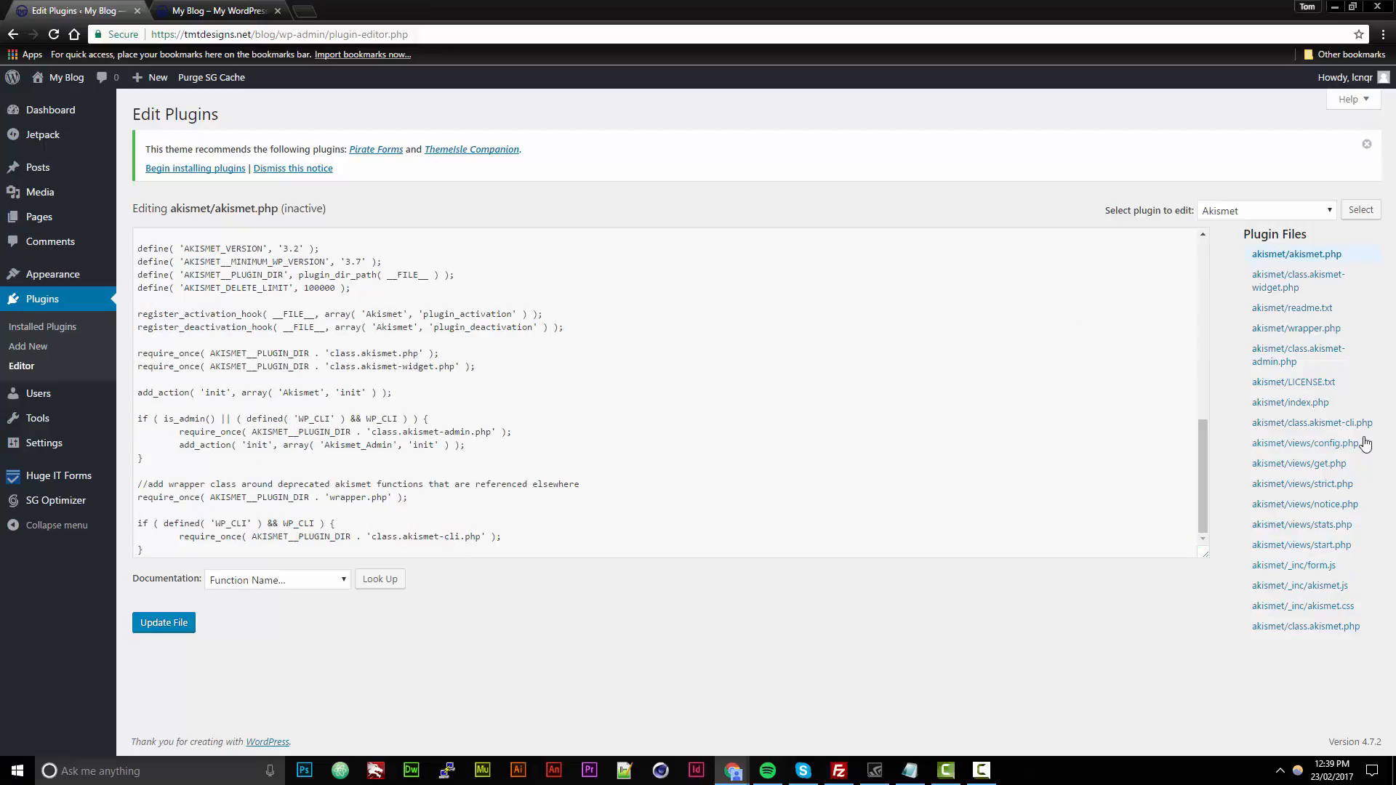
mouse_move(39, 393)
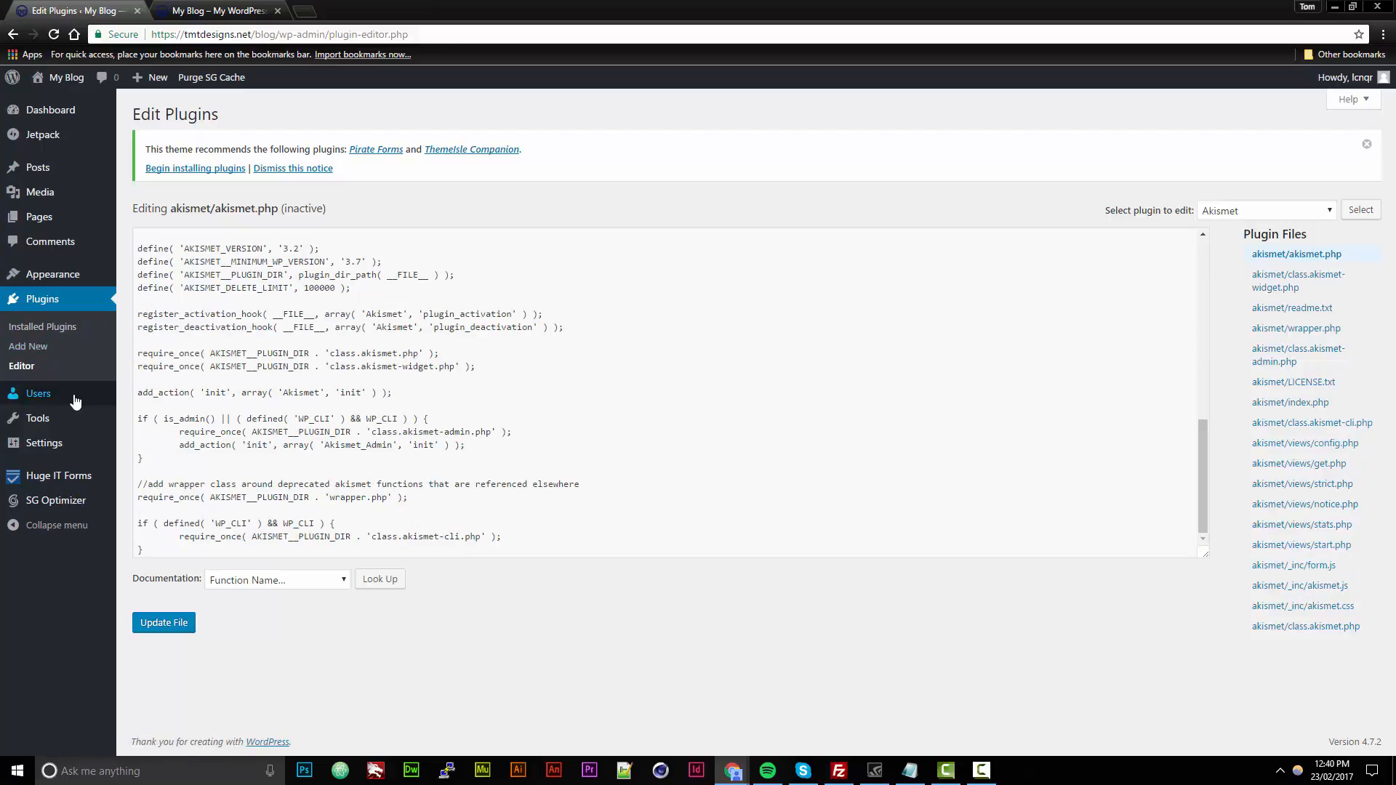
mouse_move(37, 392)
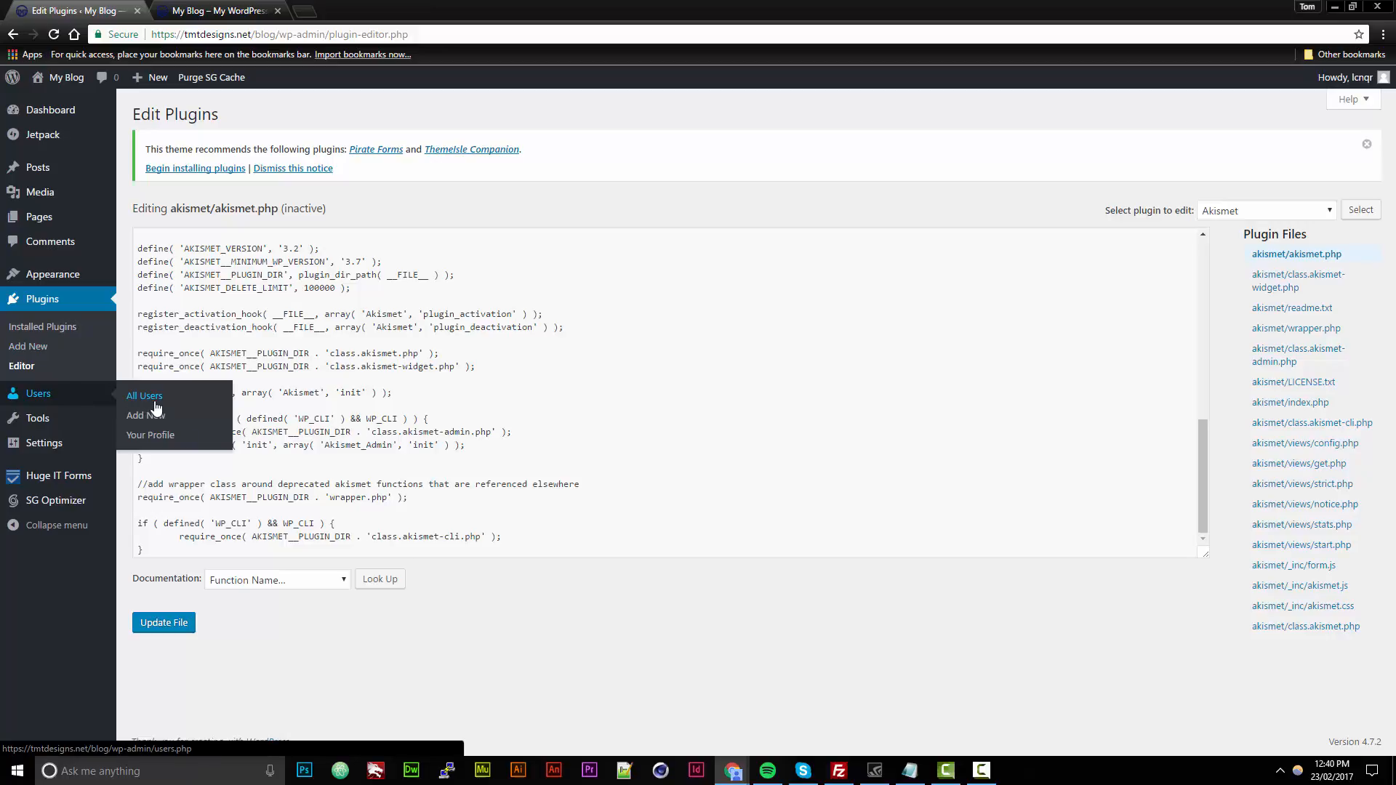
left_click(144, 396)
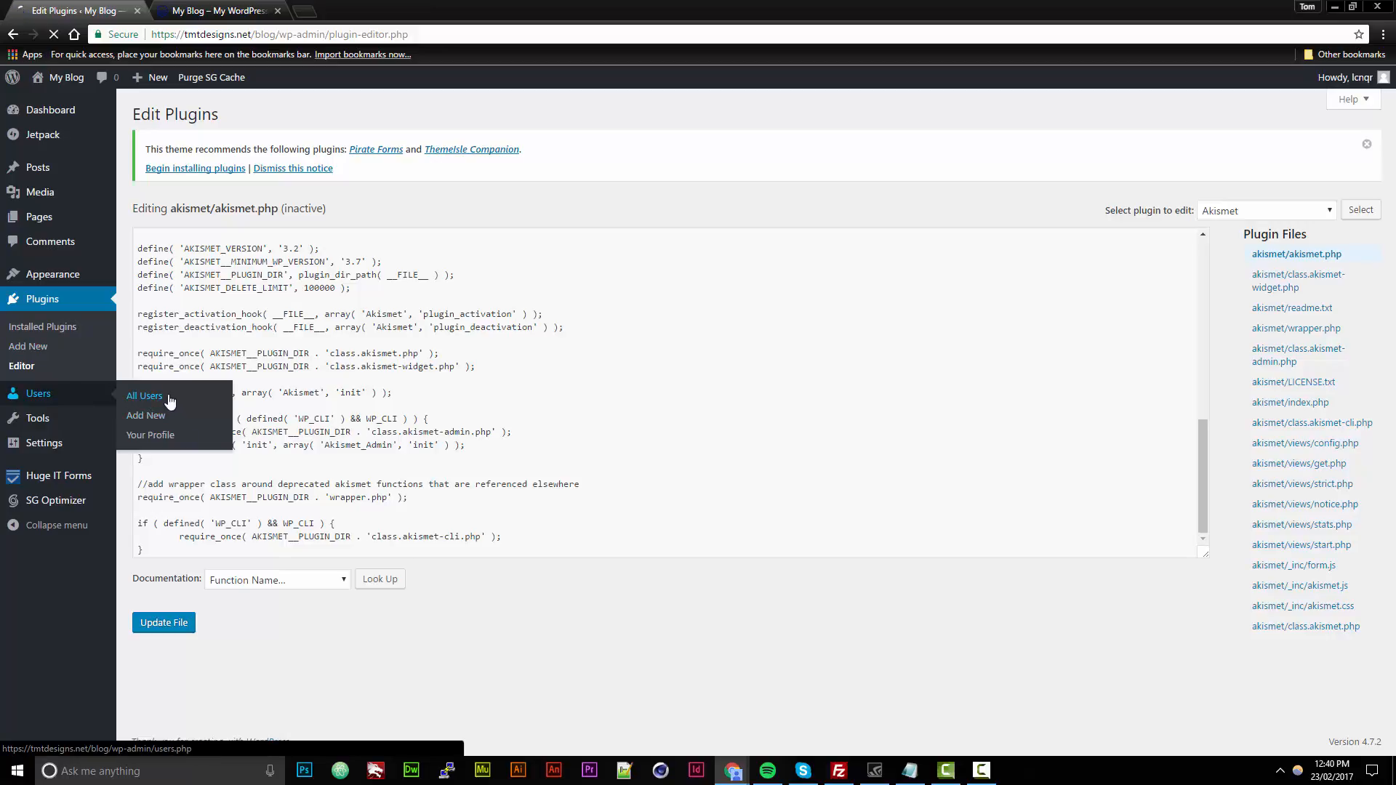
left_click(144, 396)
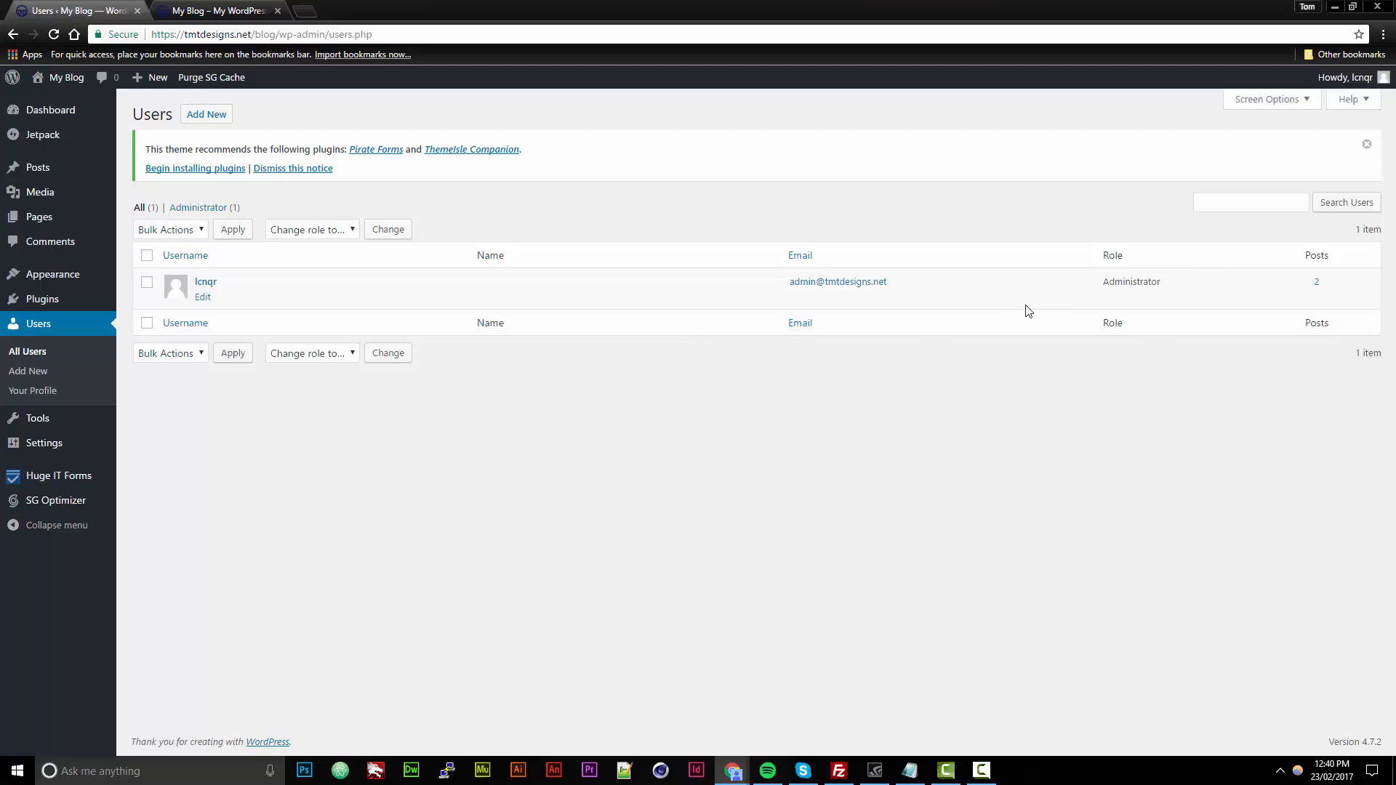
mouse_move(670, 285)
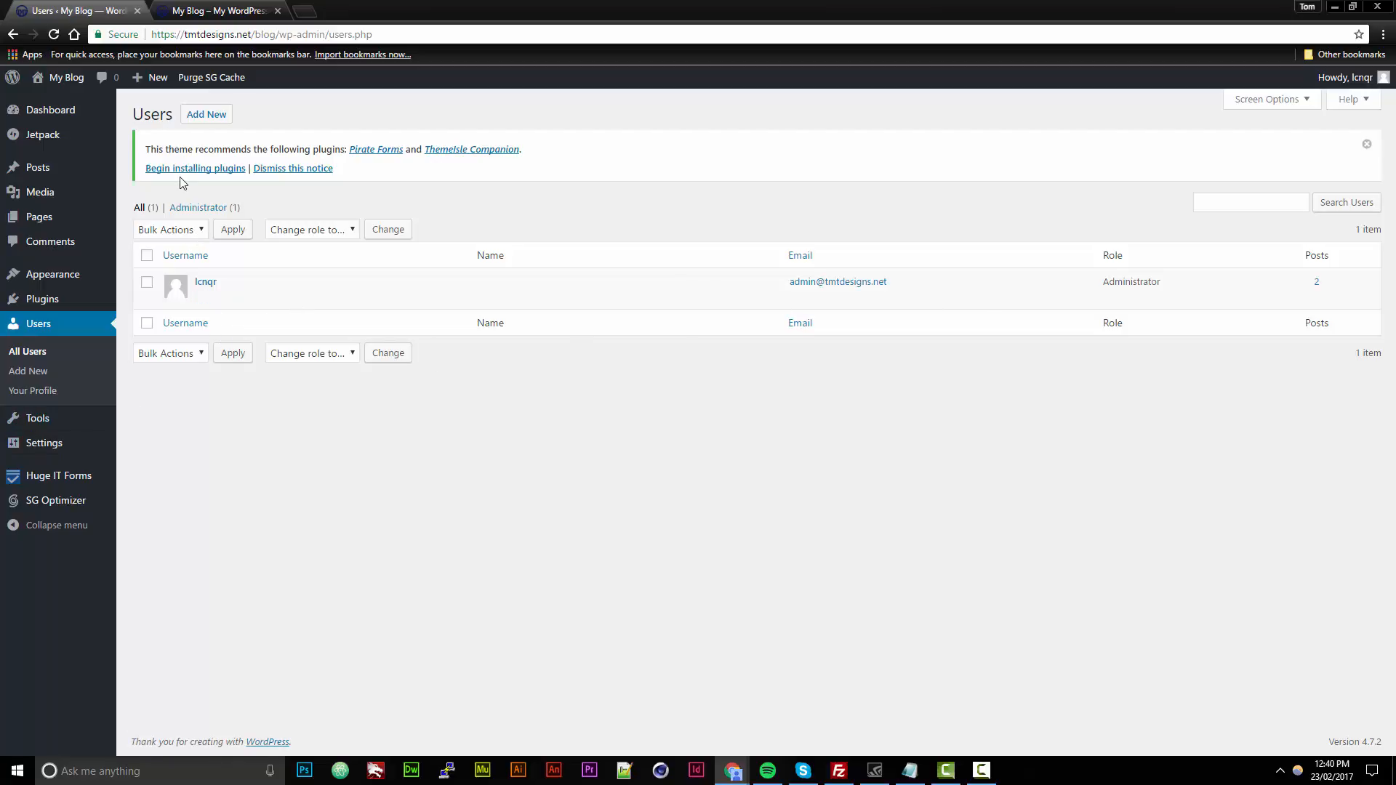
Step: Bring up the Add New User form, then move on to the Tools page
left_click(206, 114)
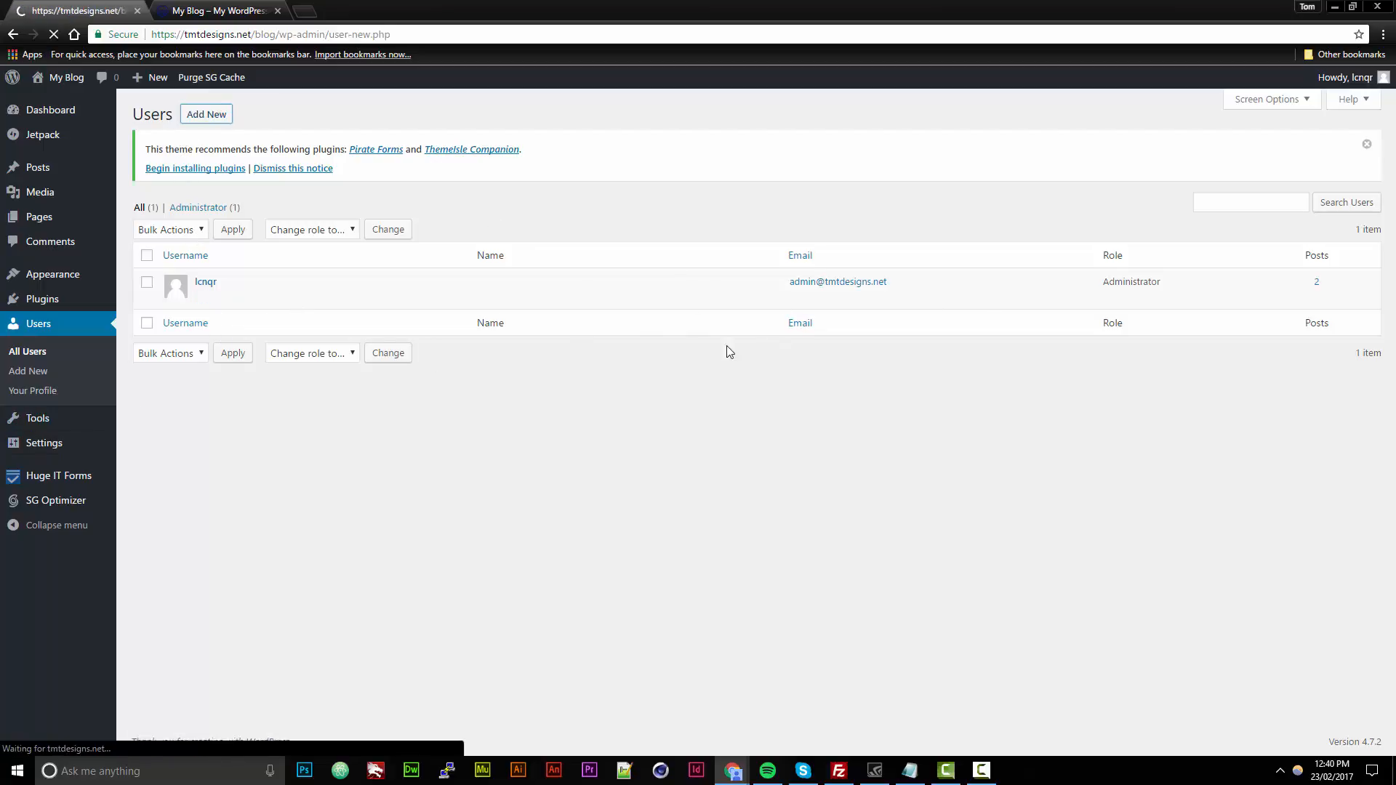
left_click(206, 114)
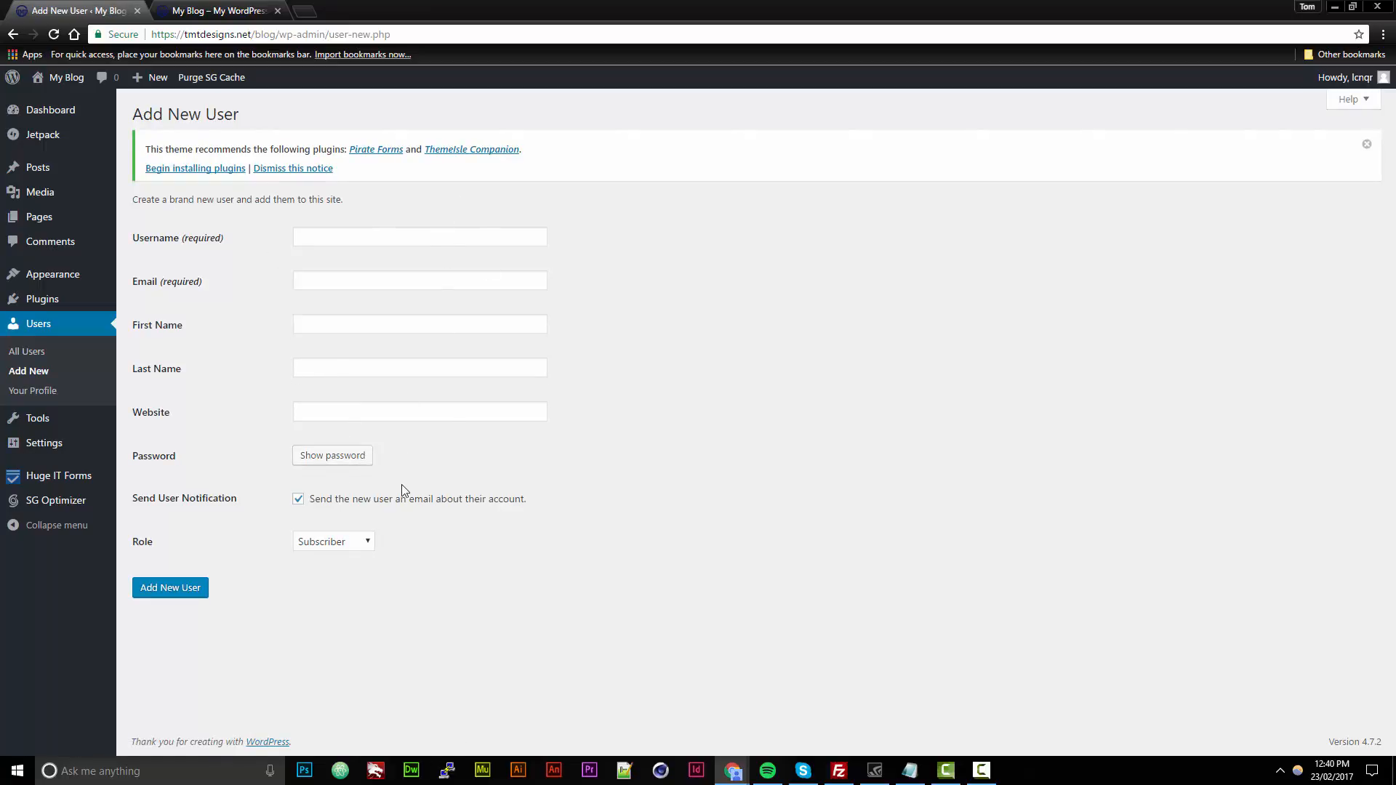
mouse_move(171, 588)
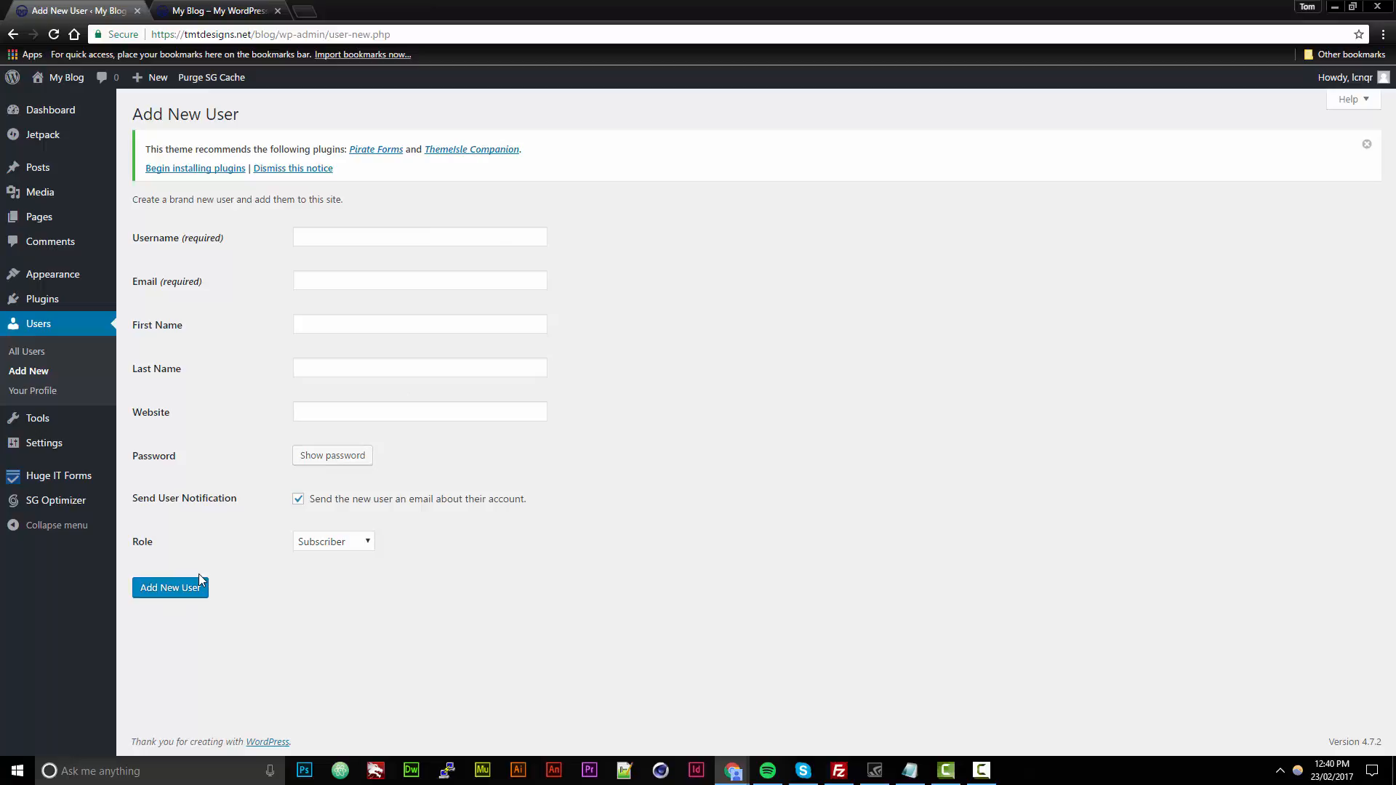
left_click(333, 541)
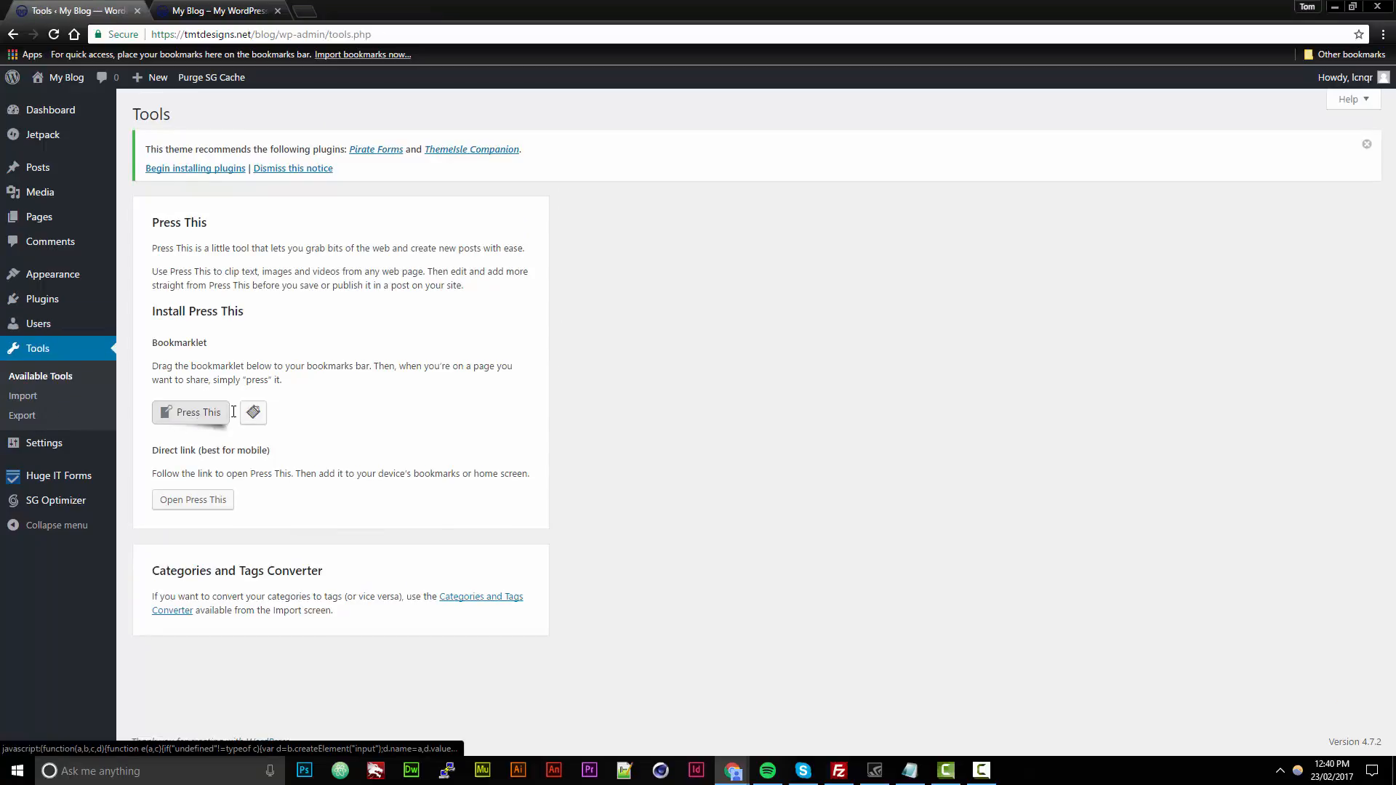
mouse_move(194, 551)
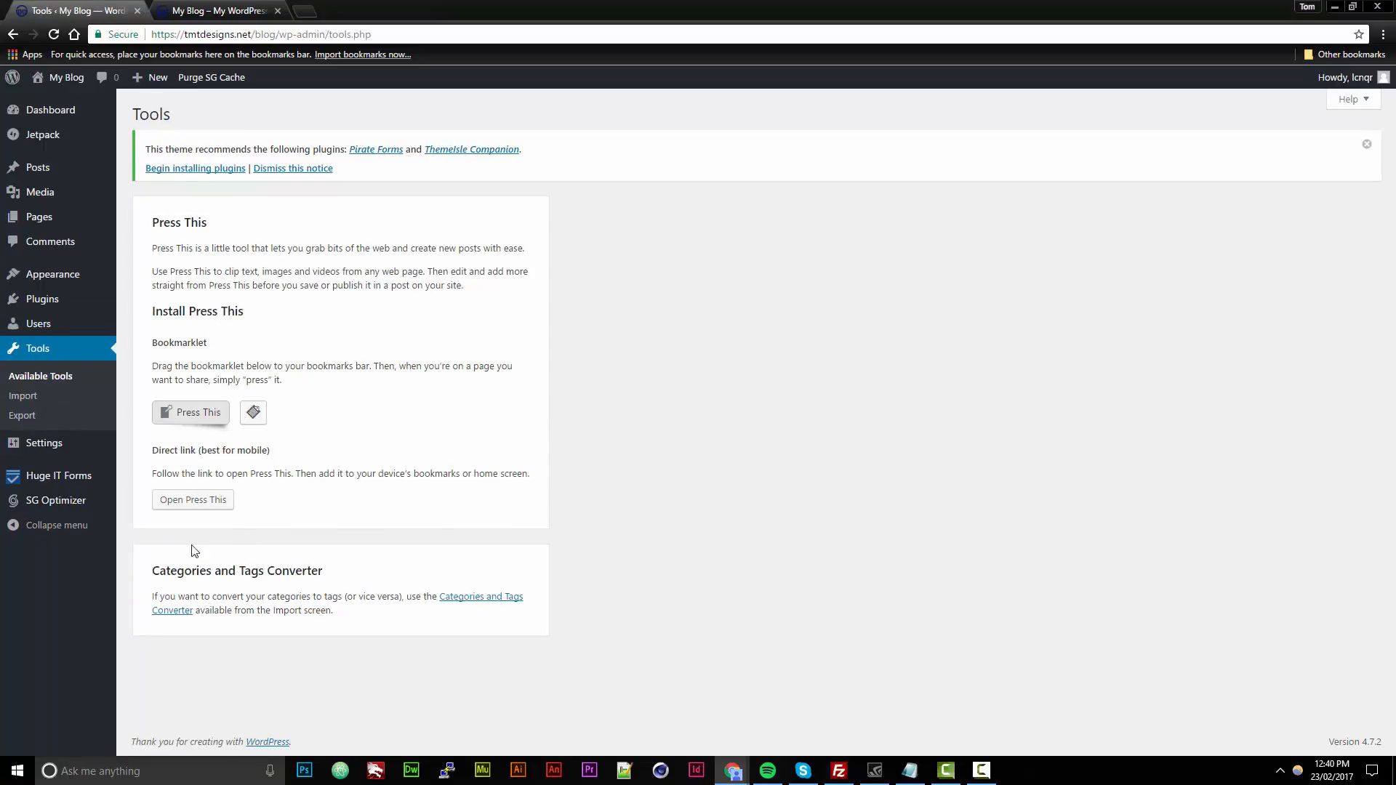
mouse_move(323, 384)
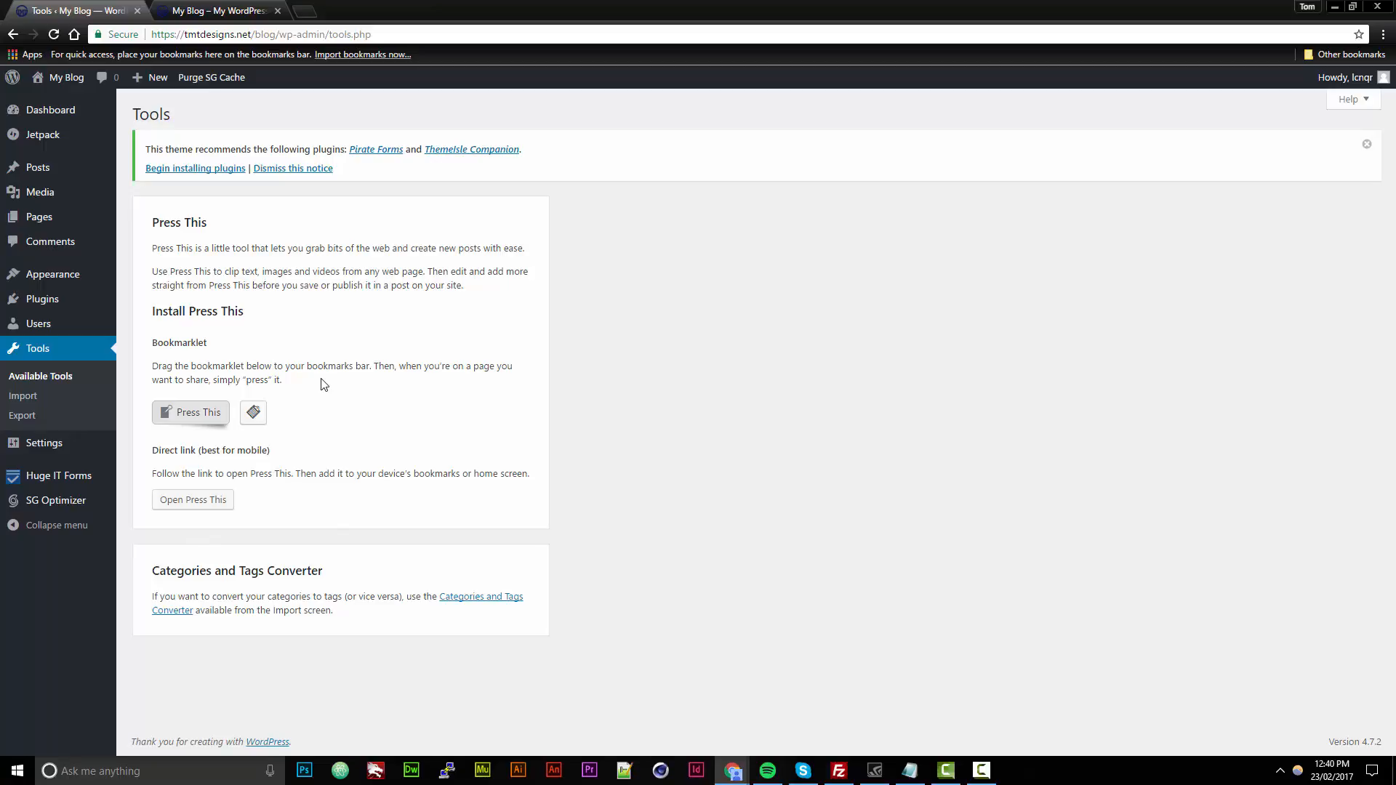
mouse_move(84, 386)
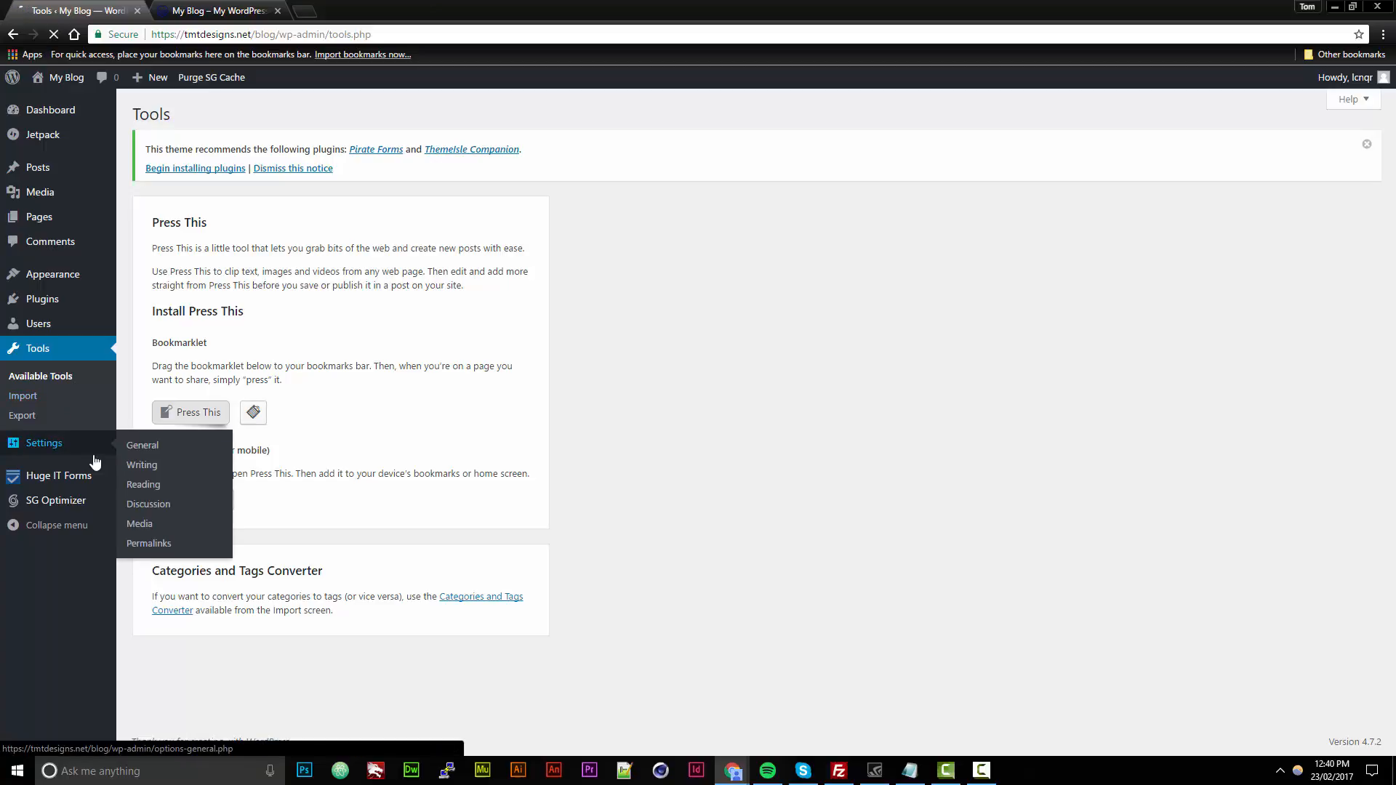
Step: Go to Settings > General, showing site title My Blog and its tagline
left_click(142, 445)
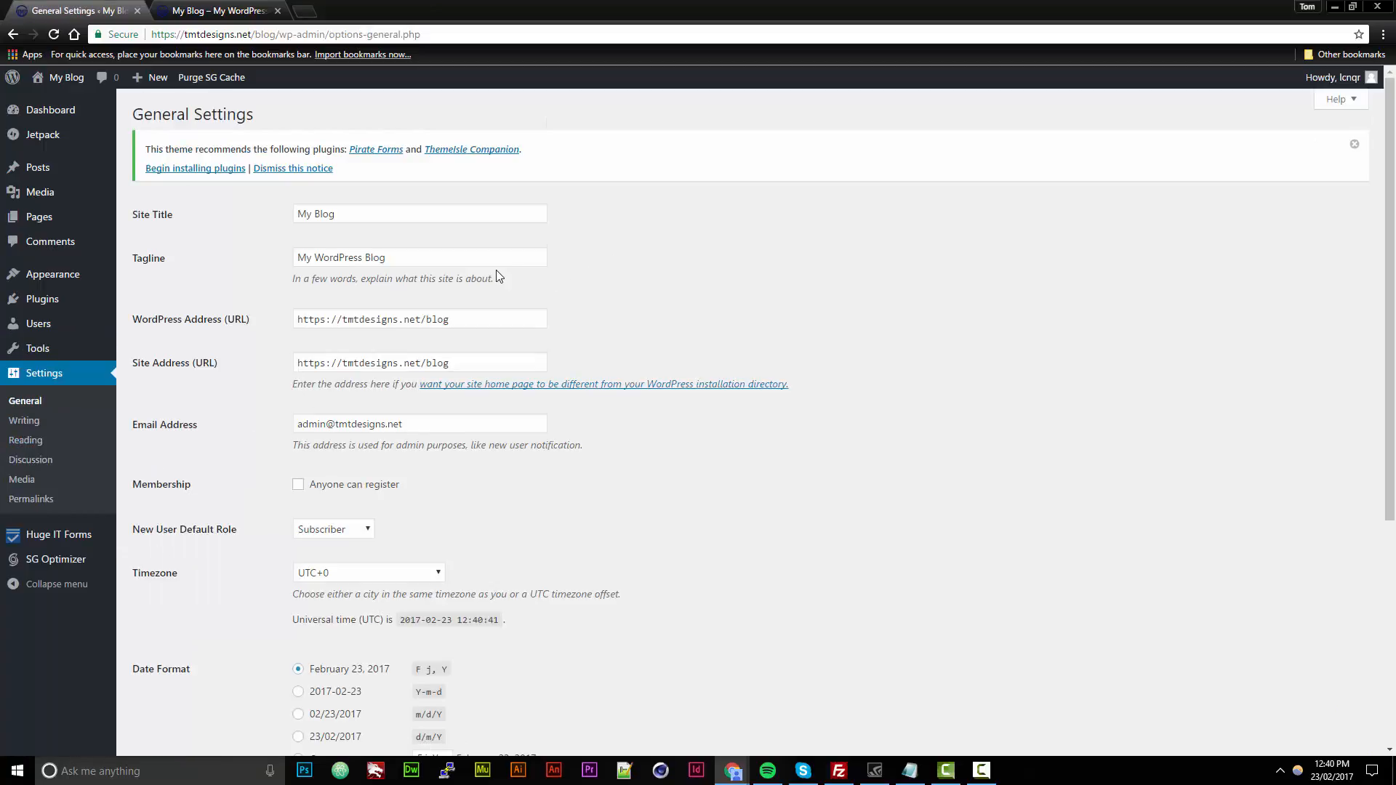
Step: Scroll the General Settings page, then switch to the Huge IT Forms list
scroll("down", 3)
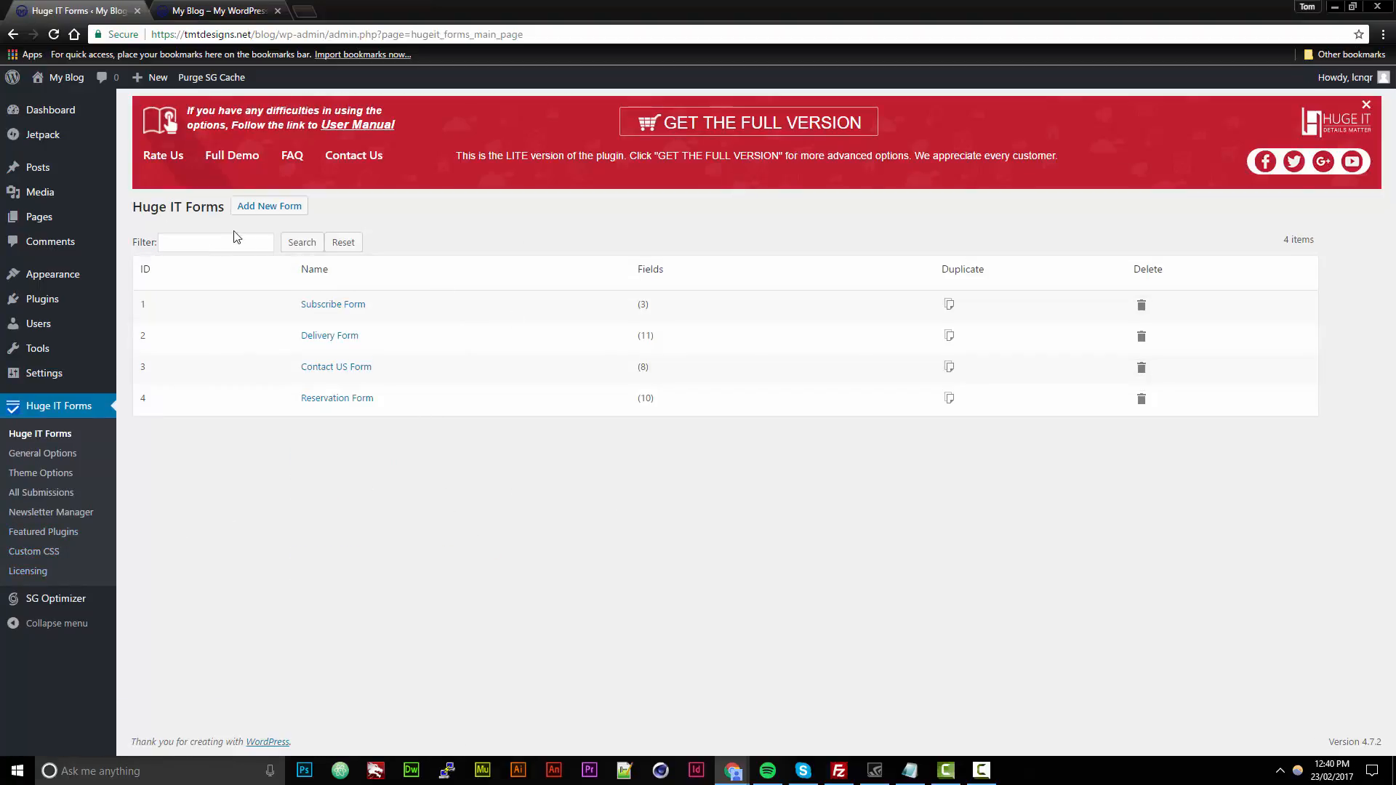
left_click(268, 206)
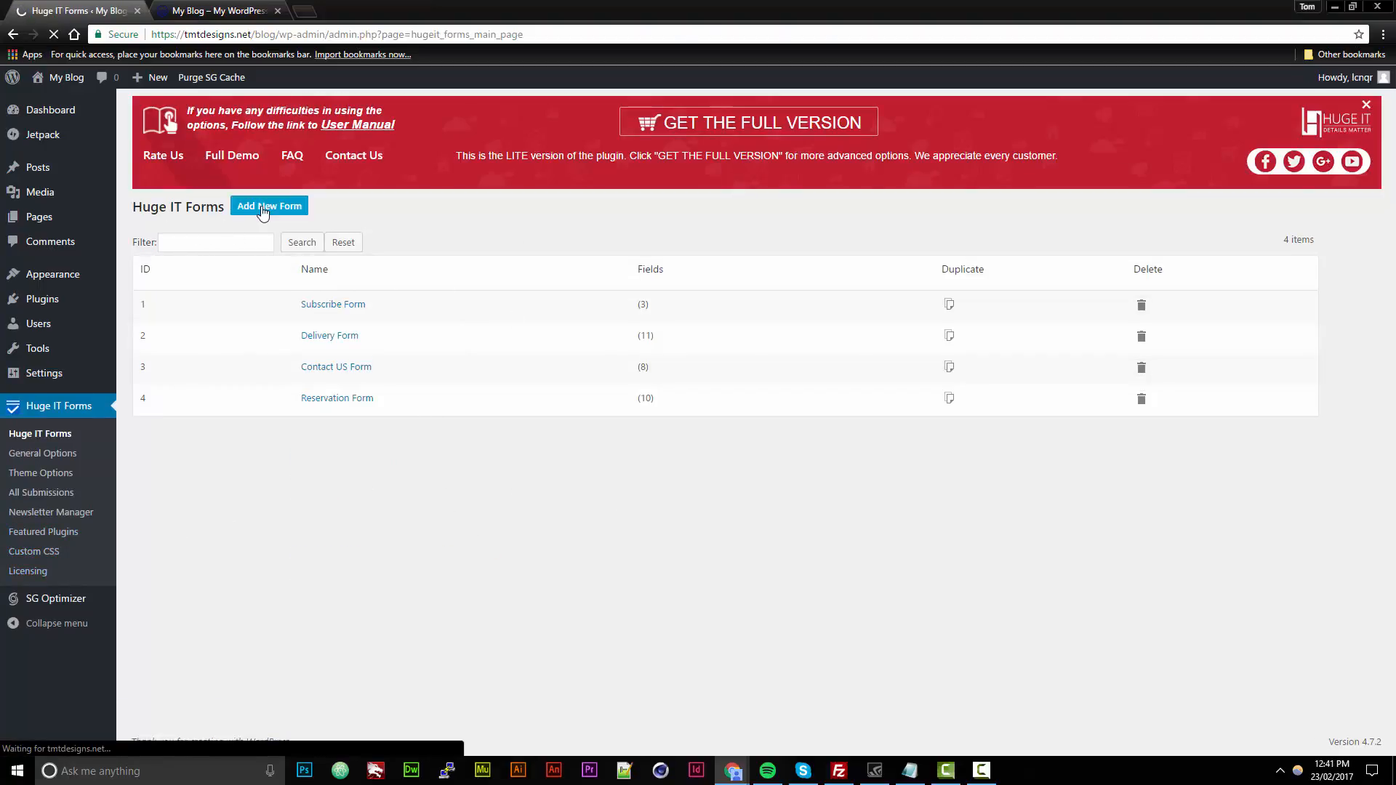
Step: Add a new Huge IT form named My New Form, then go to SG Optimizer
left_click(269, 206)
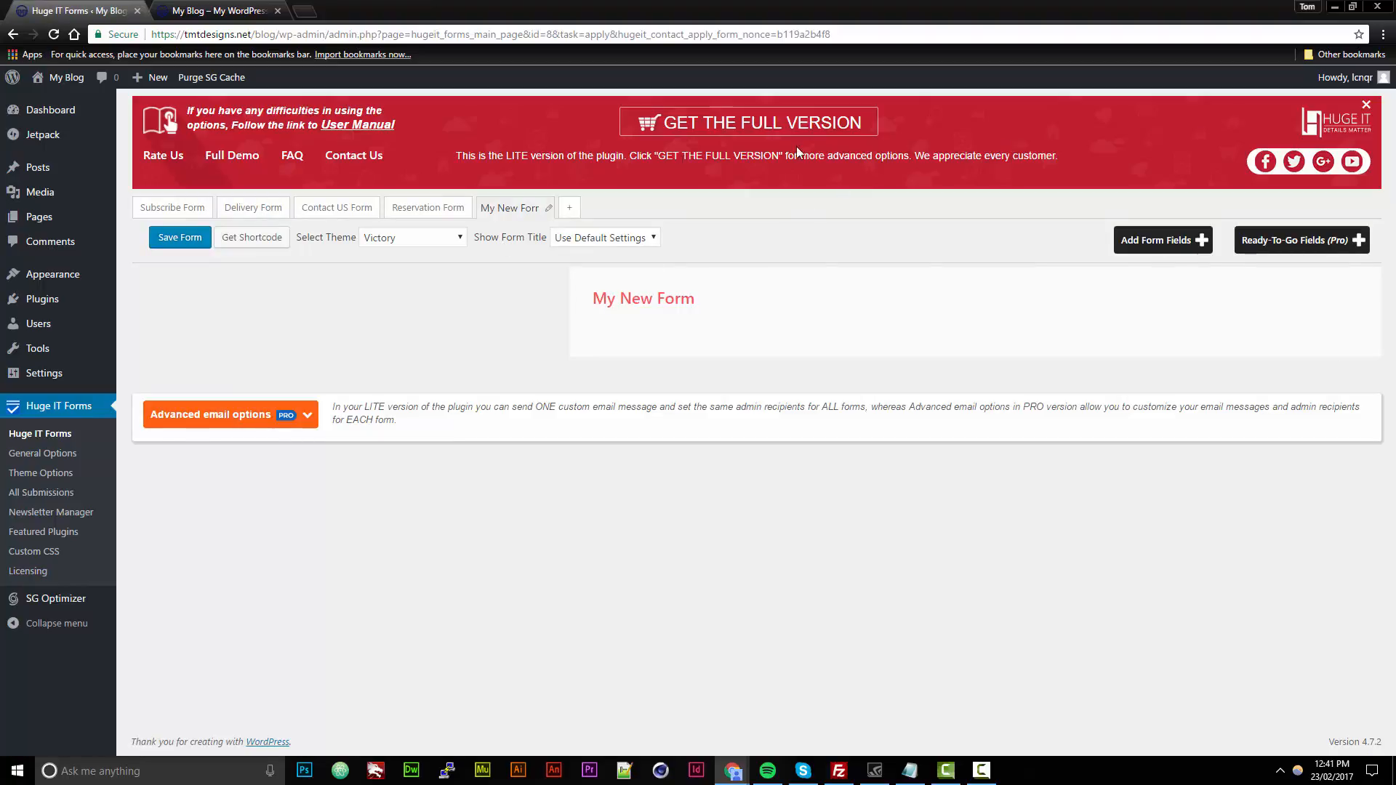
mouse_move(854, 225)
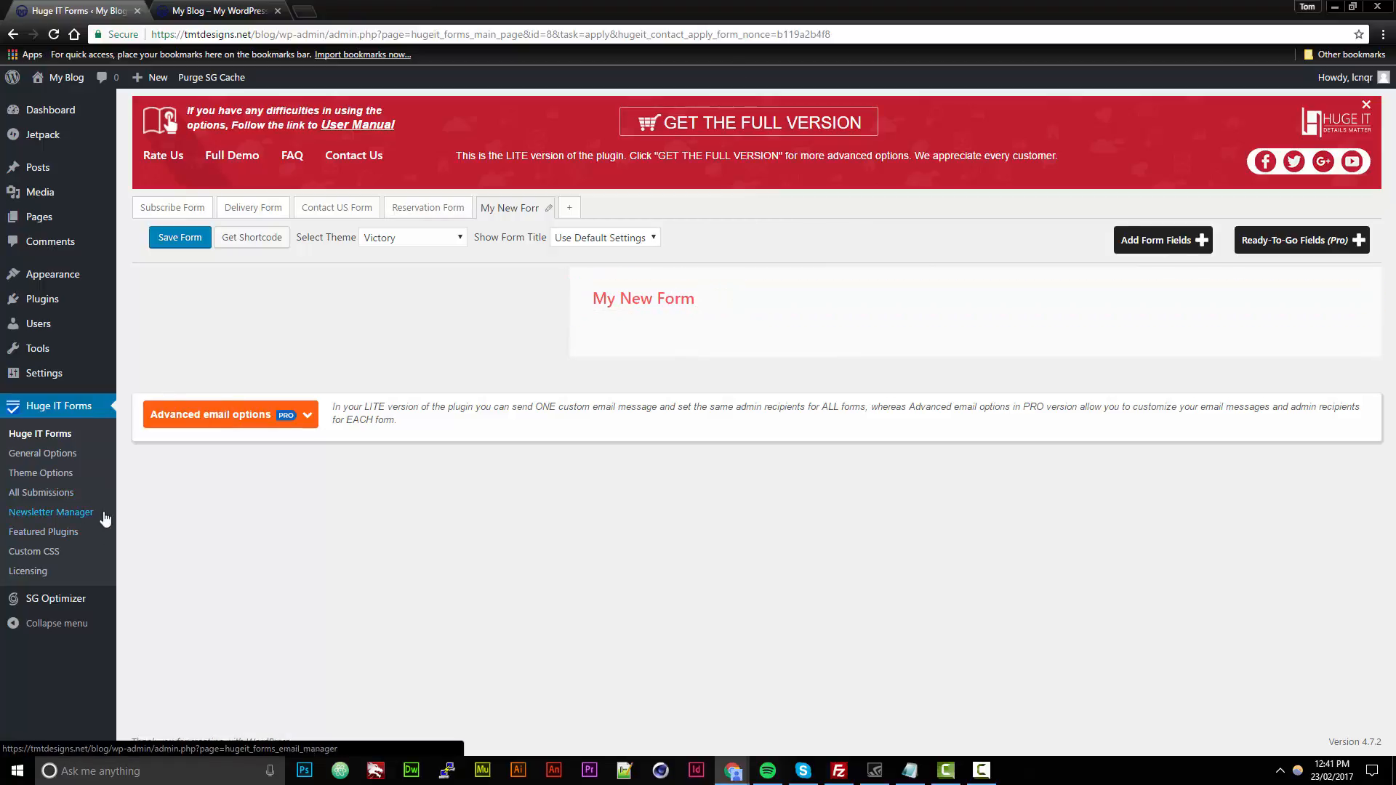
mouse_move(55, 598)
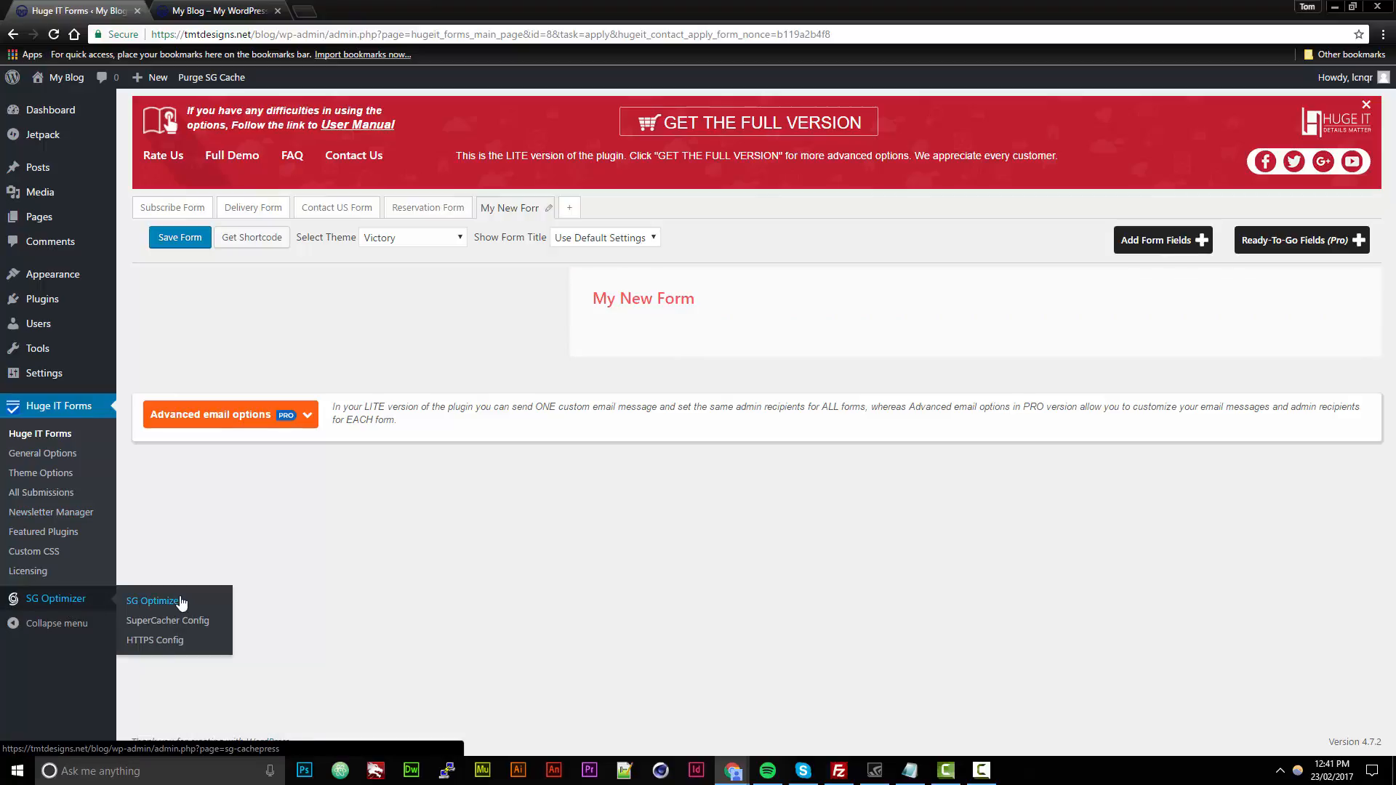
left_click(153, 600)
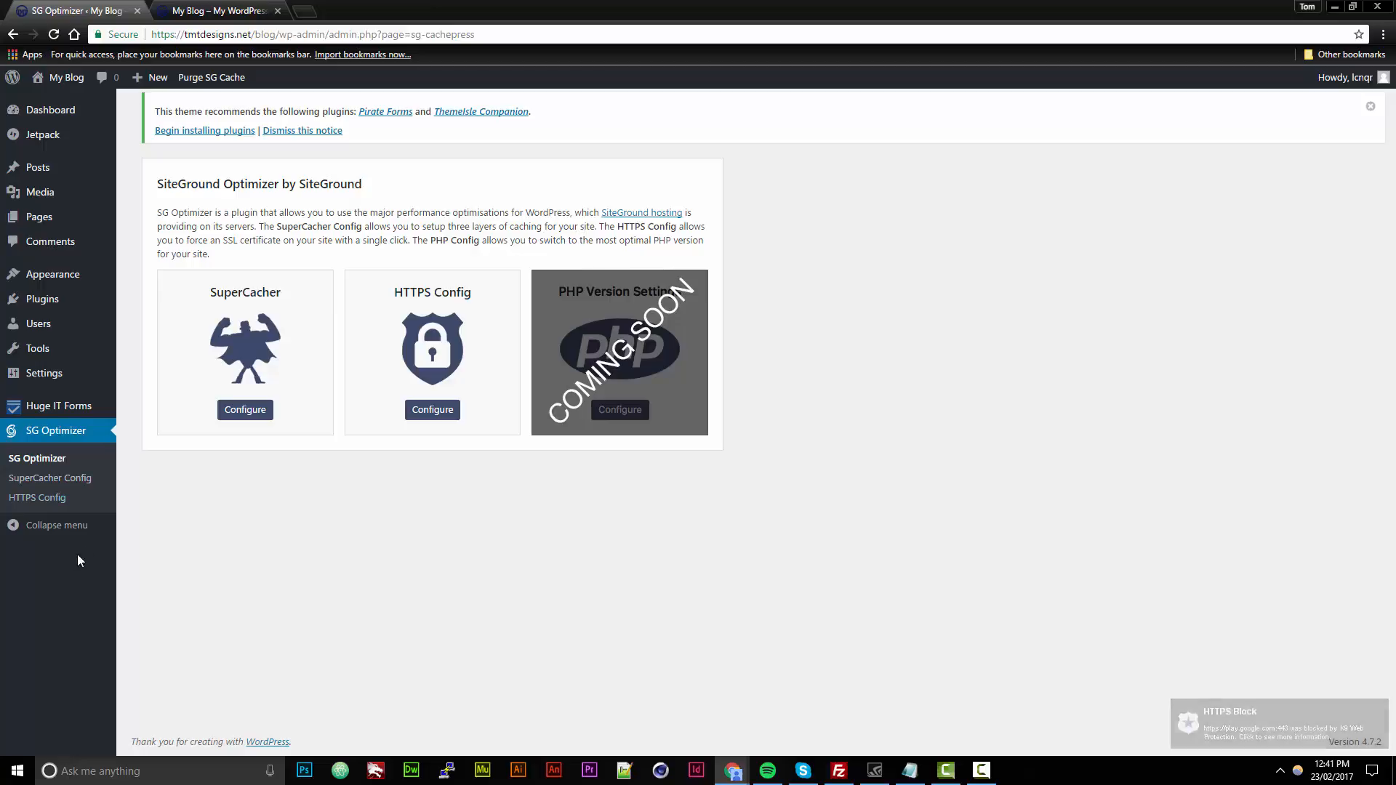
Step: Return to Dashboard Home with its welcome panel and Quick Draft
left_click(51, 110)
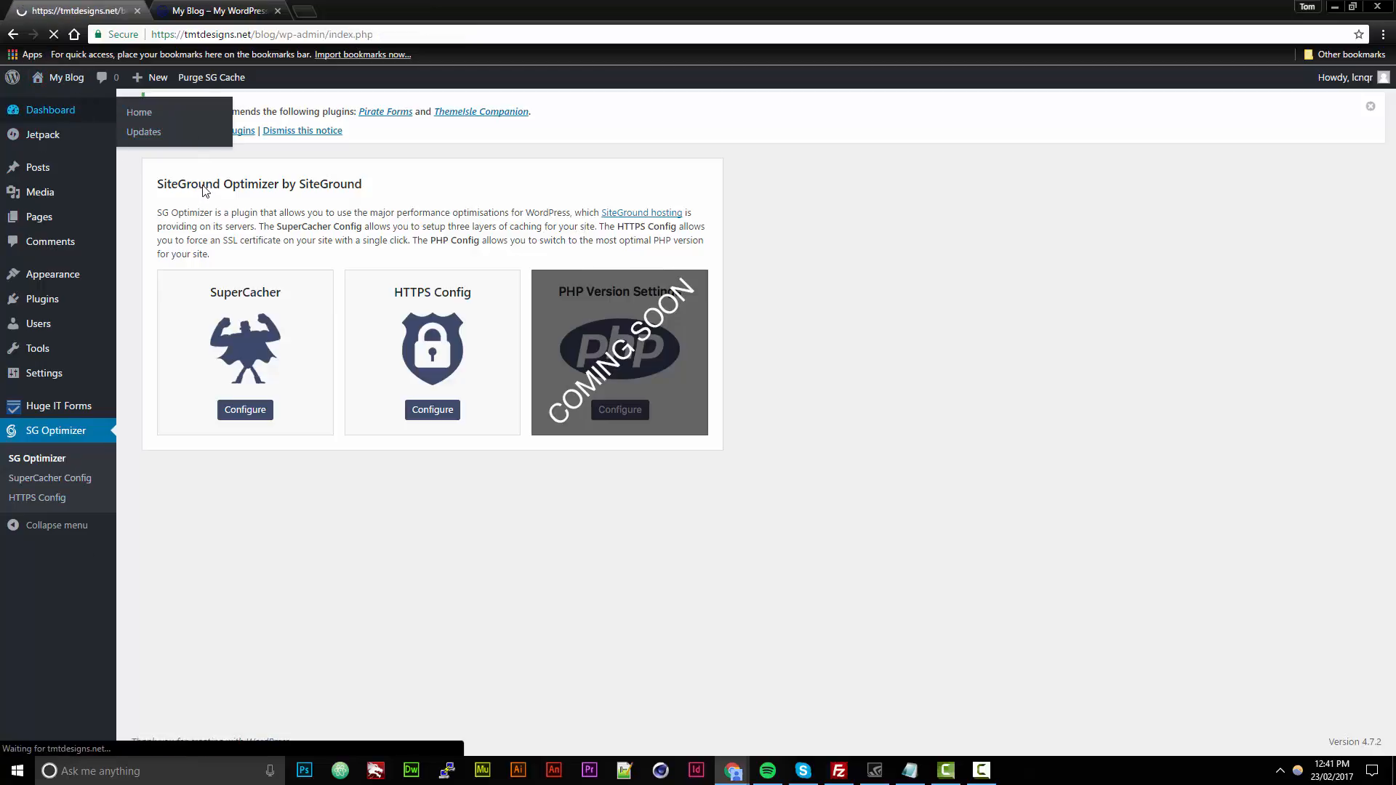
left_click(139, 111)
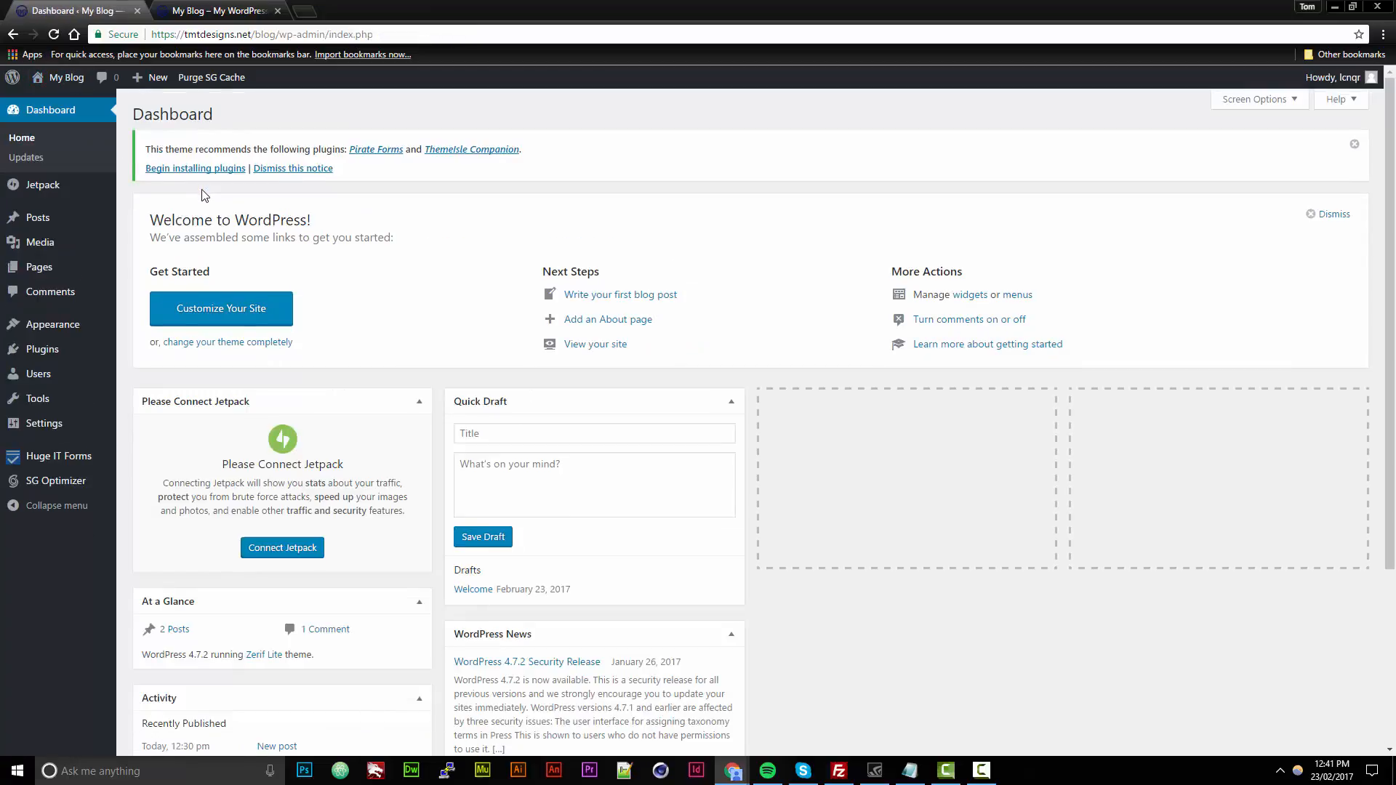